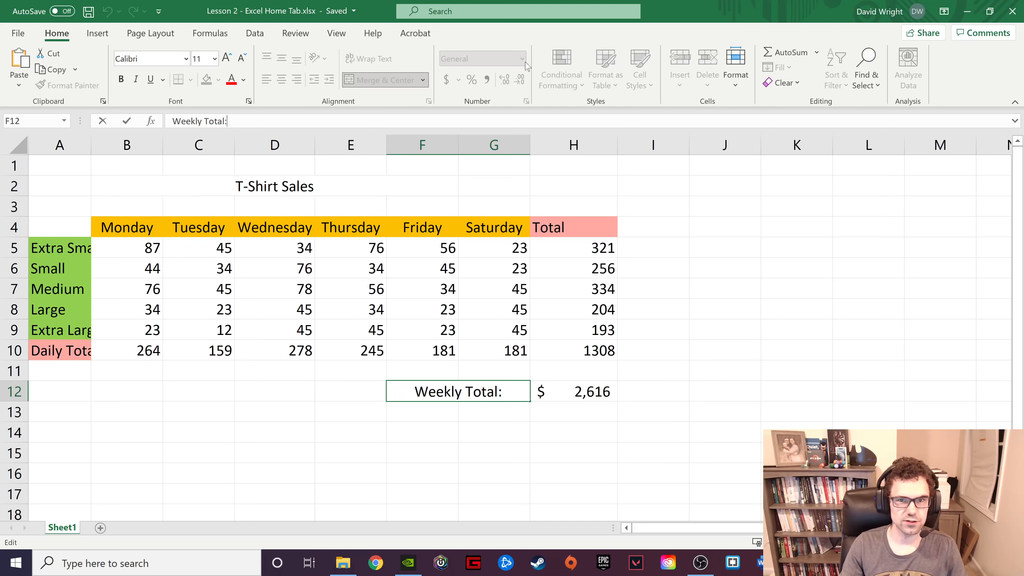
mouse_move(574, 240)
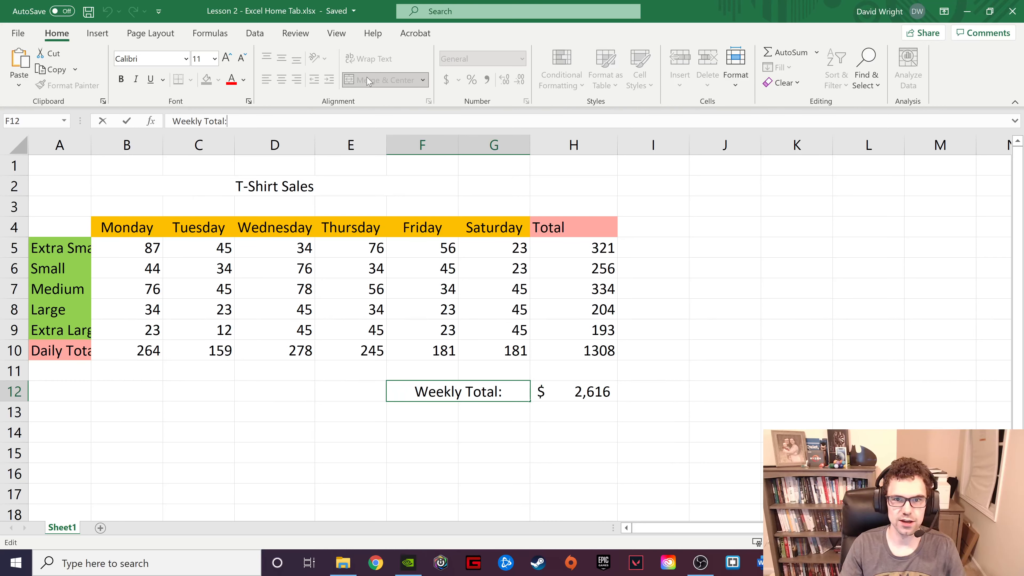
Step: Copy the Monday header cell B4 of the T-Shirt Sales table to the clipboard
click(274, 187)
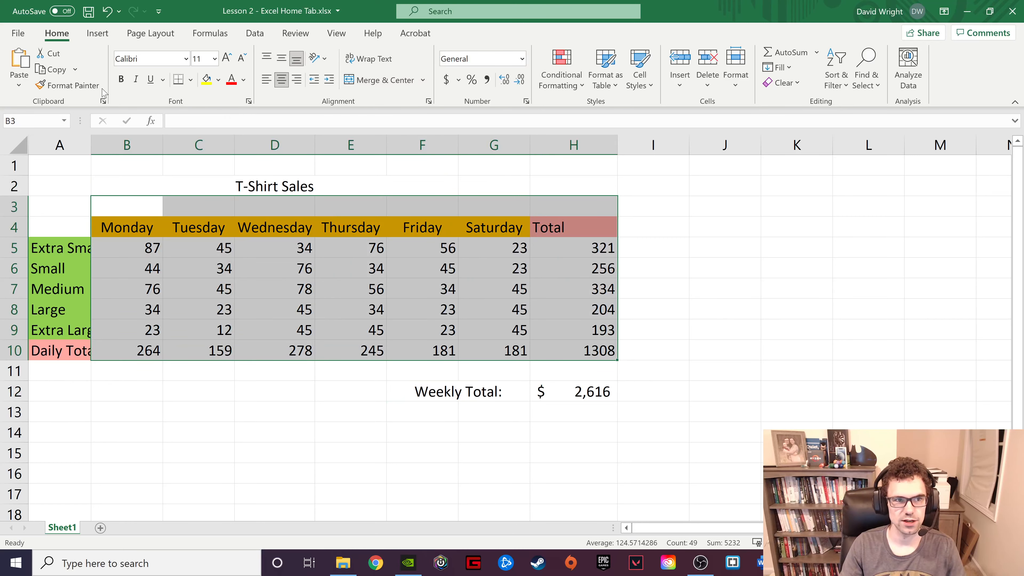
click(573, 309)
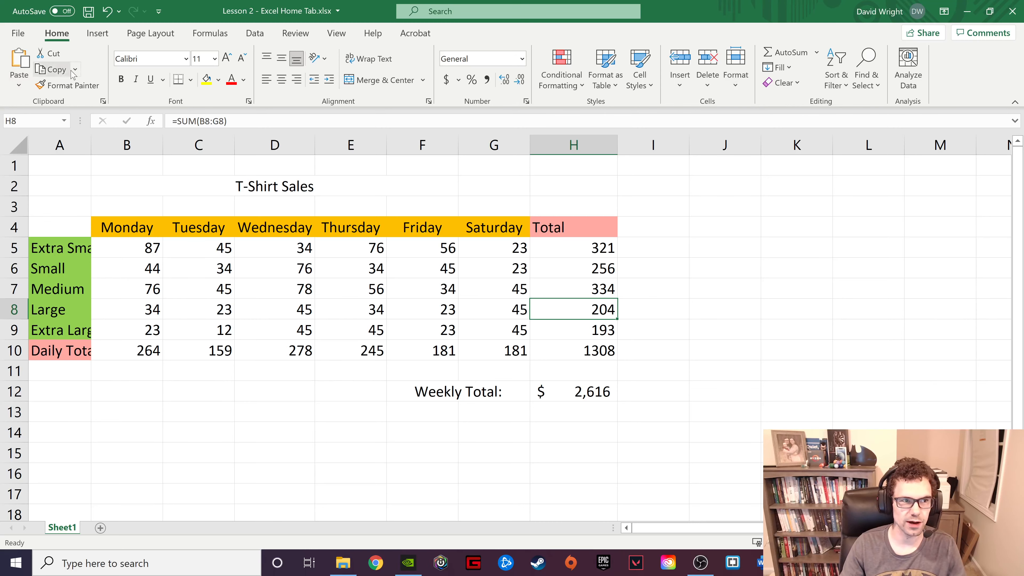
click(72, 70)
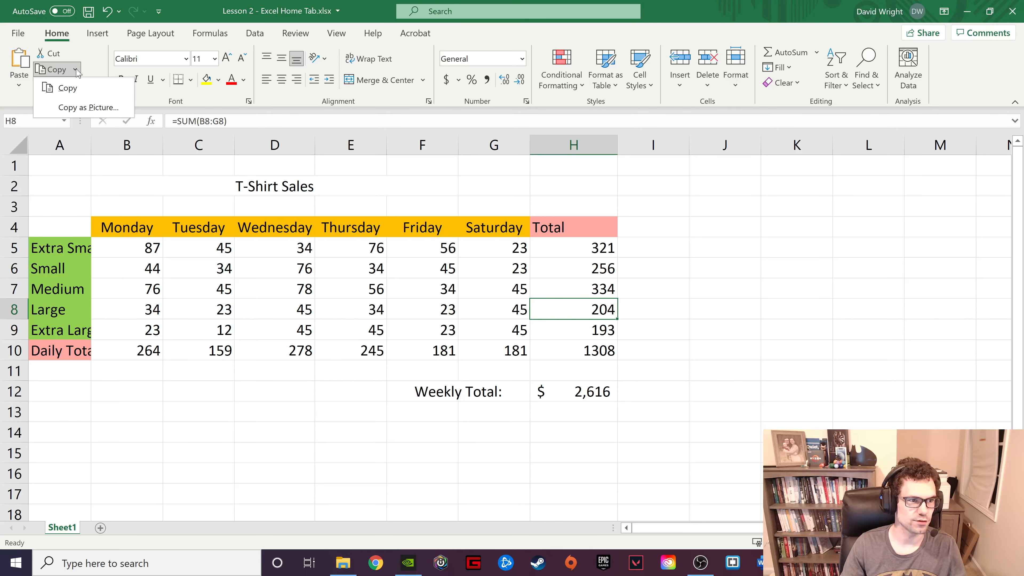
mouse_move(88, 107)
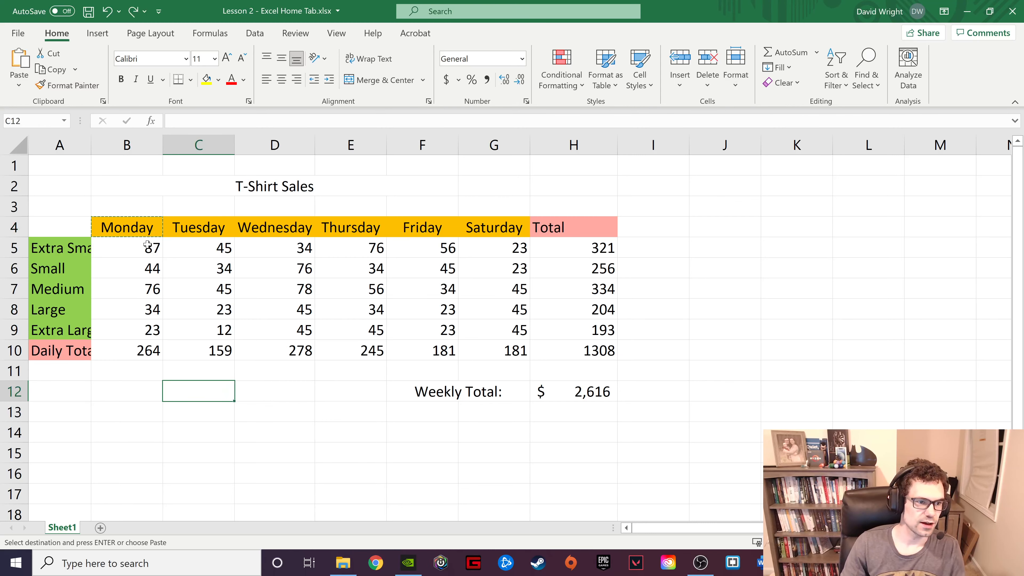
click(126, 248)
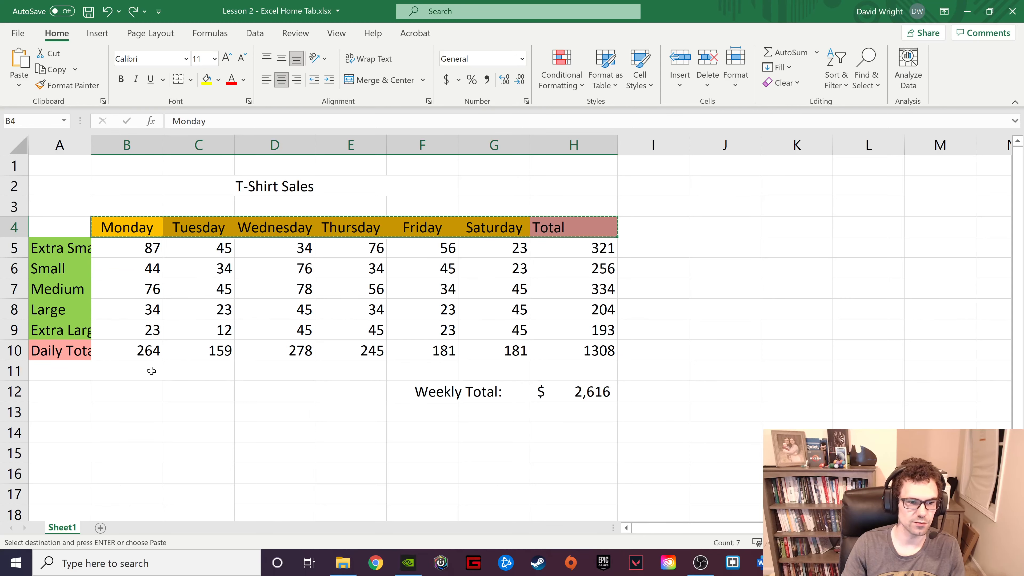
click(127, 371)
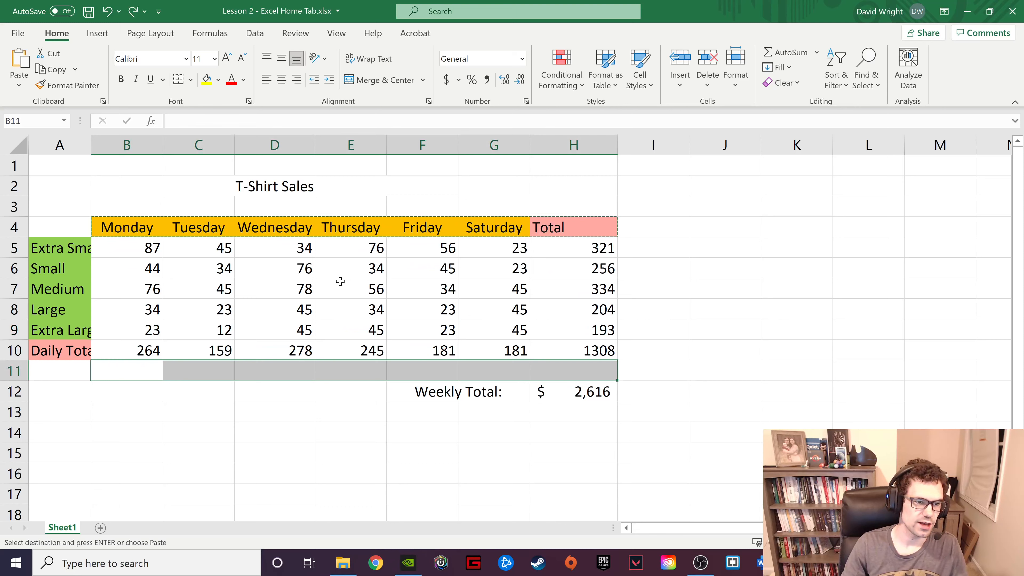
mouse_move(276, 195)
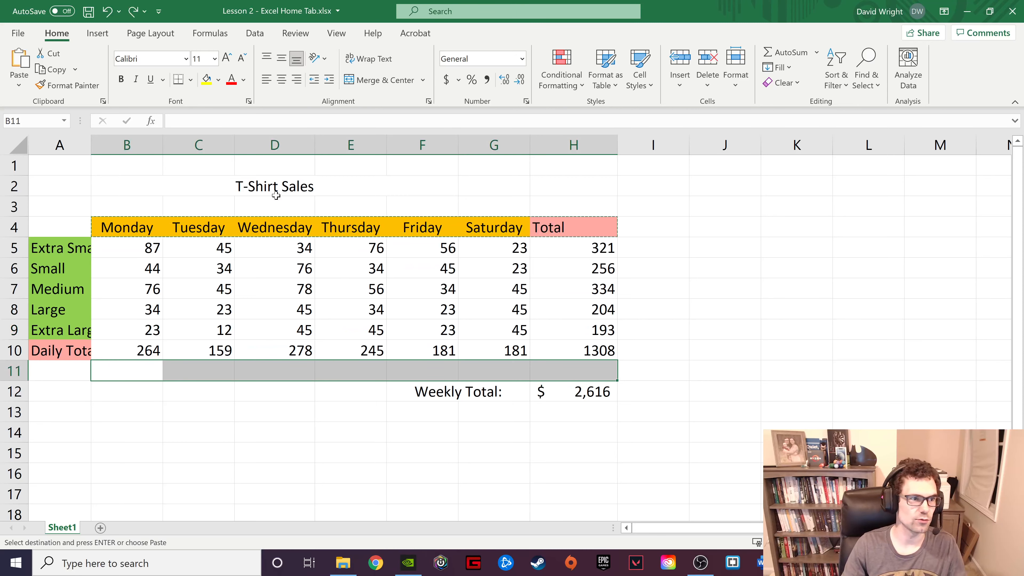
click(198, 248)
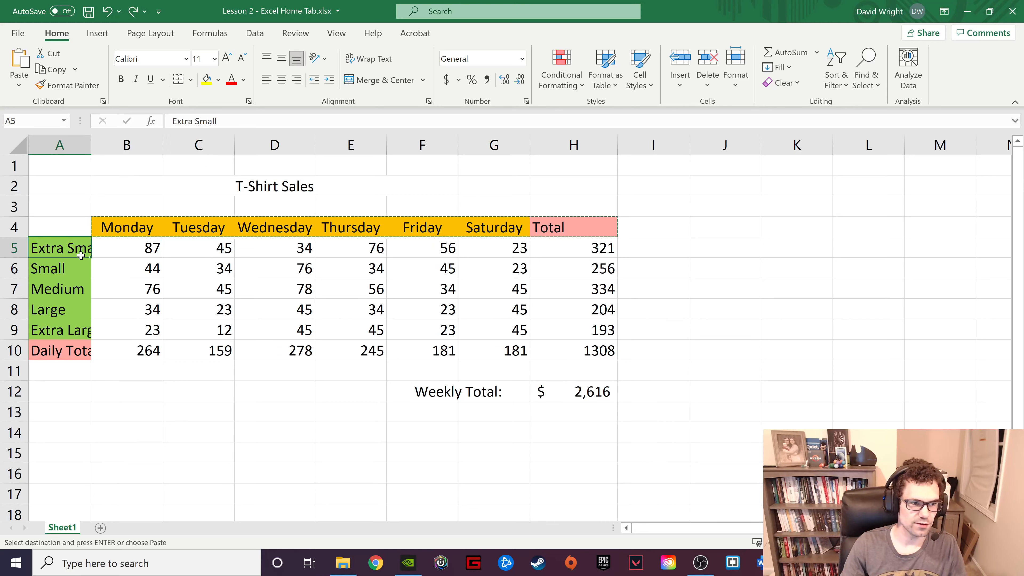
mouse_move(68, 85)
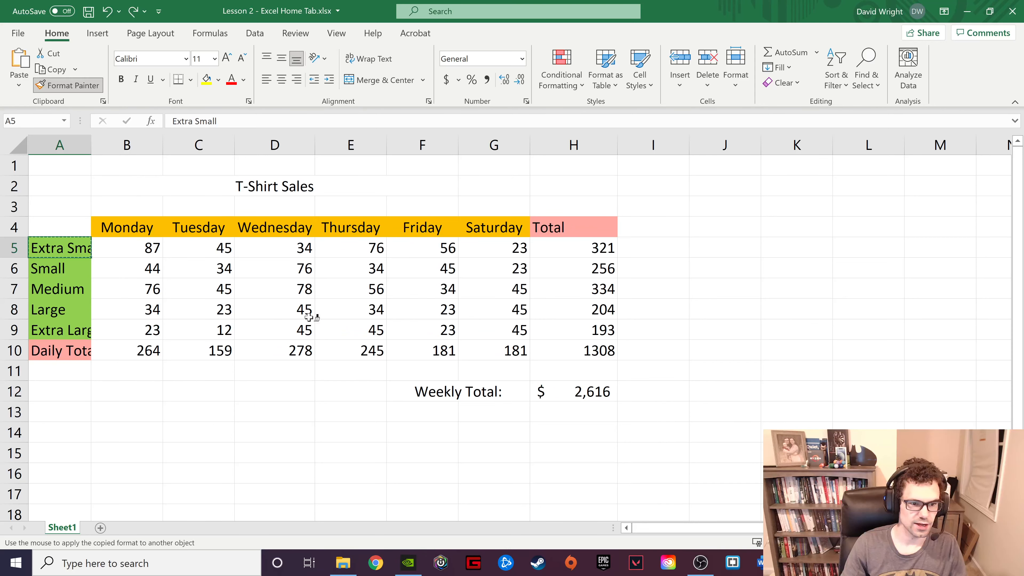
click(274, 309)
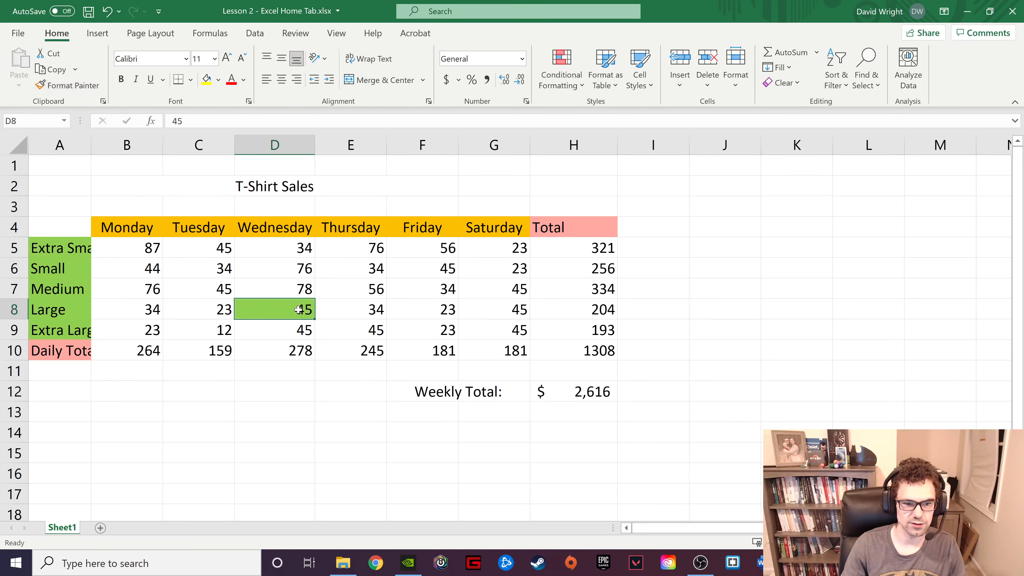
mouse_move(307, 317)
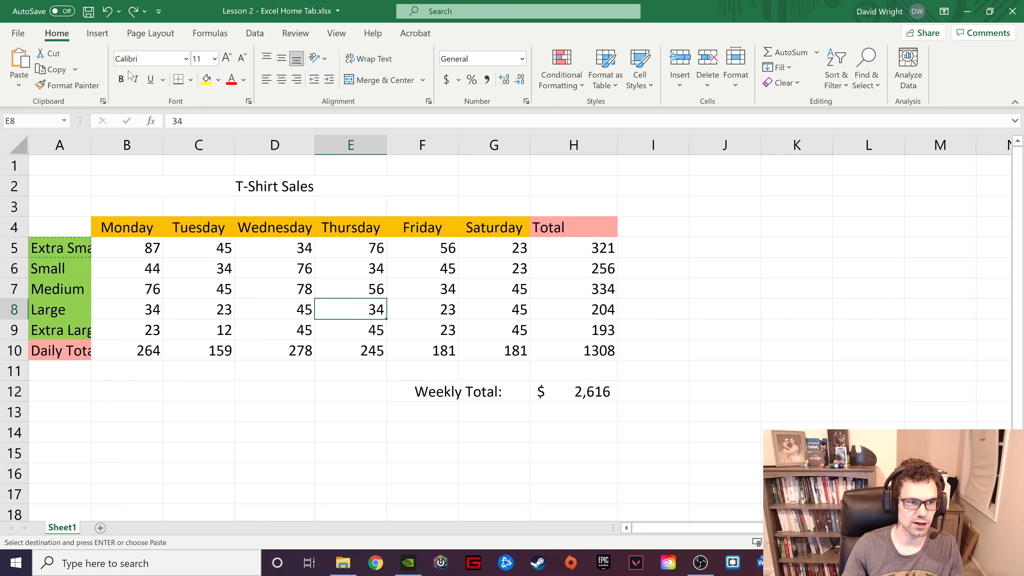
click(135, 80)
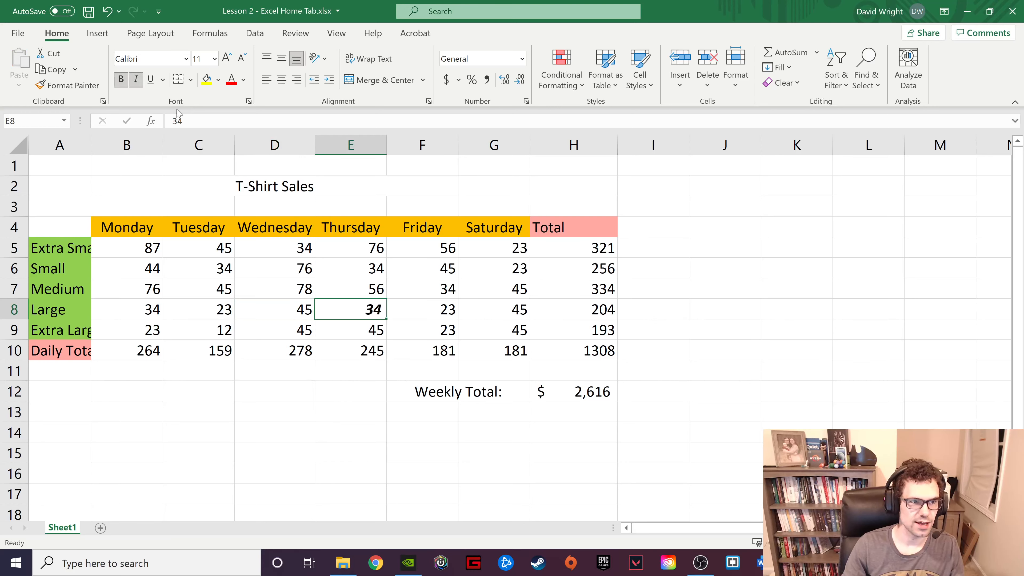
click(67, 85)
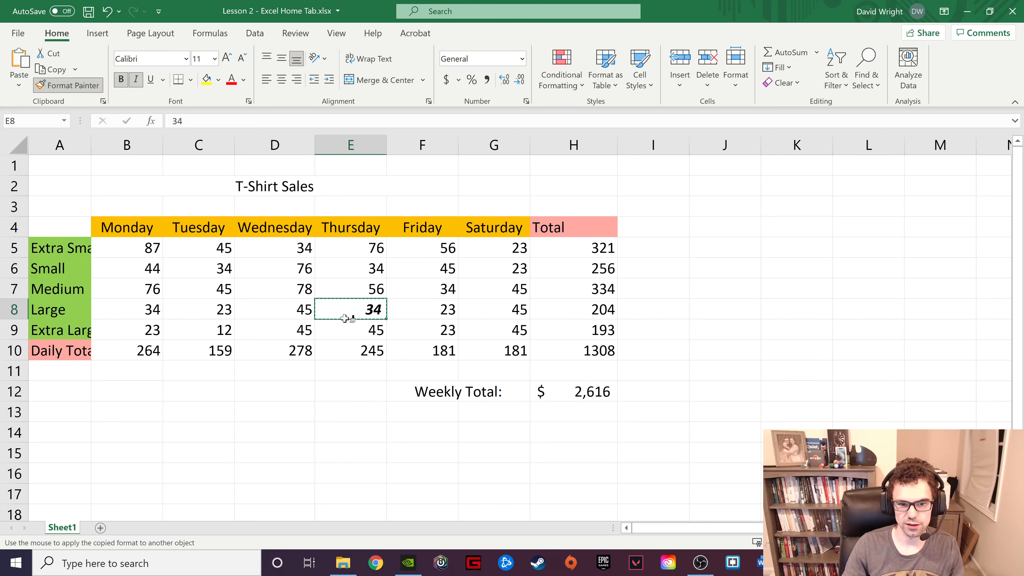
click(573, 309)
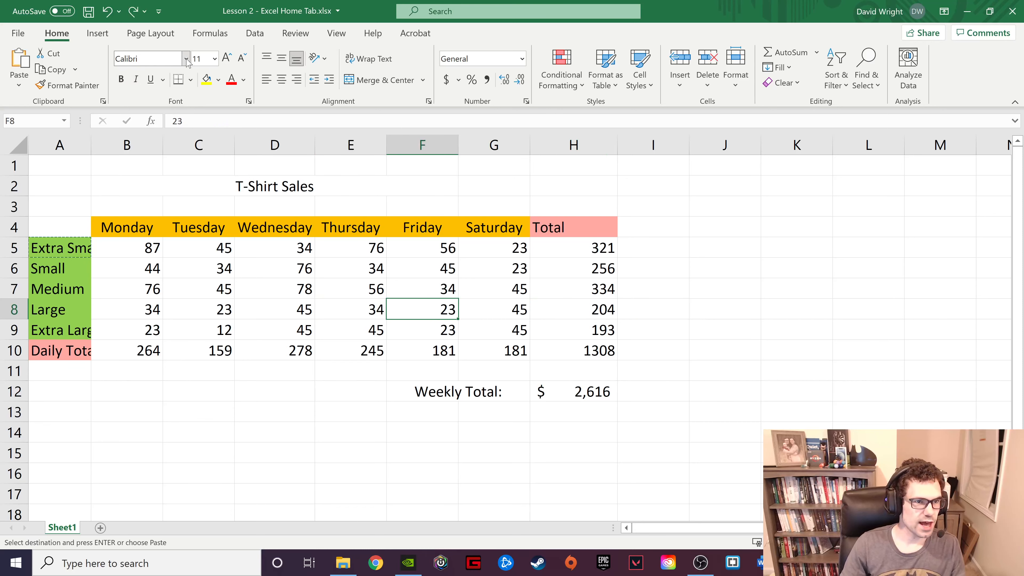
drag(127, 228, 573, 227)
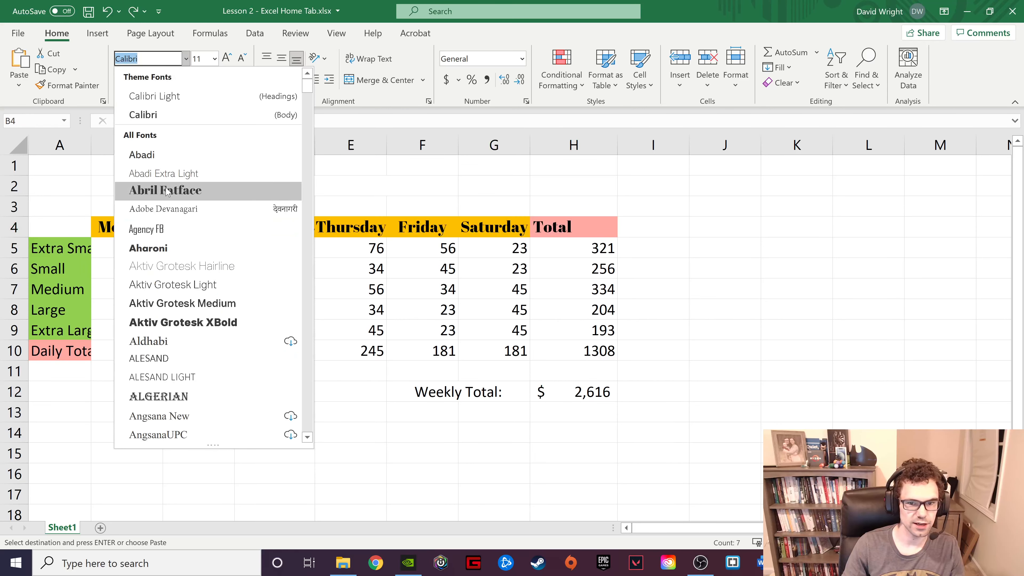
click(164, 190)
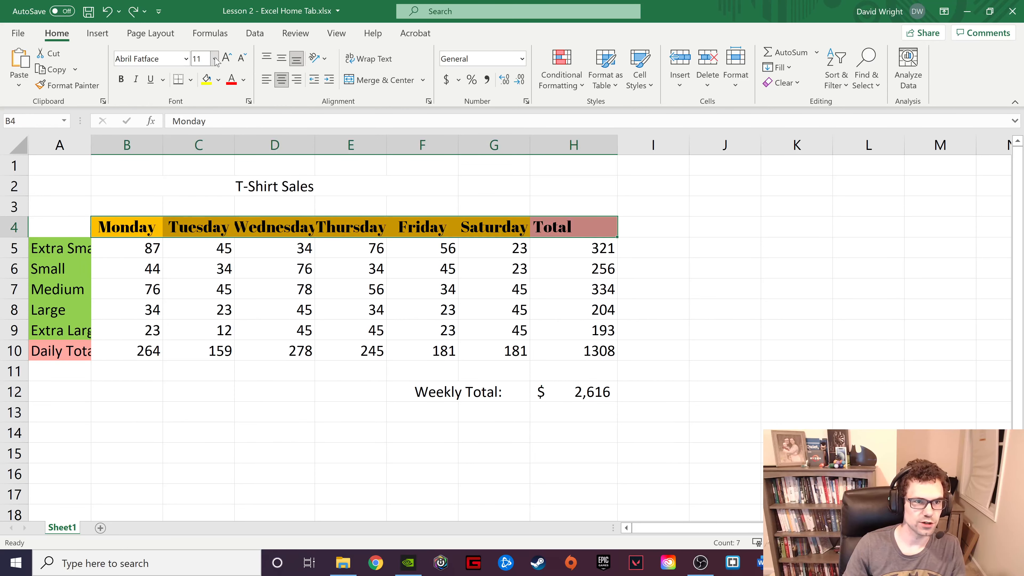
click(214, 59)
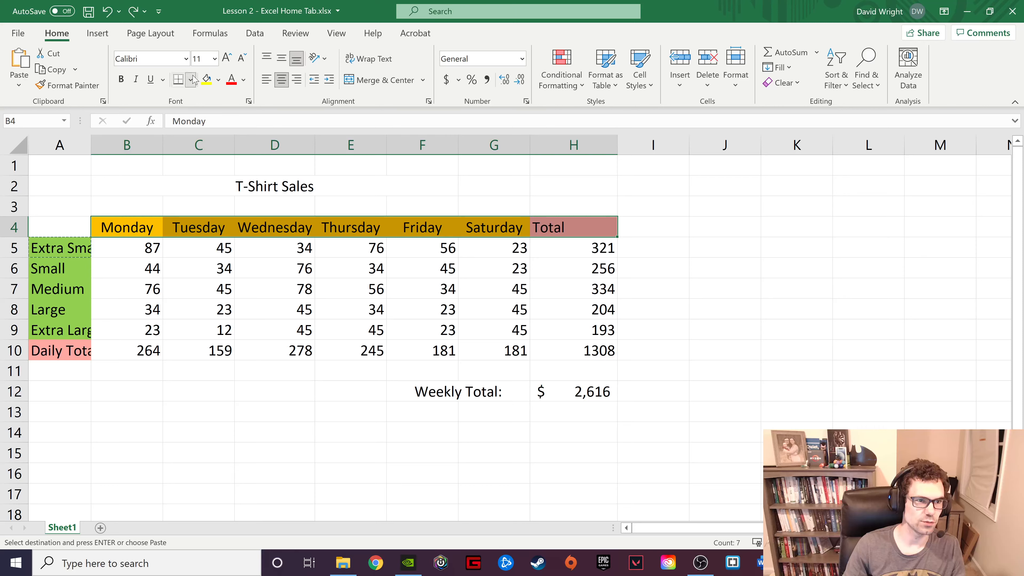
Step: Apply All Borders to the table range B4:H10, headers through daily totals
click(178, 80)
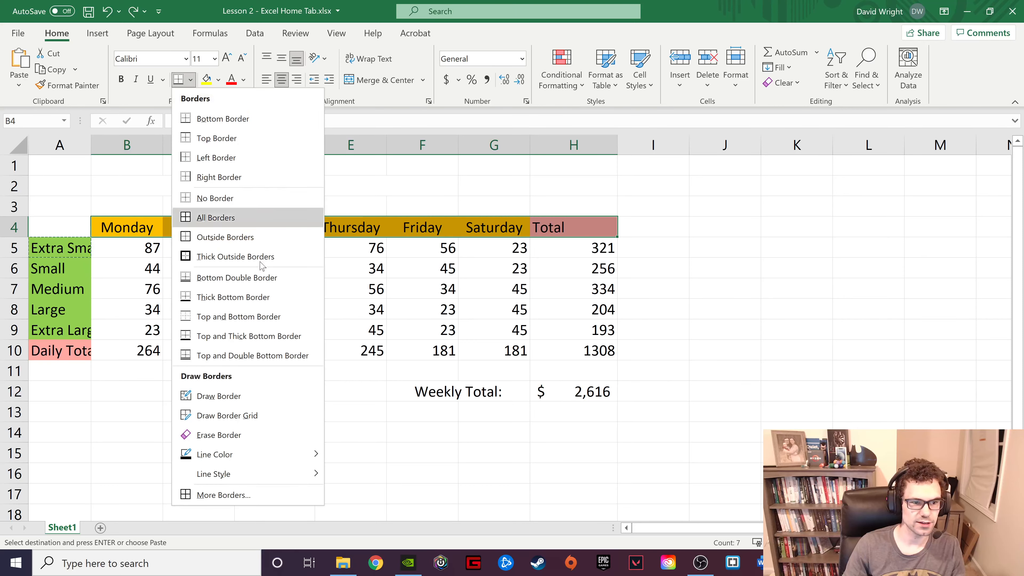
mouse_move(236, 277)
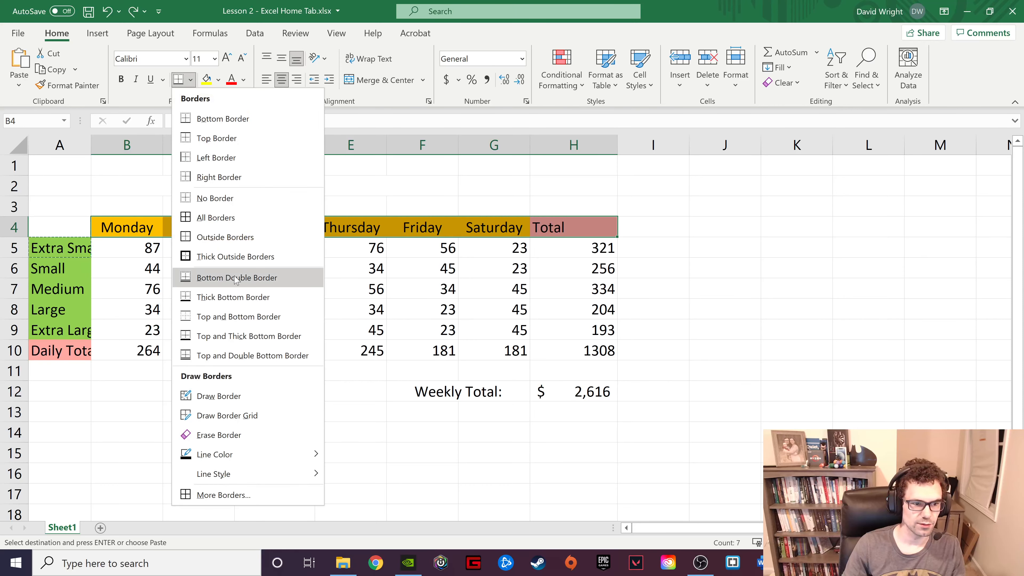
mouse_move(234, 298)
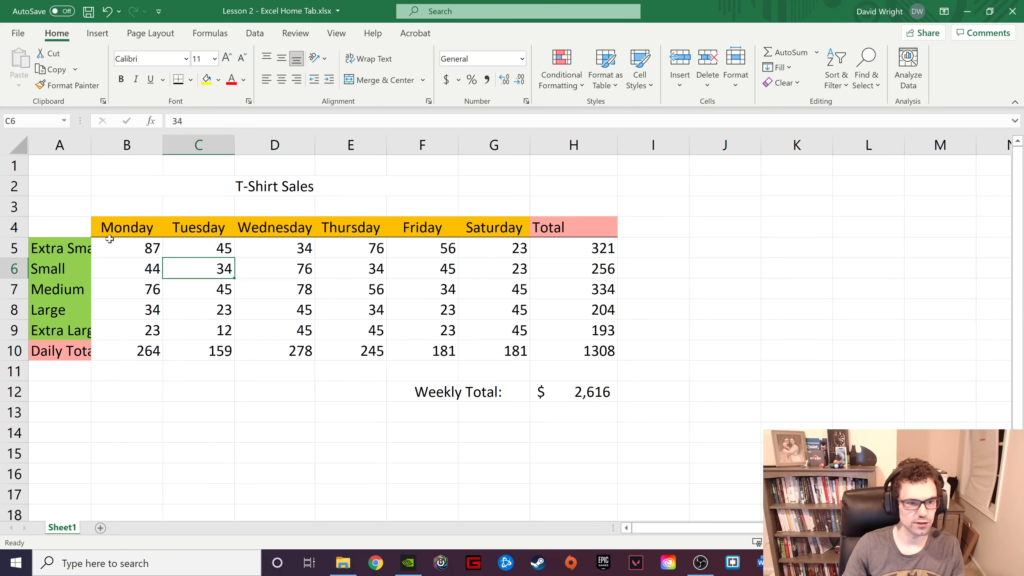
mouse_move(196, 235)
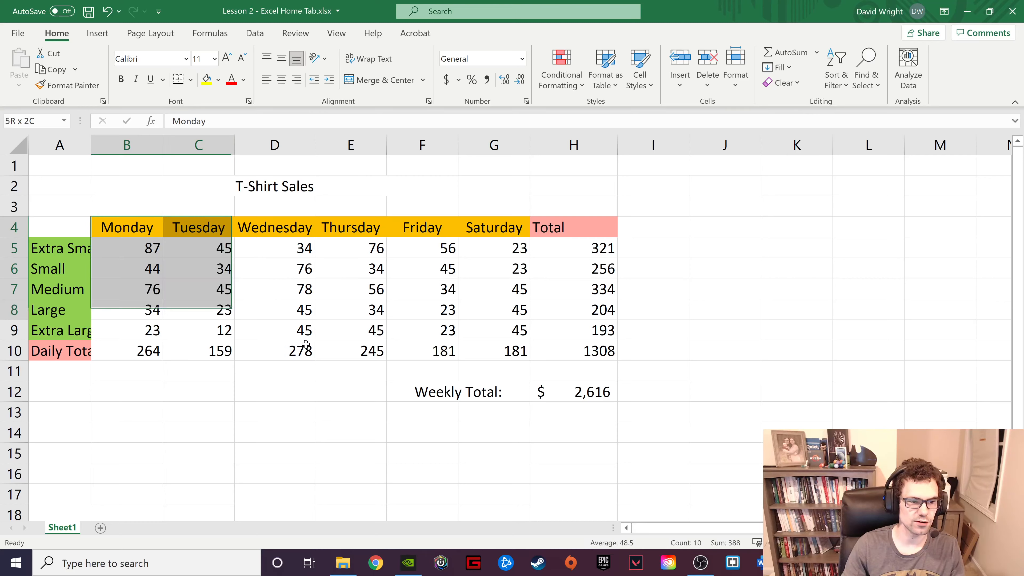
click(178, 79)
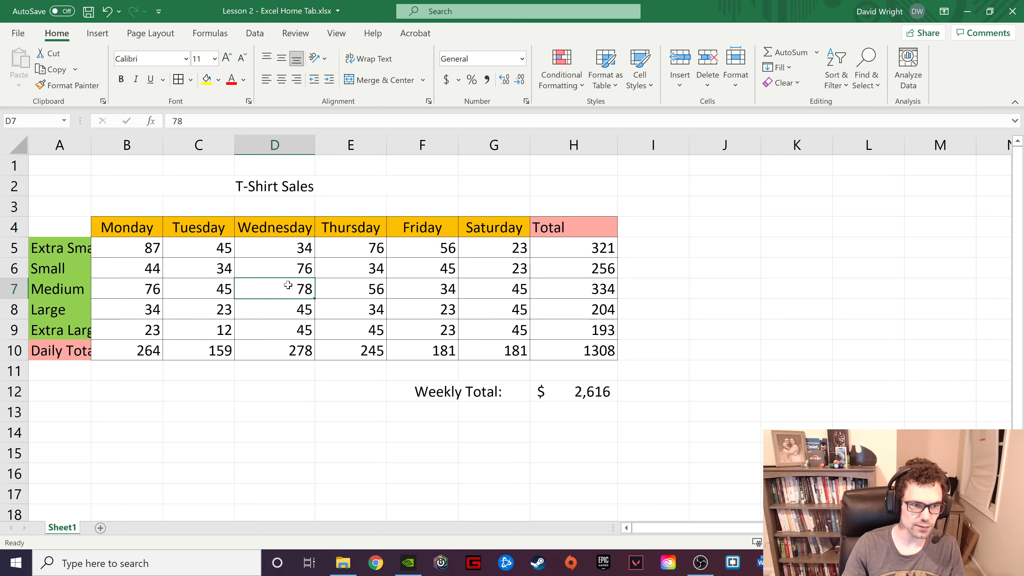
click(218, 80)
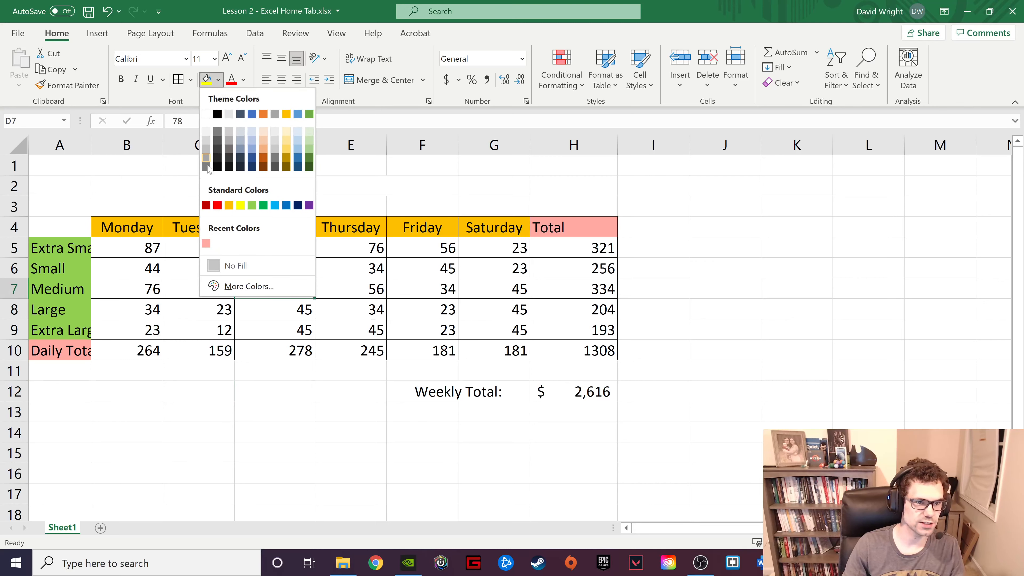
click(206, 159)
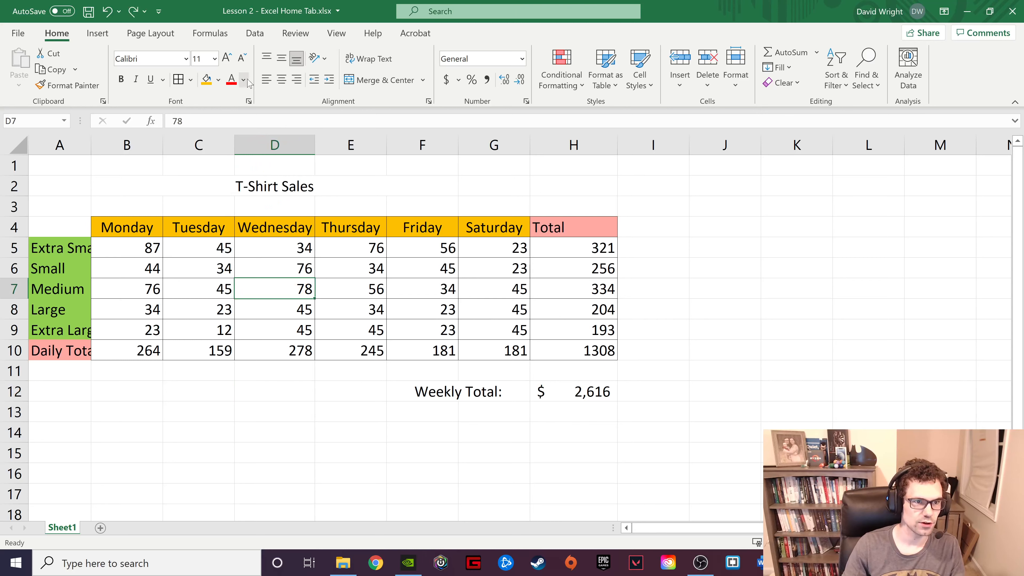
click(243, 80)
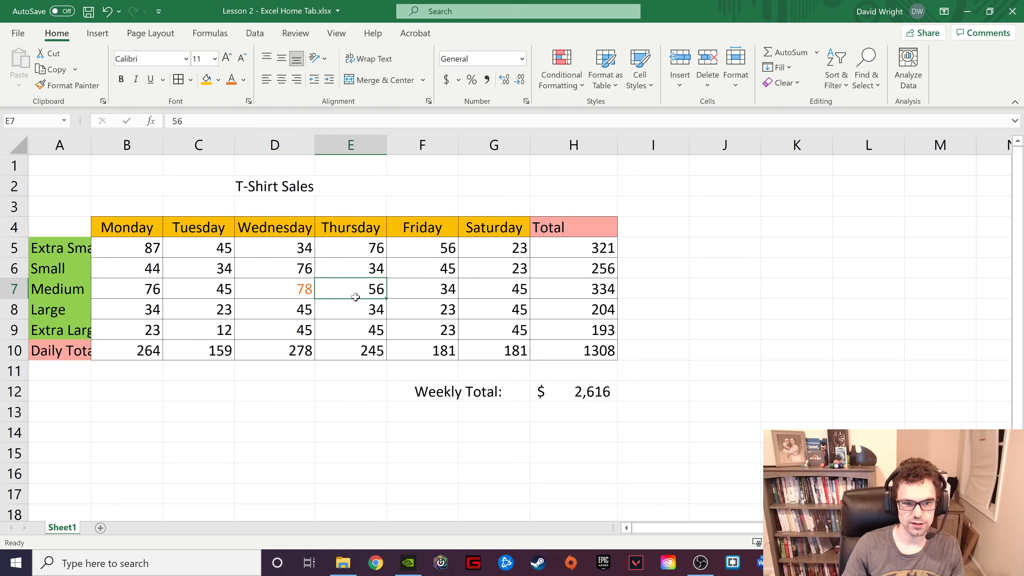
click(274, 289)
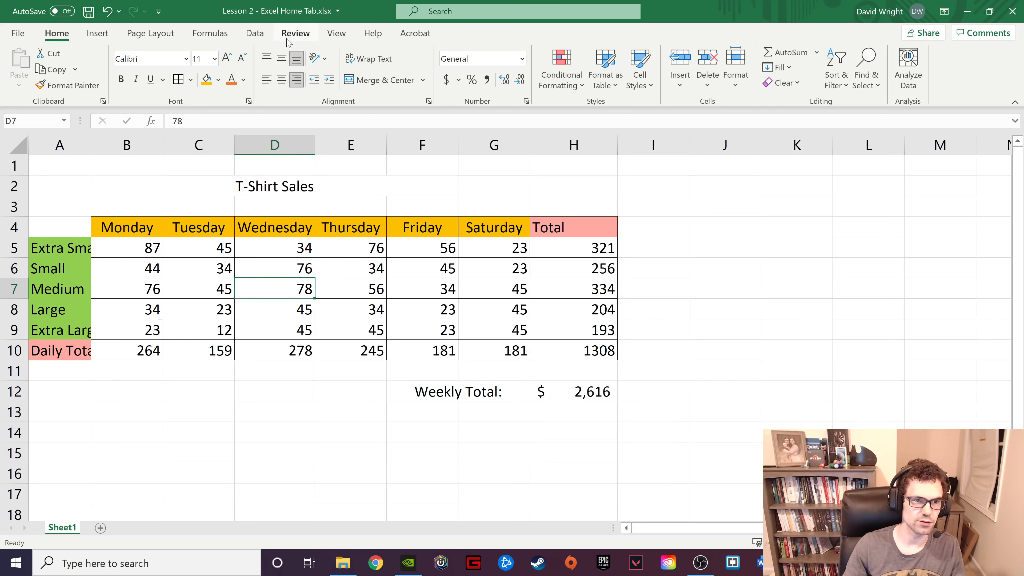
mouse_move(93, 289)
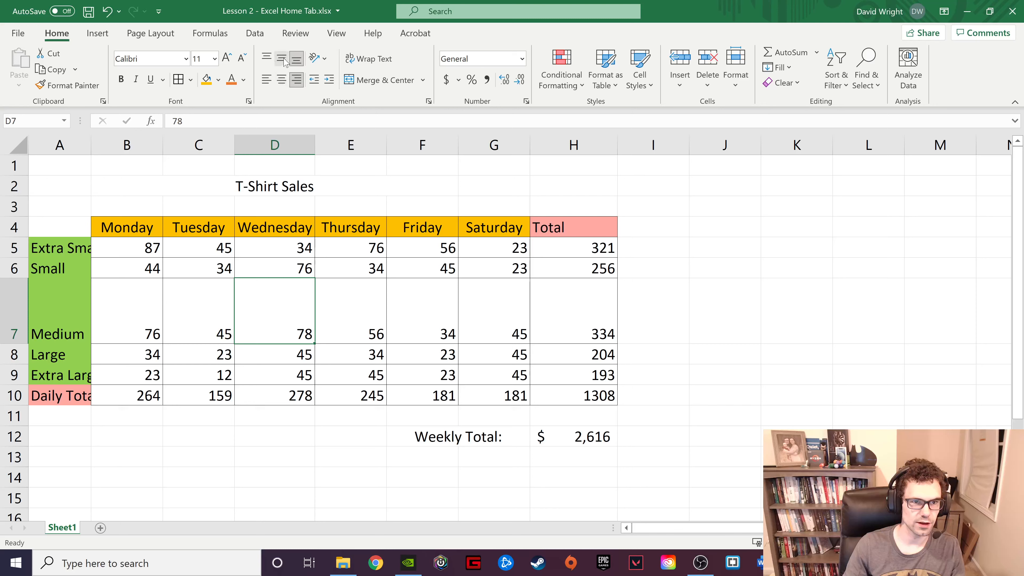
Step: Increase the height of header row 4 and select the day-name headers B4:H4
click(265, 58)
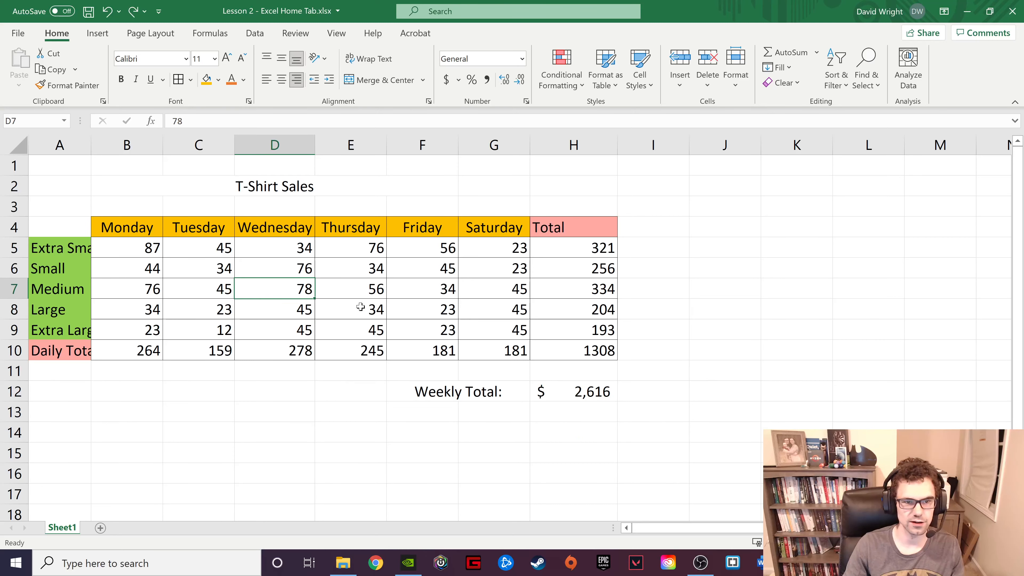
click(351, 309)
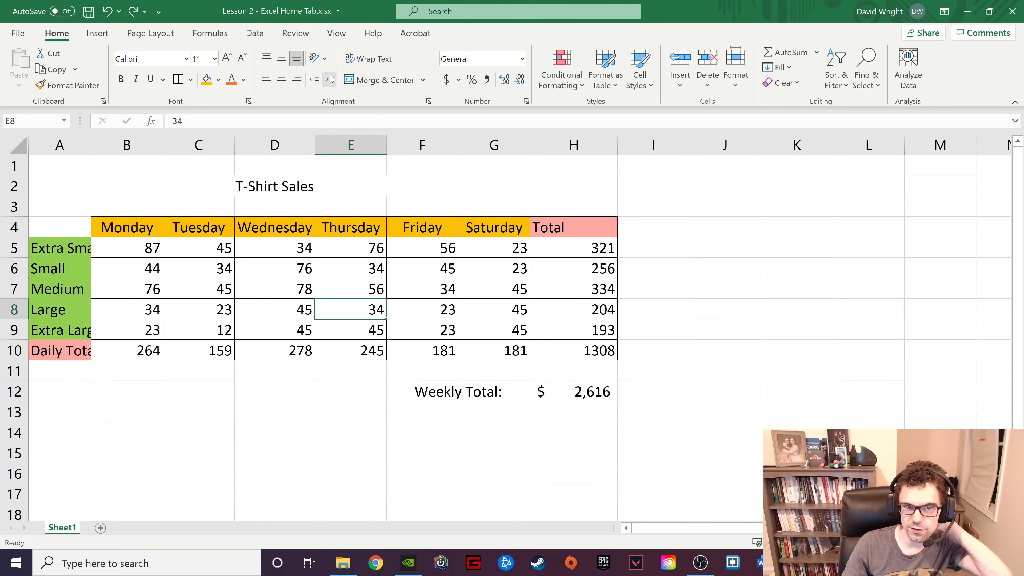
mouse_move(363, 239)
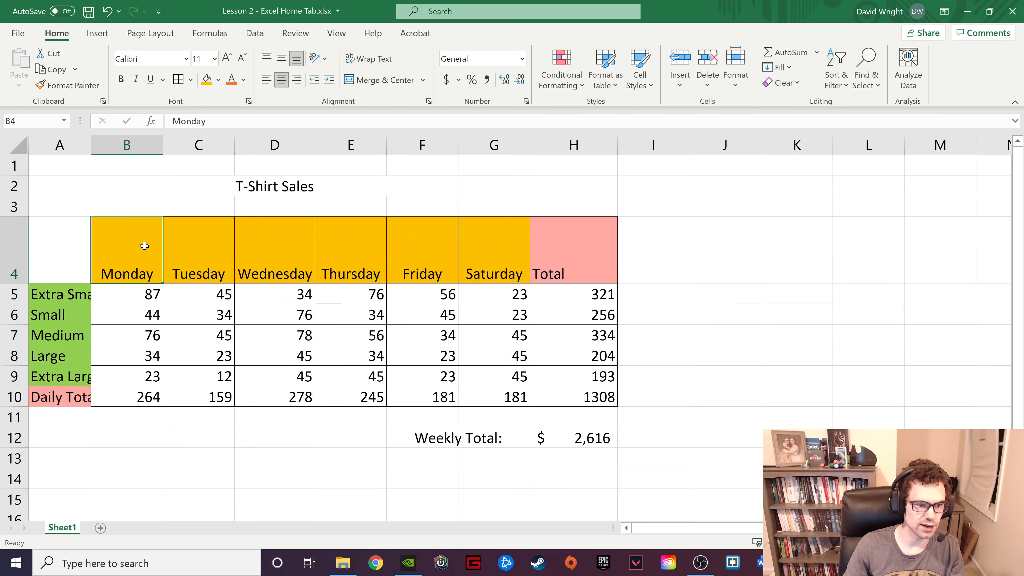
Step: Rotate the Monday–Saturday and Total headers to Angle Counterclockwise
click(319, 59)
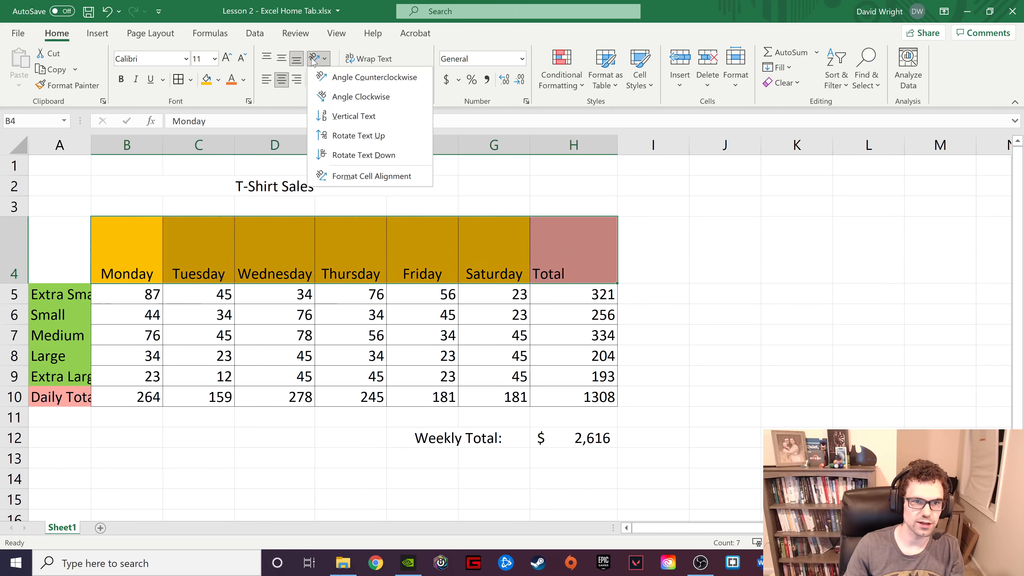
click(370, 77)
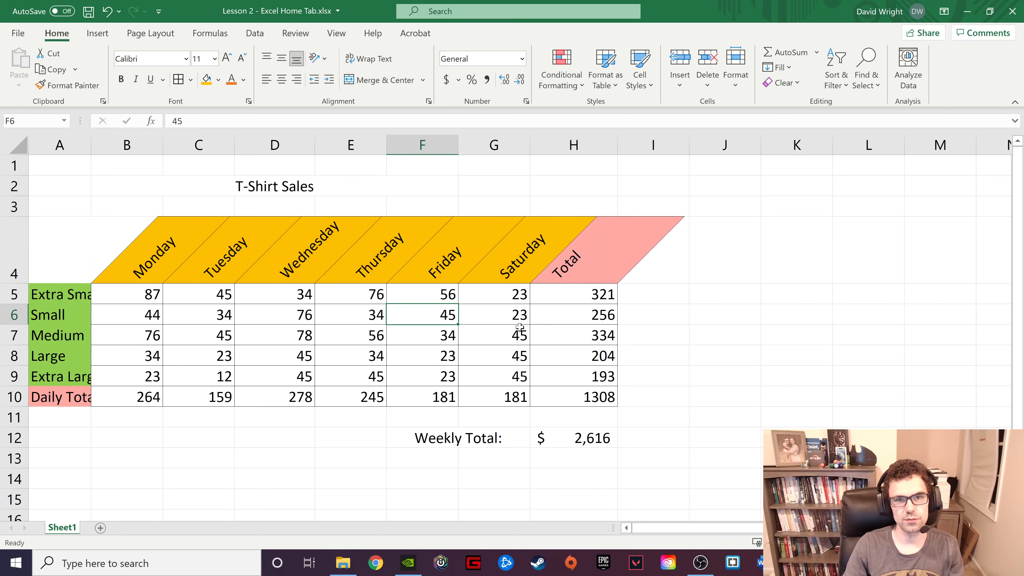
mouse_move(363, 281)
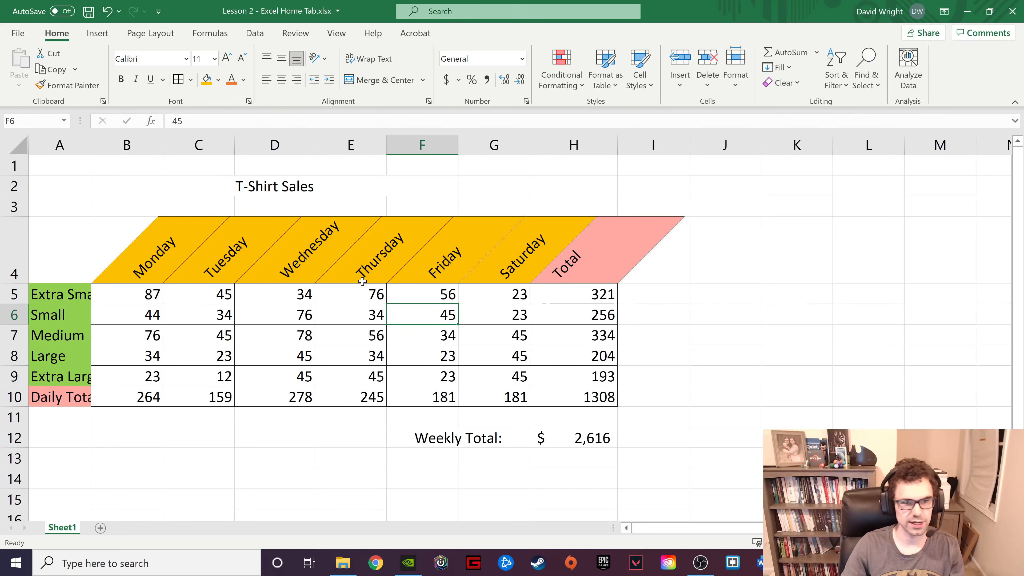
mouse_move(370, 59)
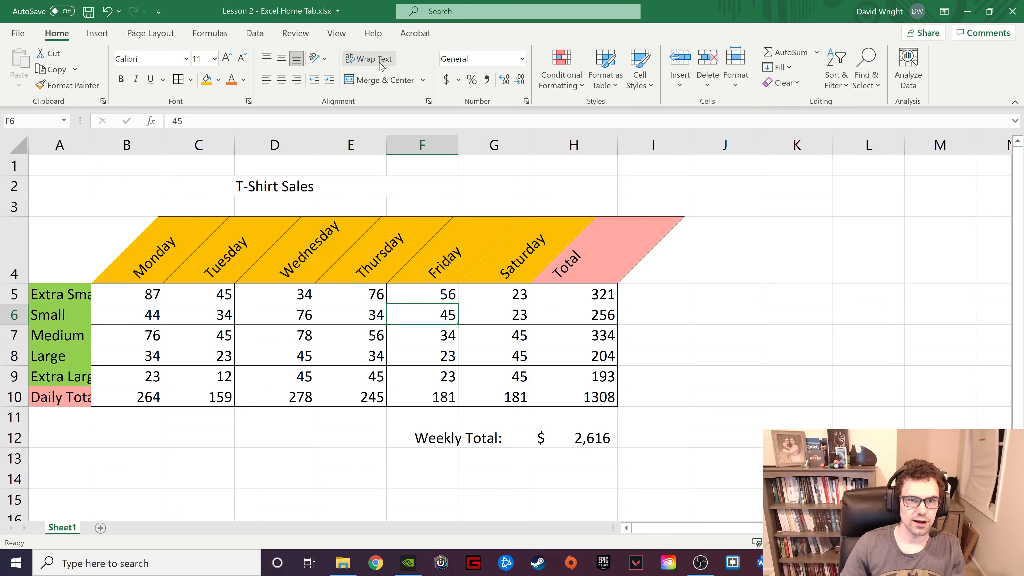
click(59, 294)
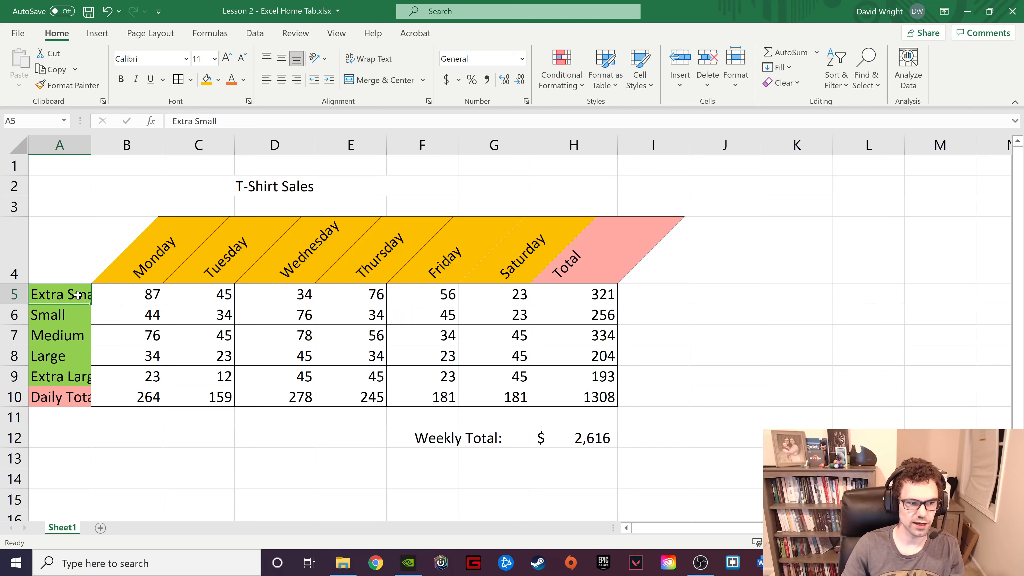
mouse_move(369, 58)
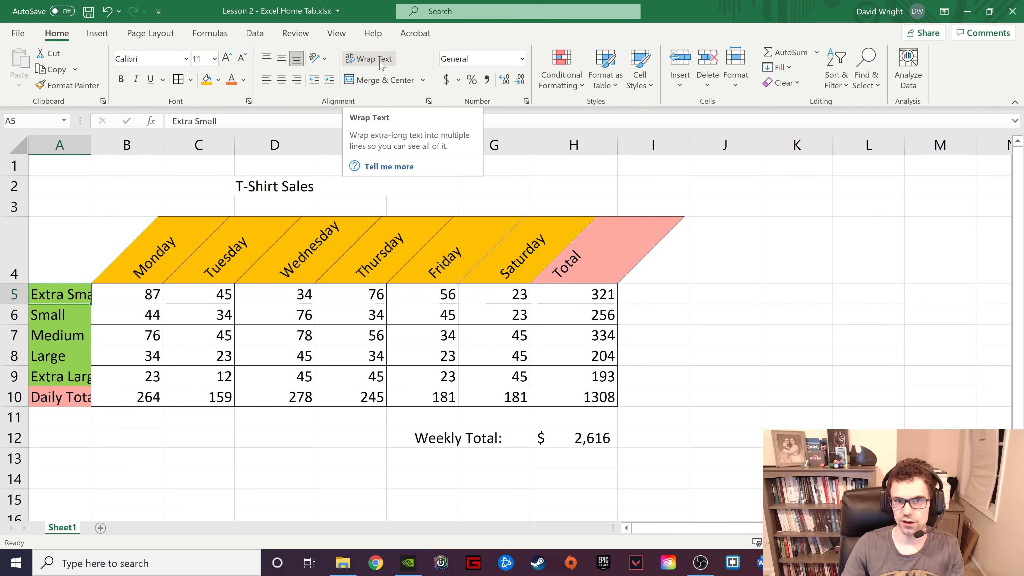
Step: Wrap the Extra Small, Extra Large and Daily Total labels onto two lines
click(367, 58)
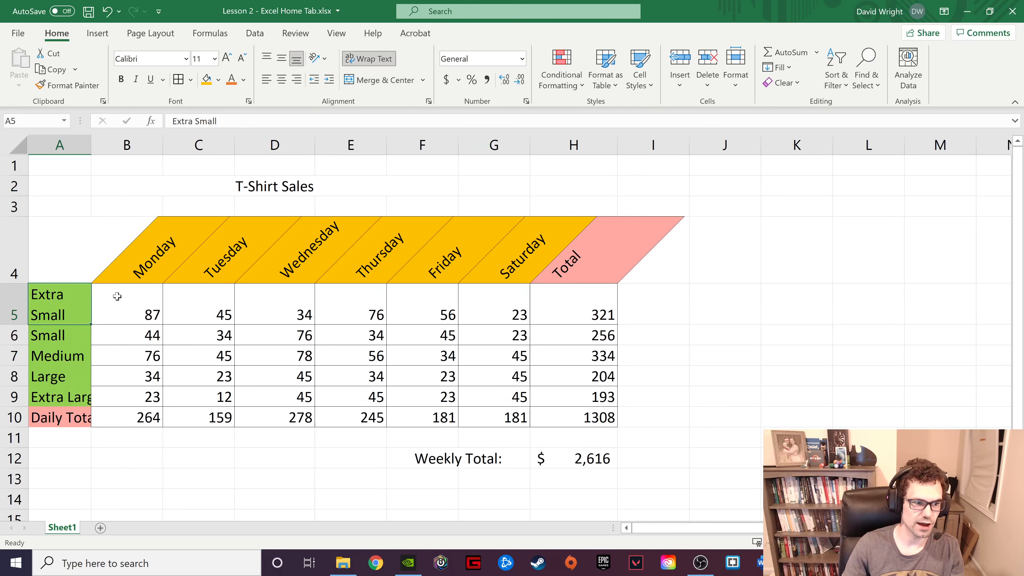
click(59, 335)
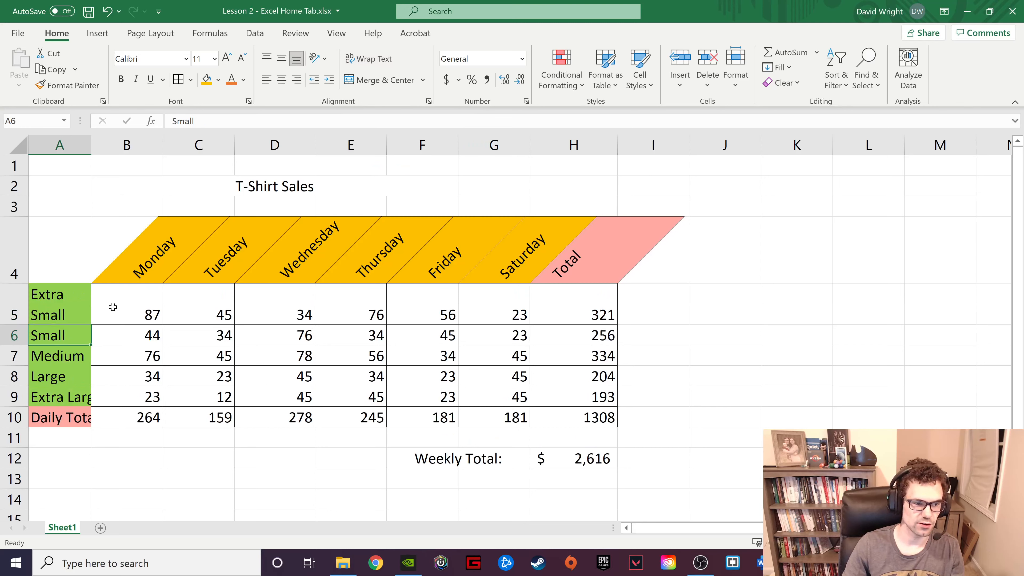
click(59, 396)
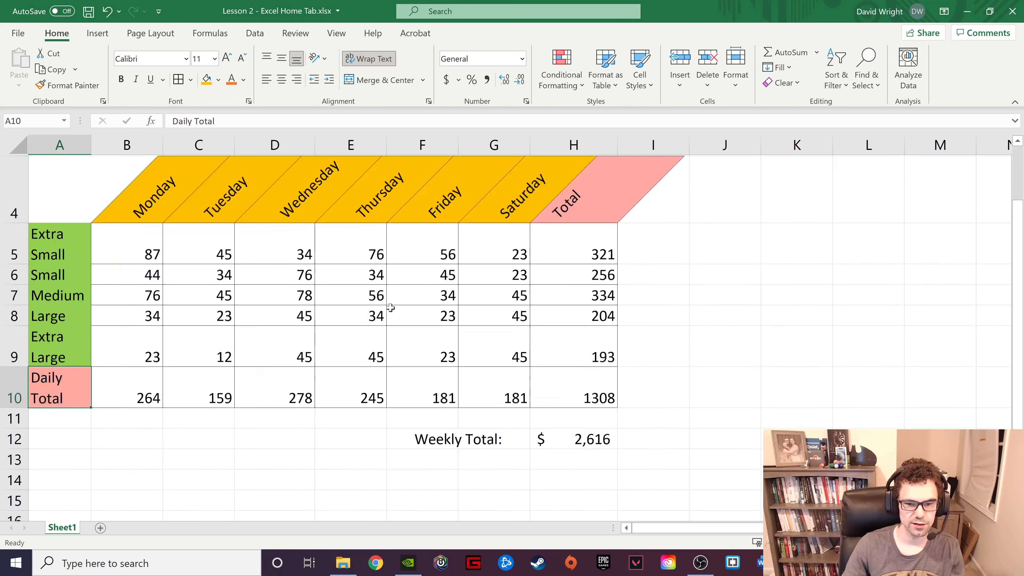
scroll(up, 3)
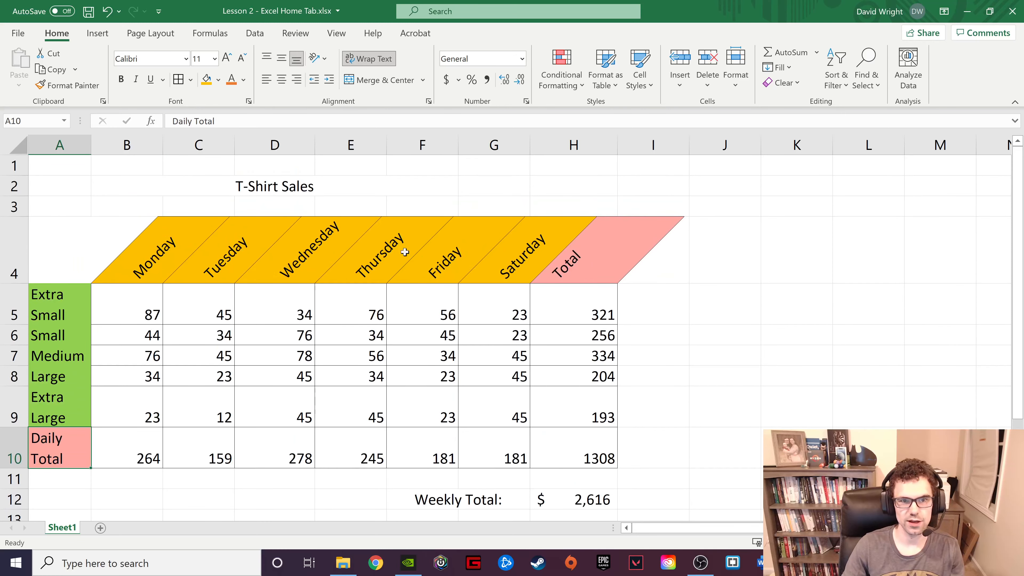
click(351, 335)
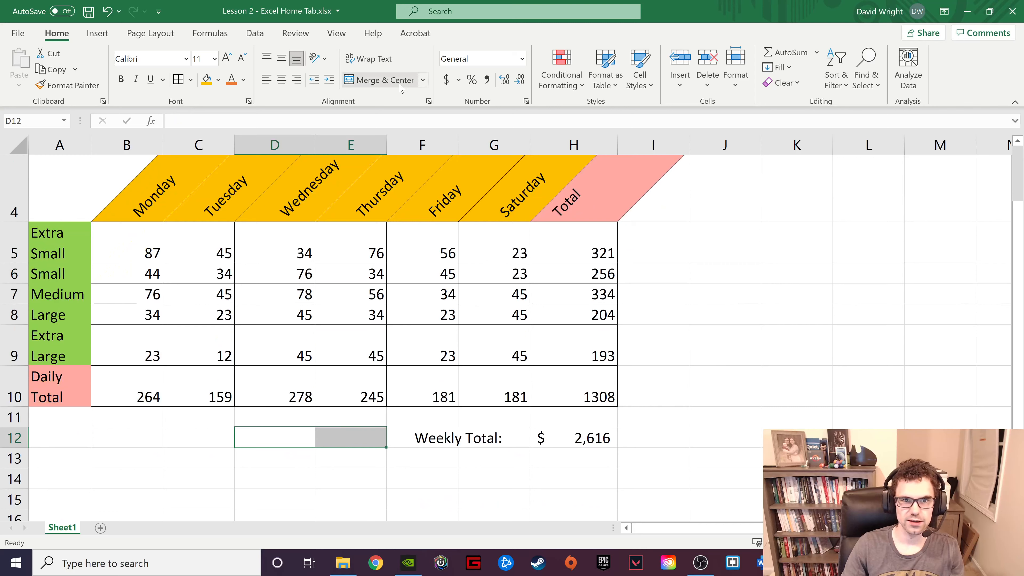
Step: Try Merge & Center on D12:E12 and unmerge the cells again
click(424, 79)
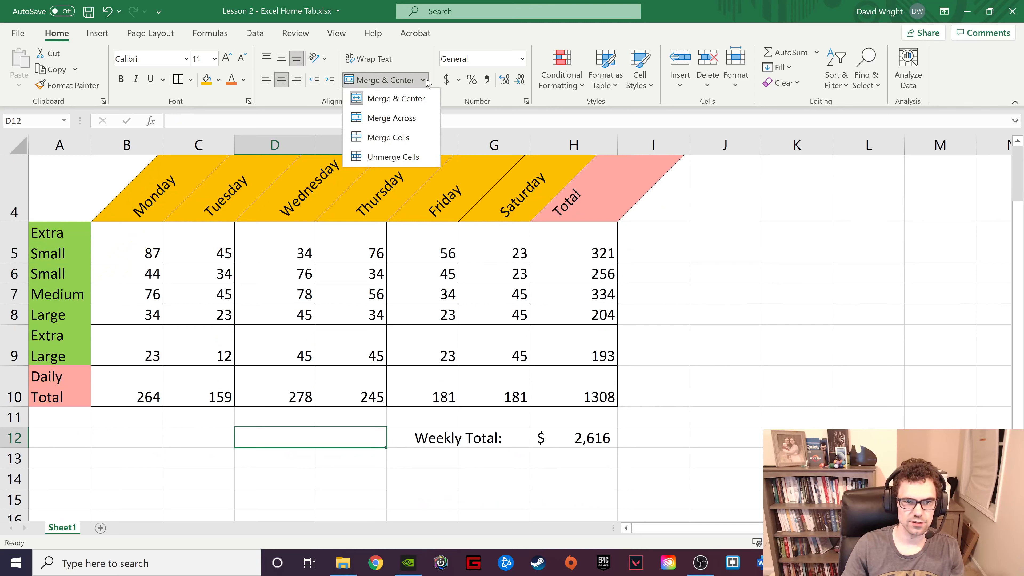
mouse_move(392, 157)
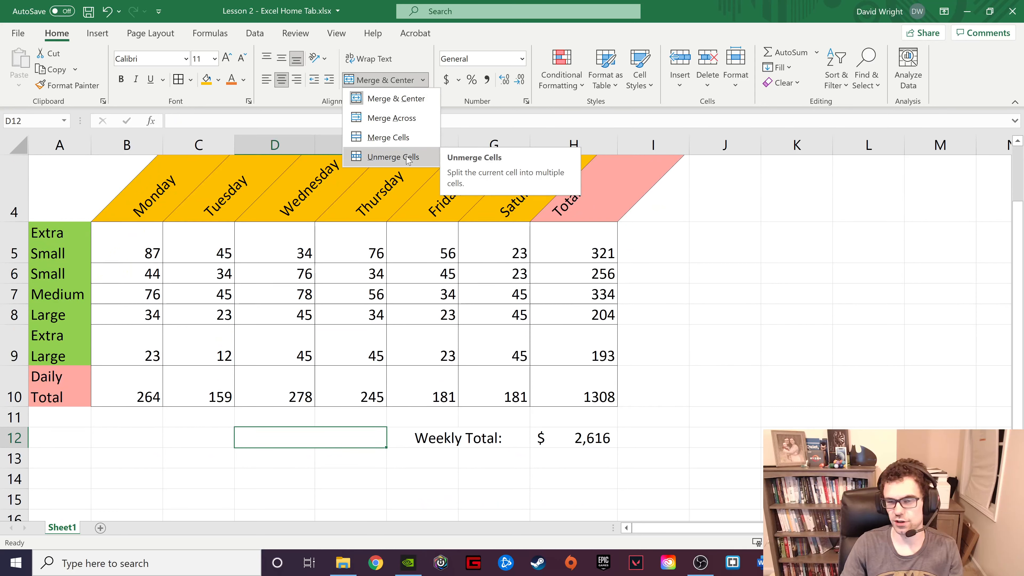
click(392, 157)
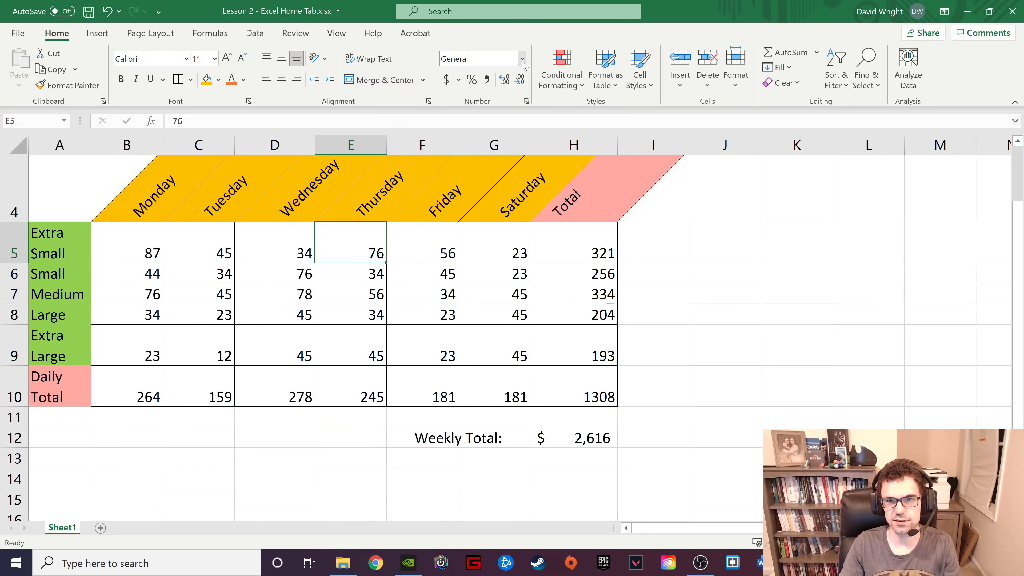
click(522, 58)
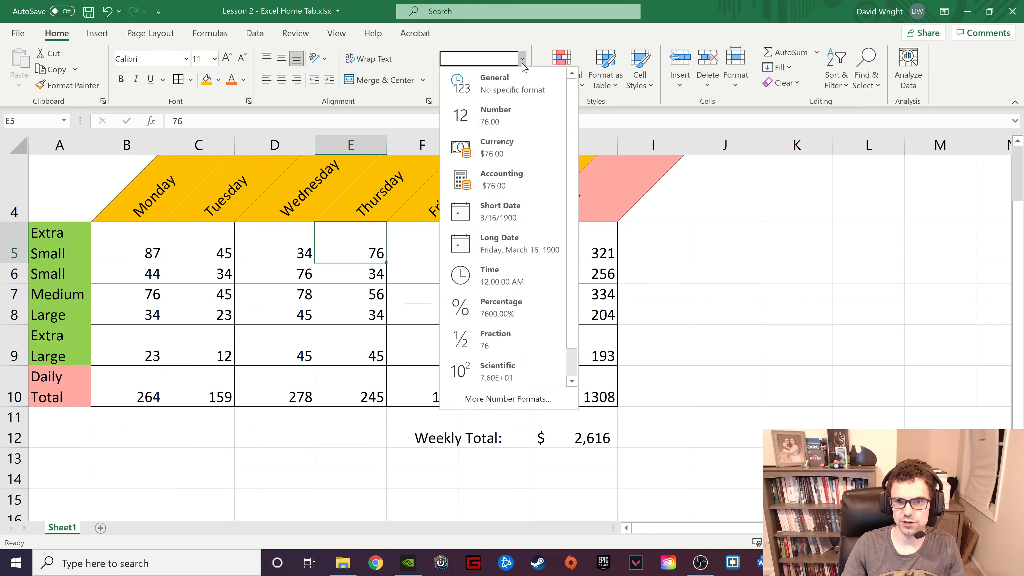
mouse_move(515, 151)
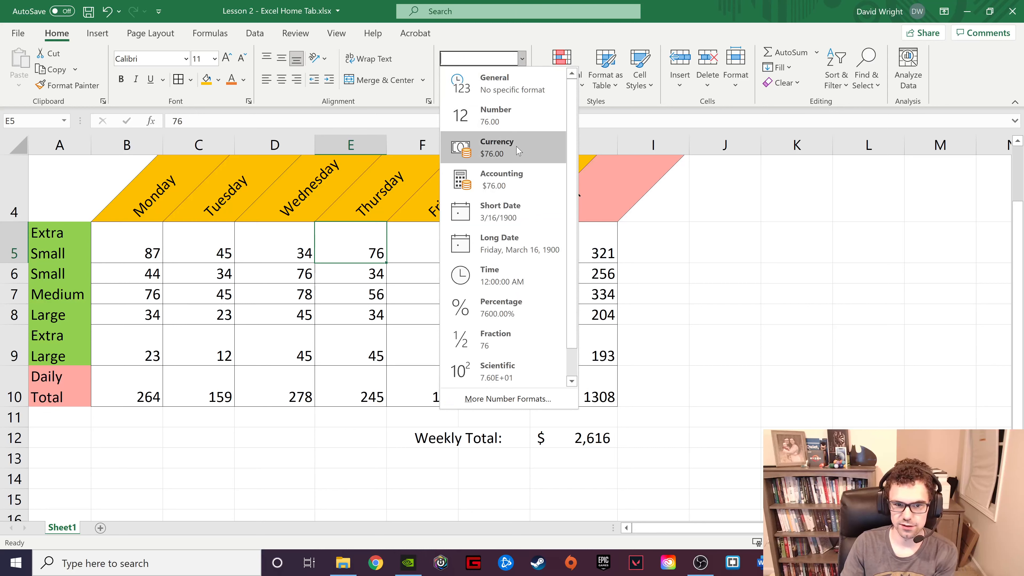
mouse_move(513, 216)
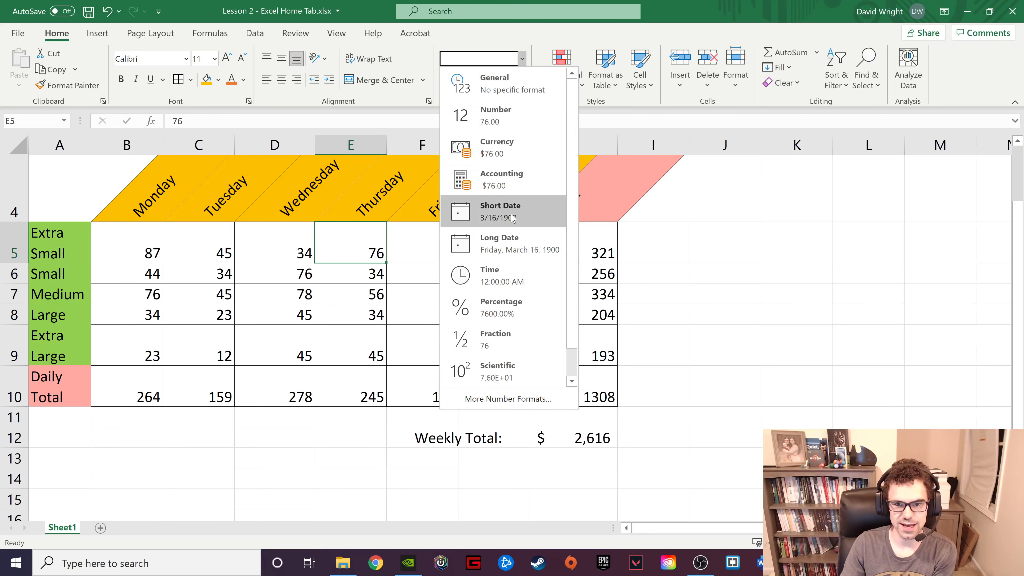
mouse_move(503, 308)
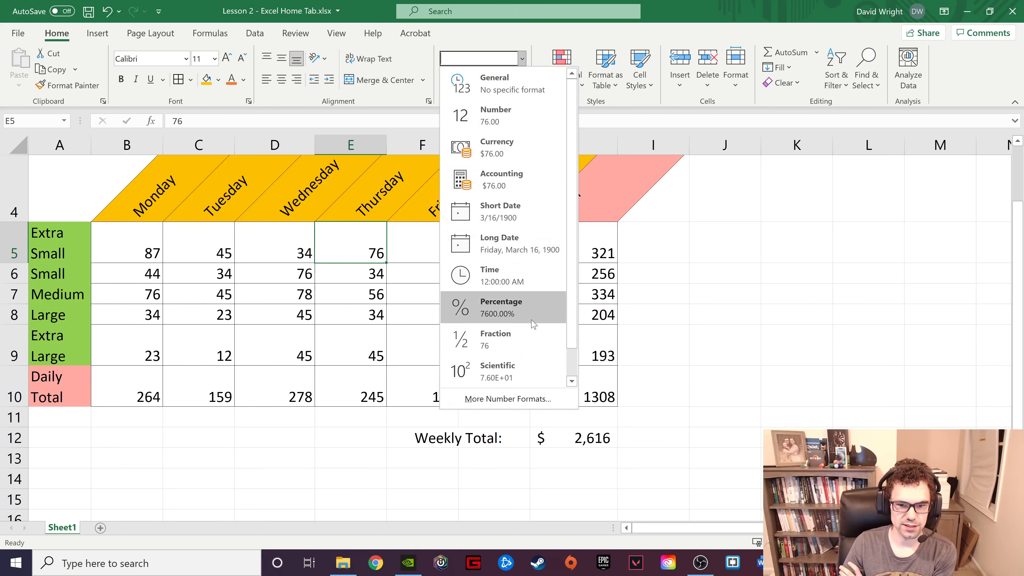
mouse_move(530, 371)
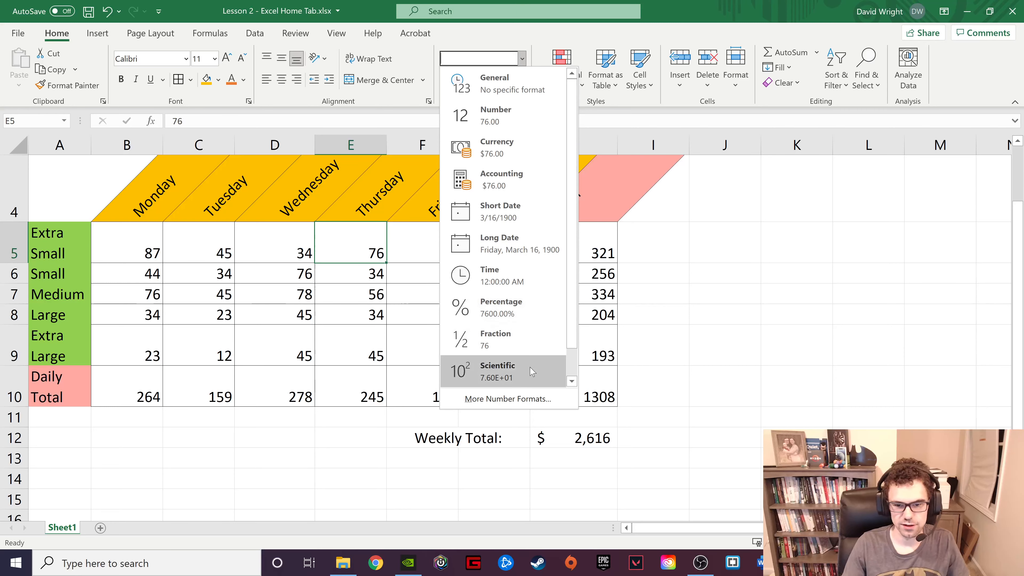
mouse_move(522, 156)
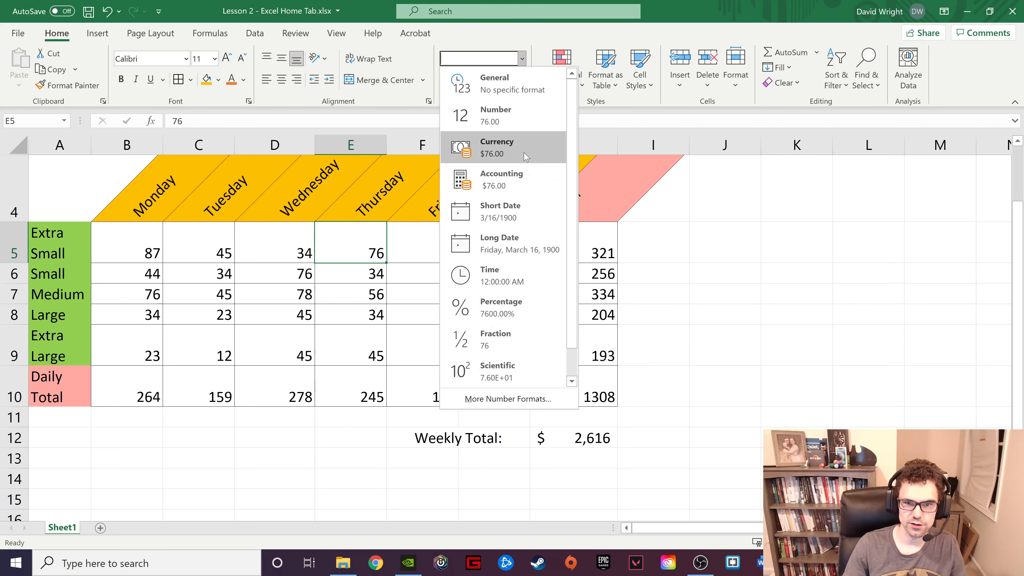
click(497, 147)
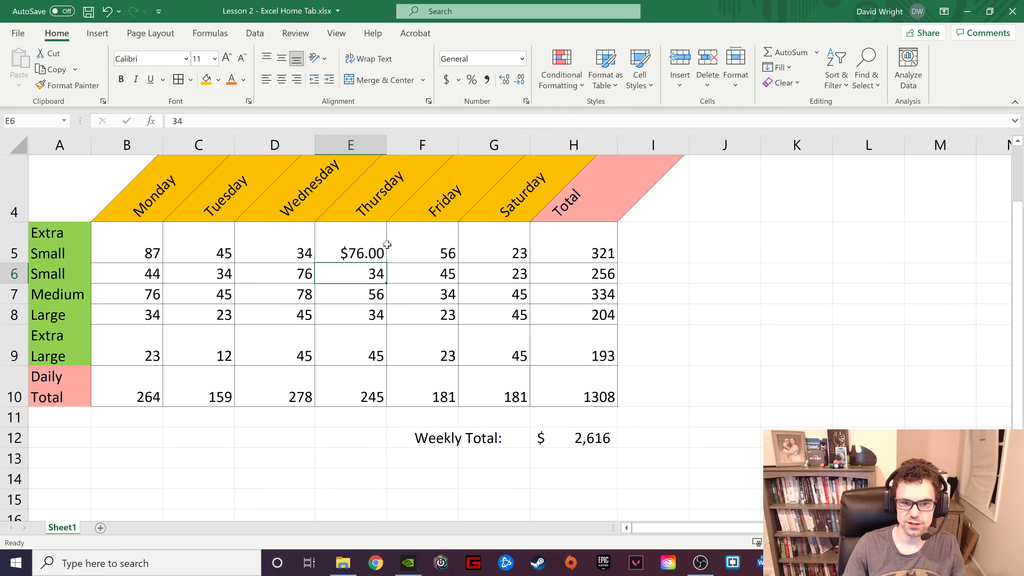
click(350, 253)
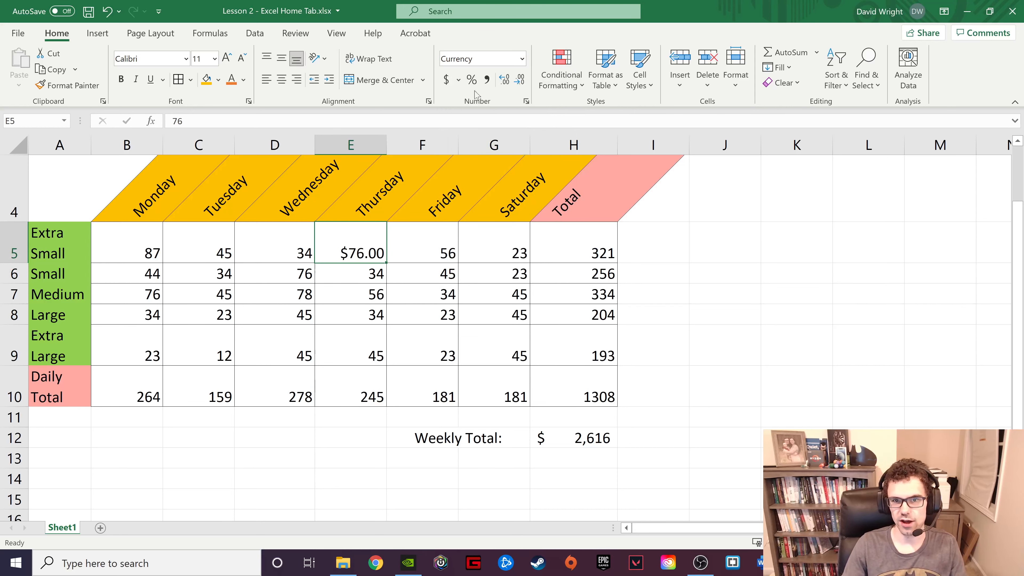
click(459, 79)
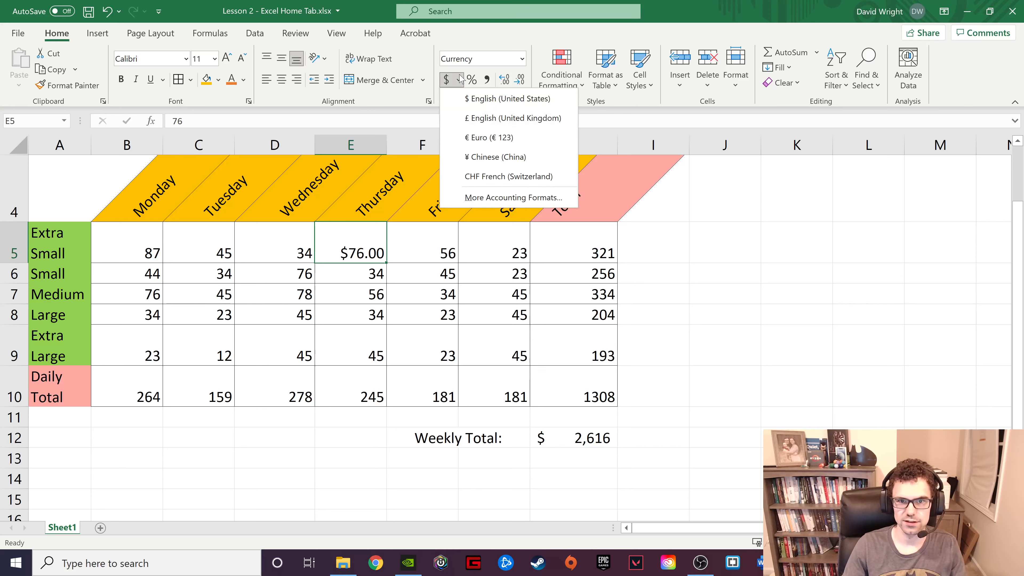
click(459, 80)
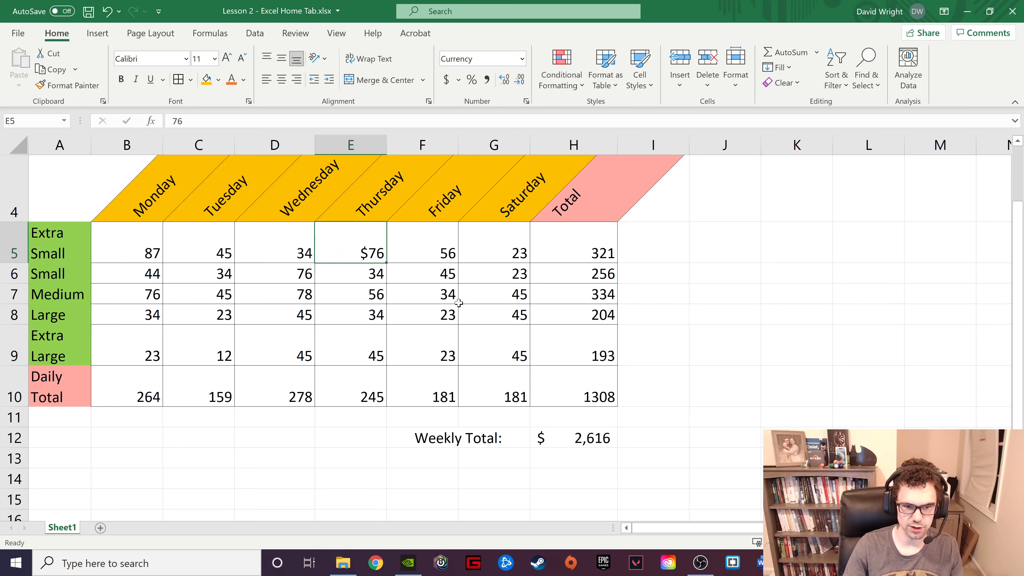
click(504, 79)
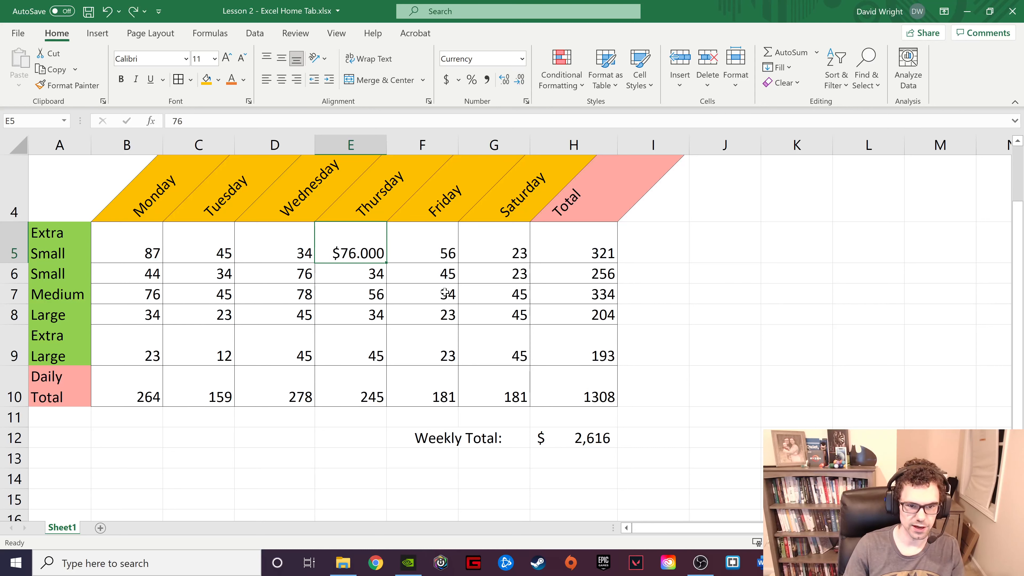
click(422, 274)
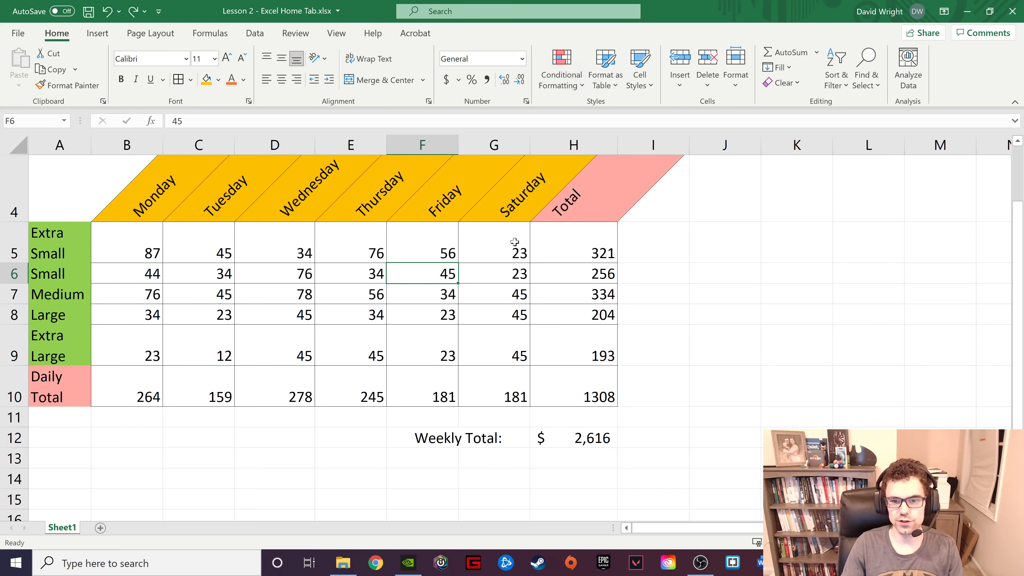
mouse_move(138, 249)
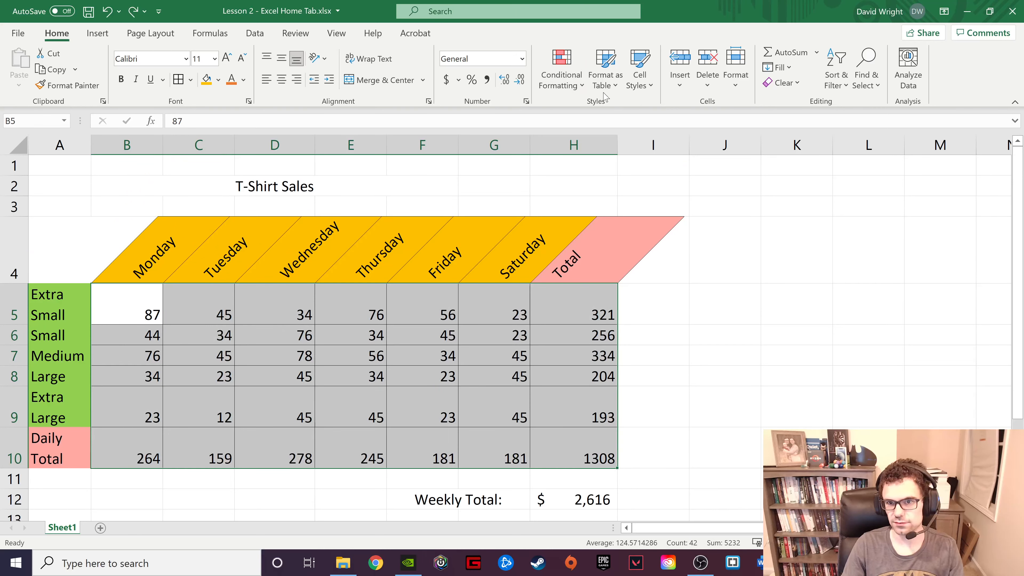
Step: Browse Conditional Formatting data bars, colour scales and icon sets on B5:H10 without applying any
click(560, 67)
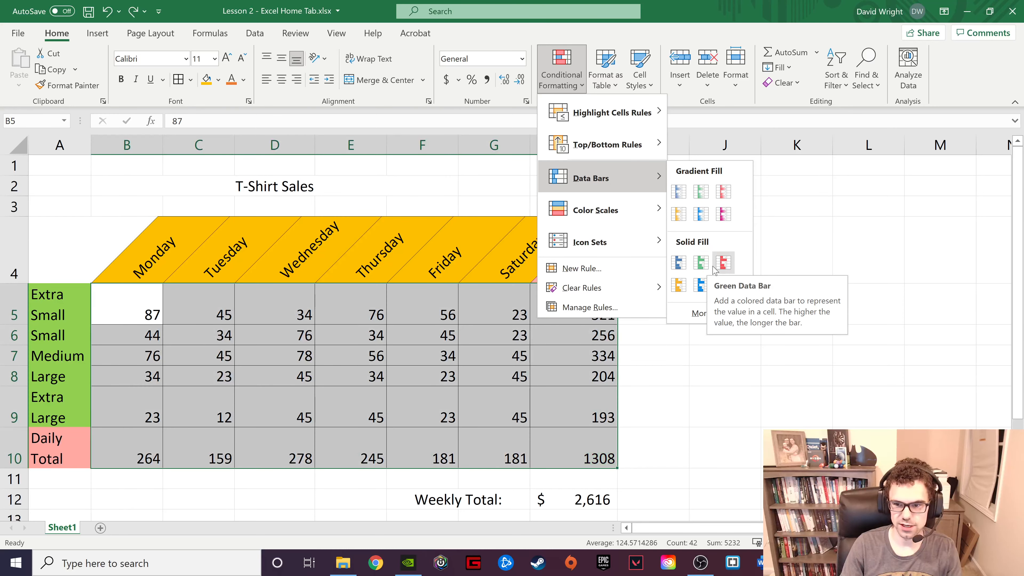
mouse_move(723, 262)
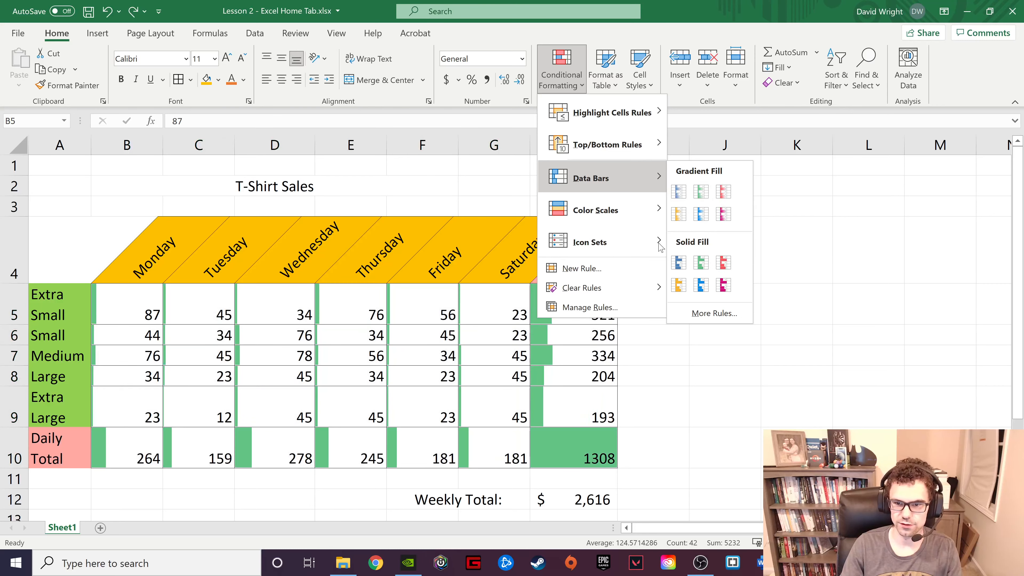
mouse_move(589, 210)
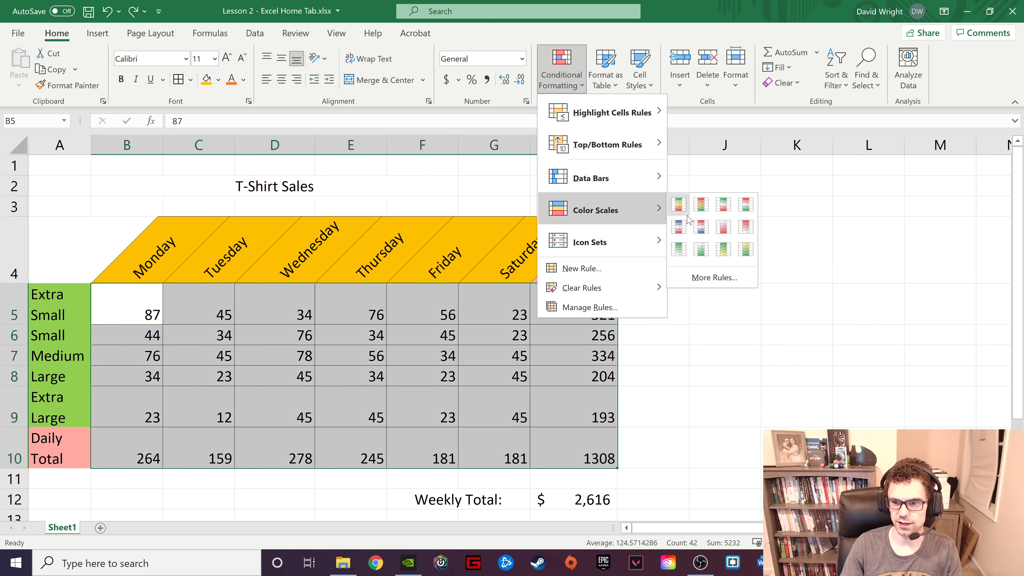
mouse_move(700, 227)
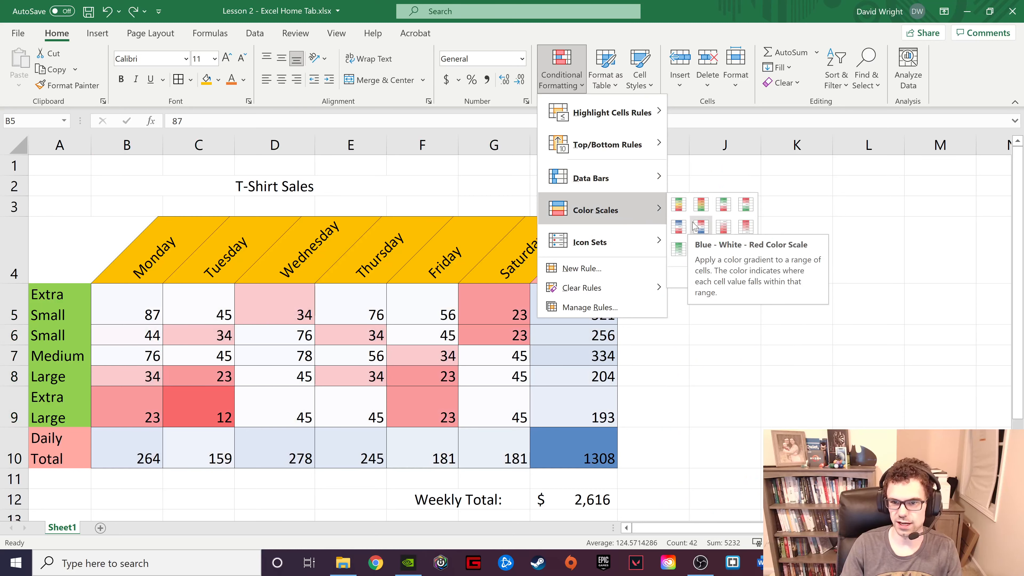
mouse_move(724, 226)
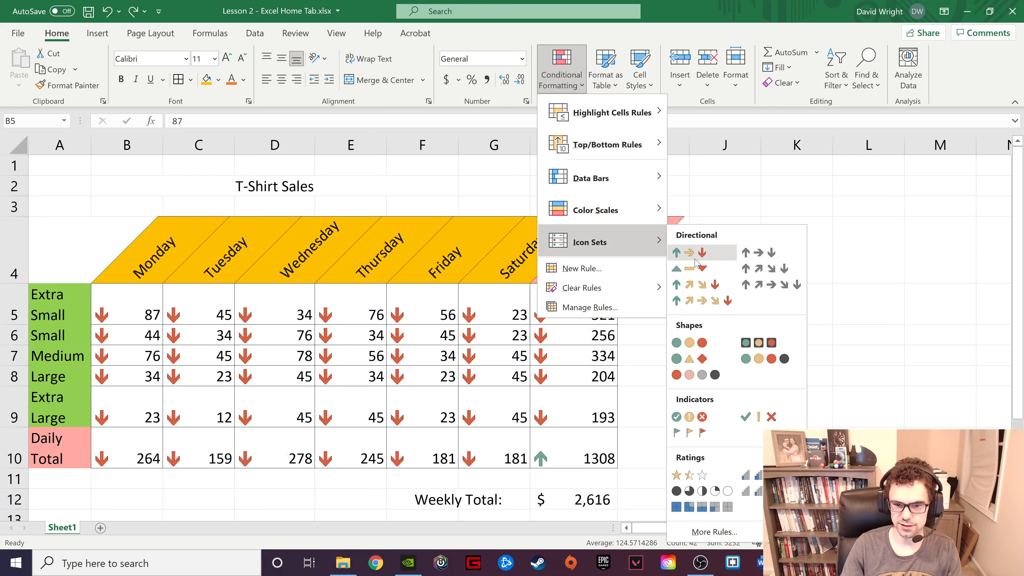
mouse_move(689, 268)
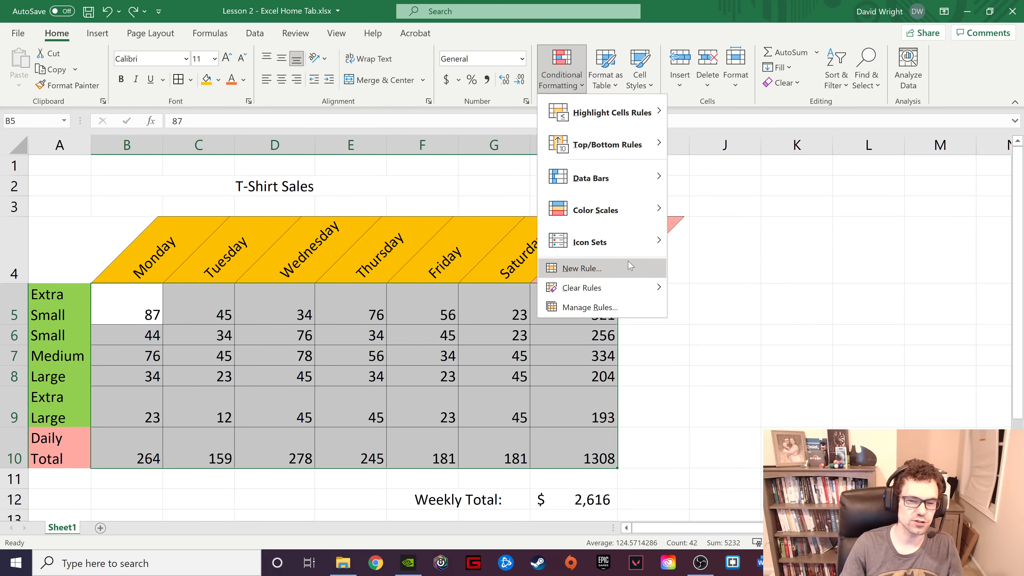
Step: Define a new rule formatting only cells whose value equals 45
click(576, 268)
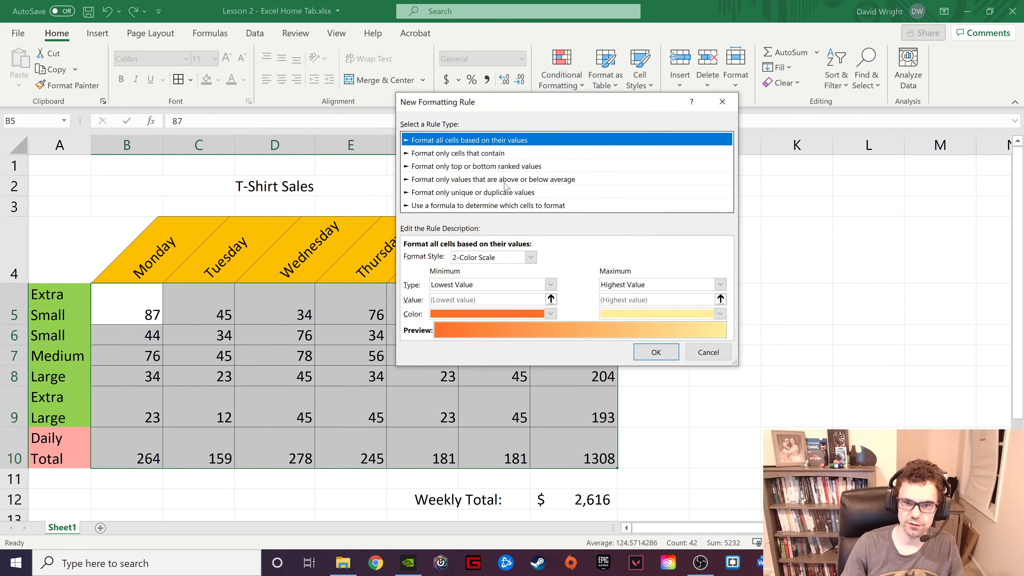
click(458, 154)
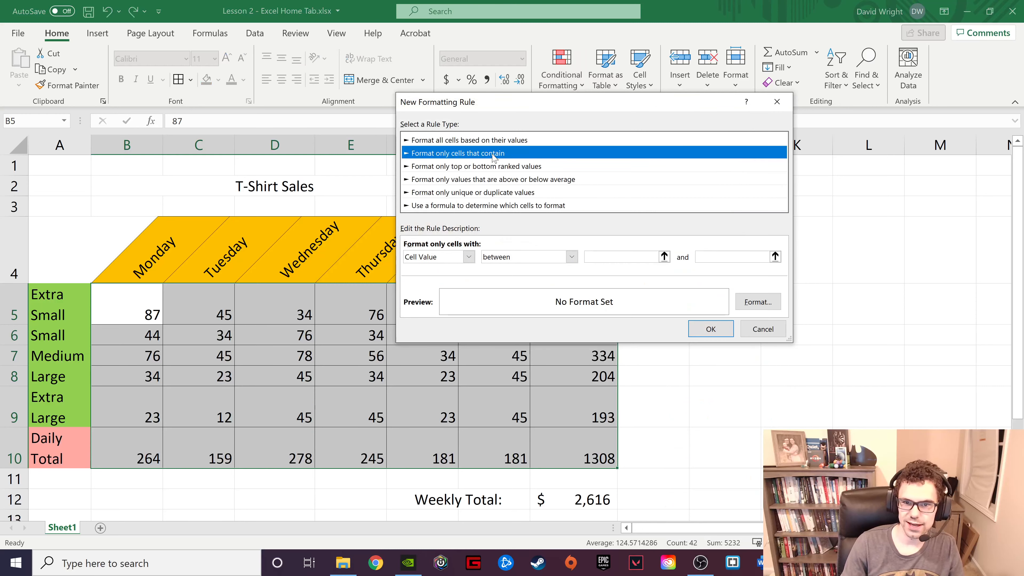
click(572, 257)
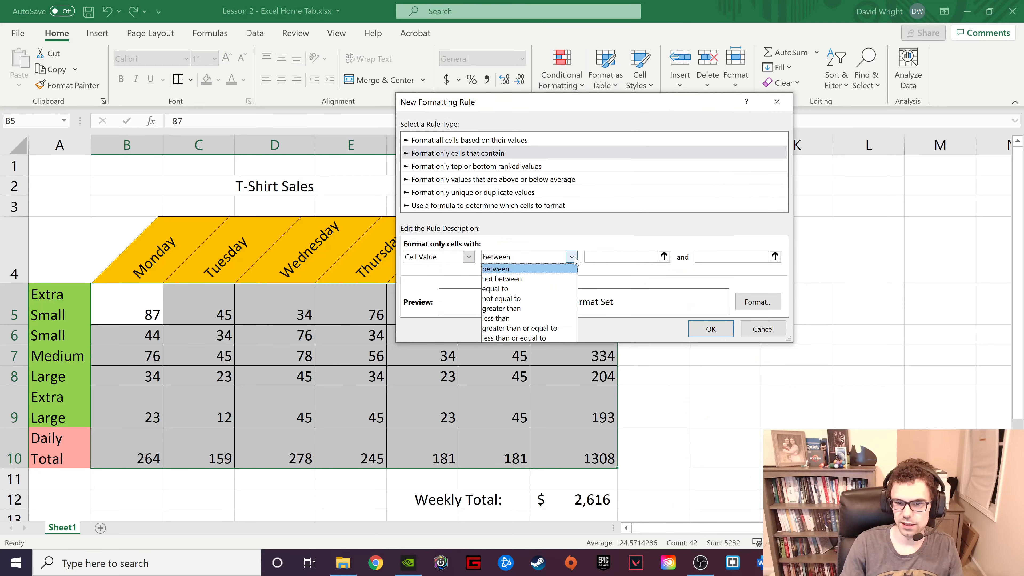
click(495, 288)
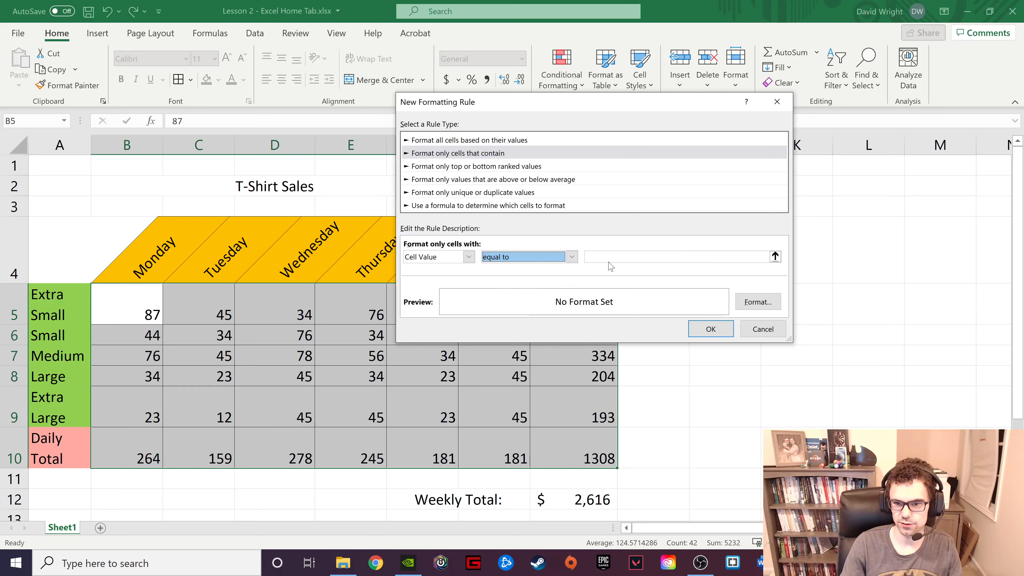
text(4)
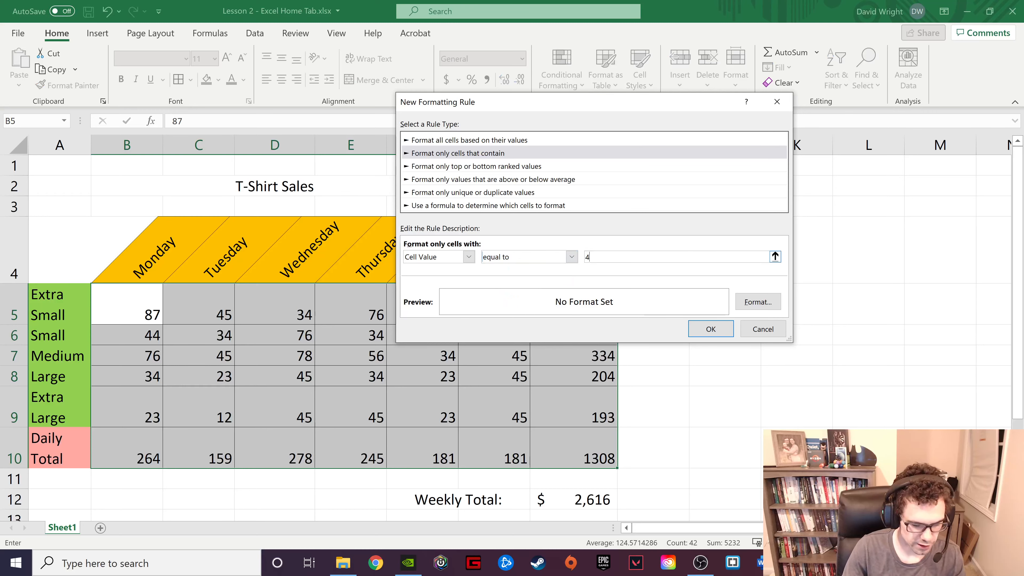
text(5)
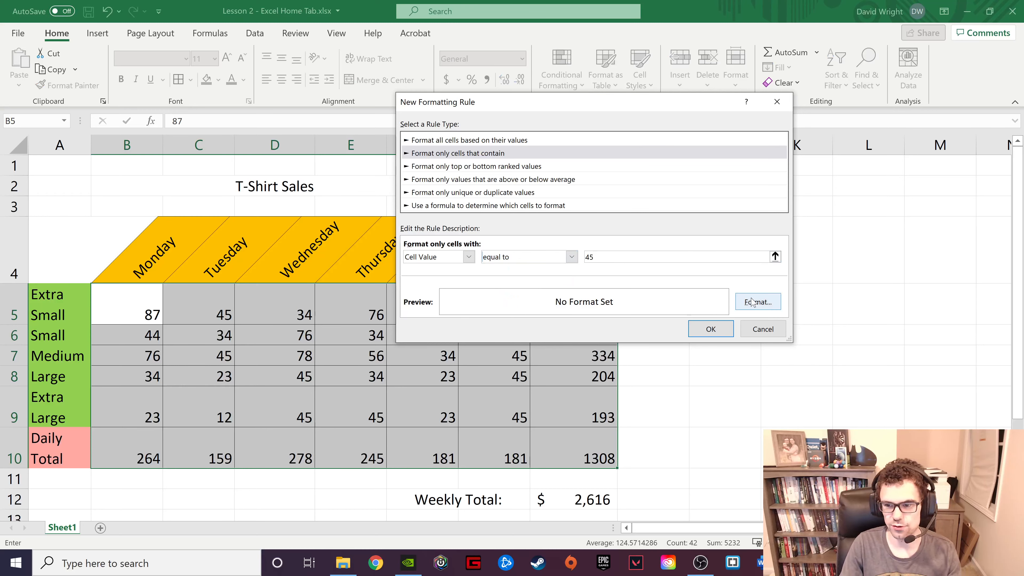
Step: Give the rule a red fill, apply it to the sales figures, then select column C
click(757, 301)
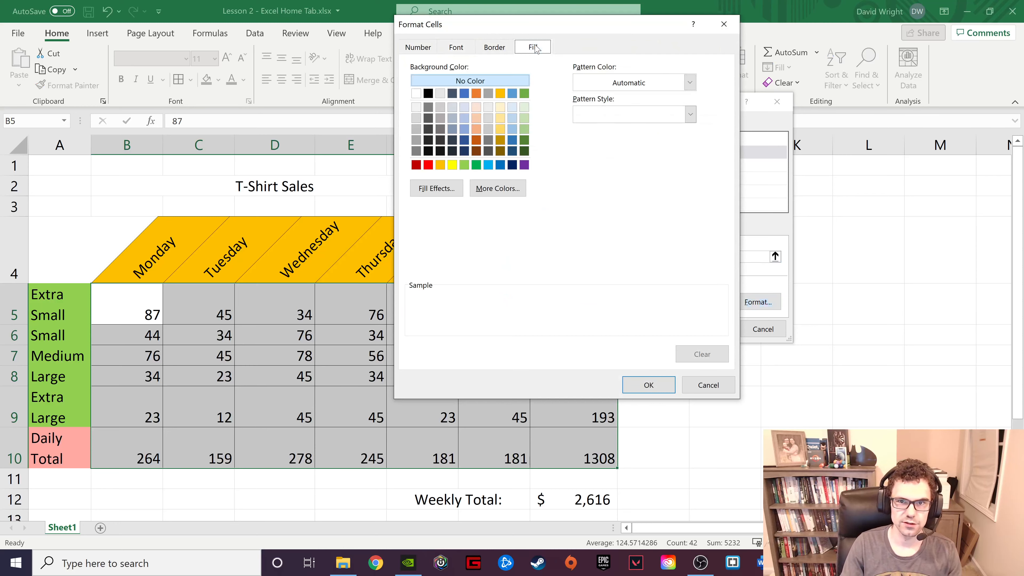
click(429, 165)
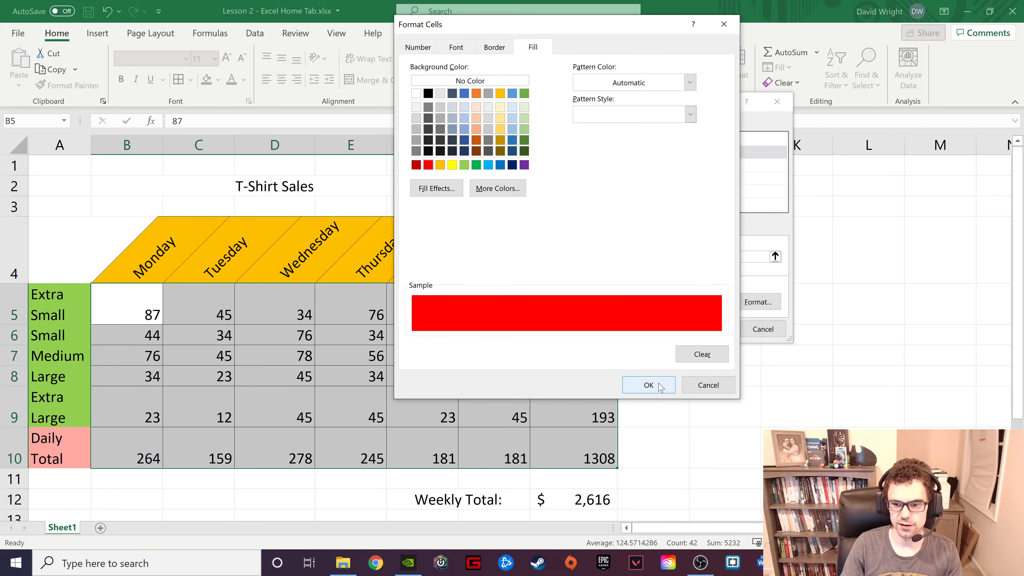
click(648, 385)
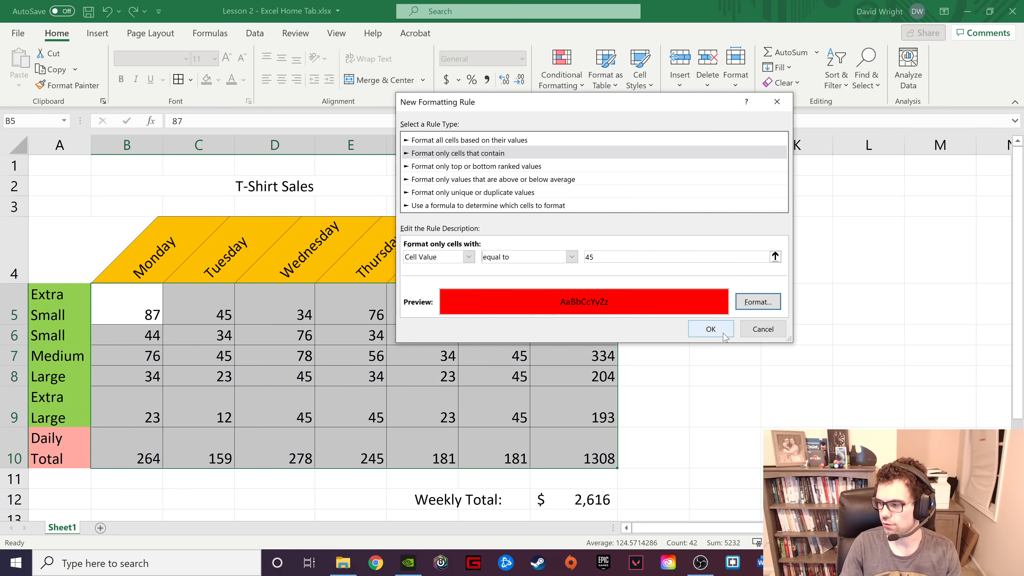
click(710, 329)
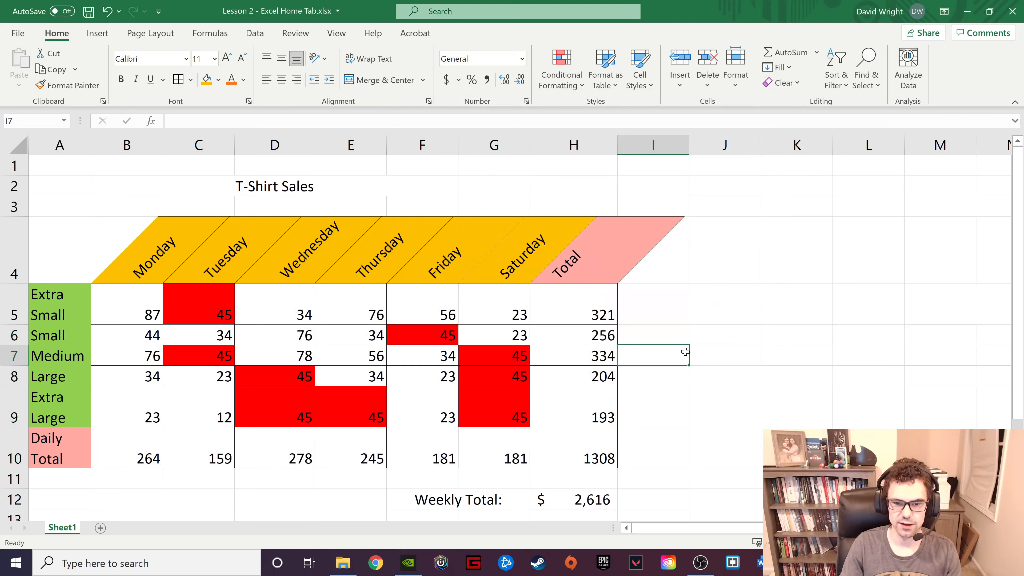
scroll(down, 3)
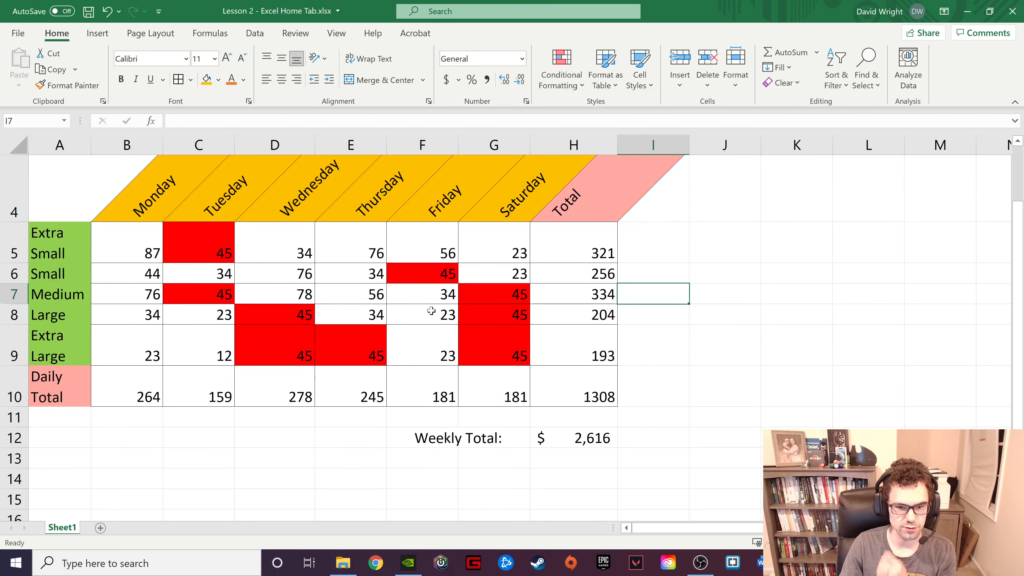
scroll(down, 3)
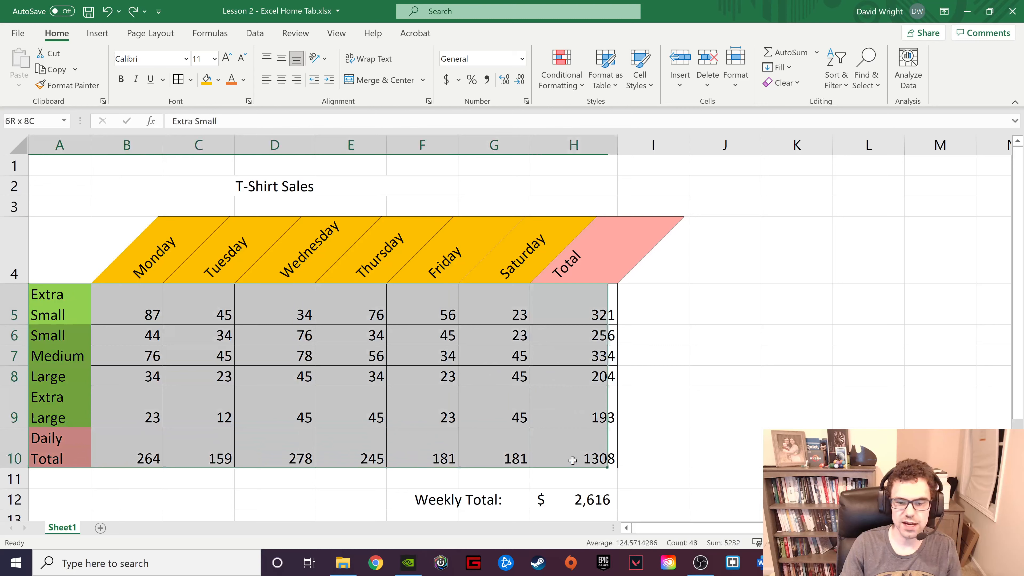
click(652, 406)
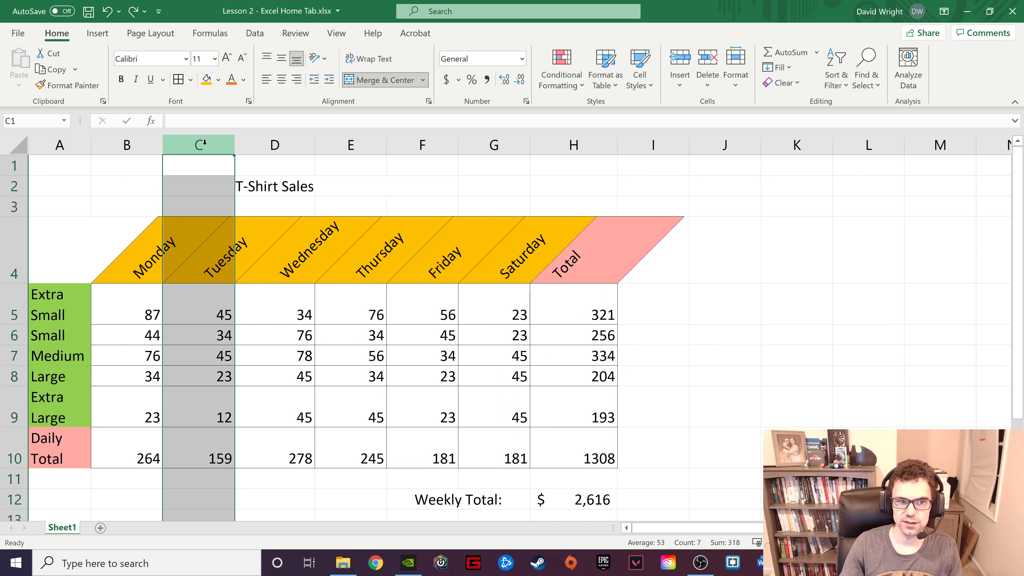
mouse_move(605, 68)
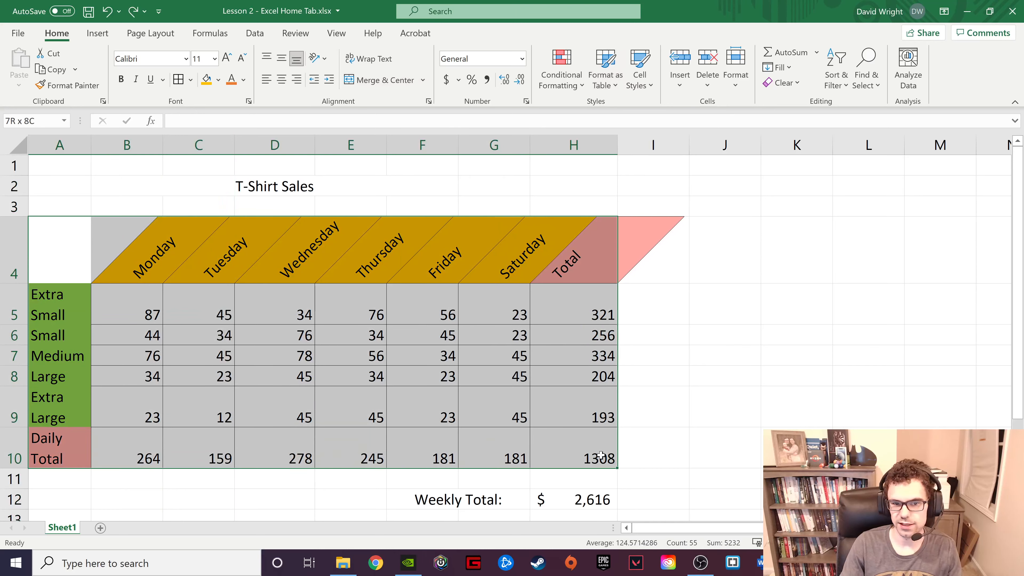
click(604, 68)
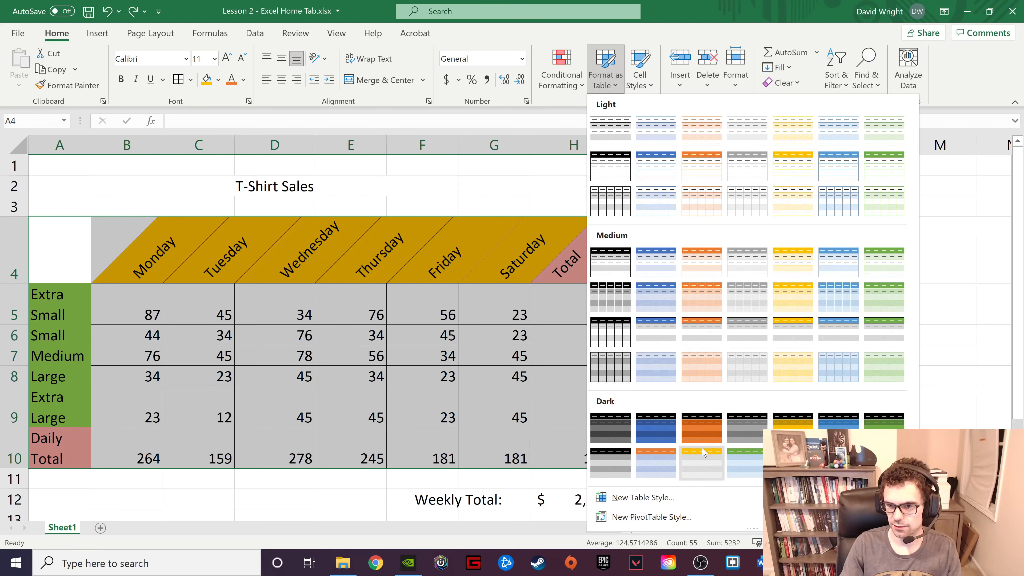
click(702, 464)
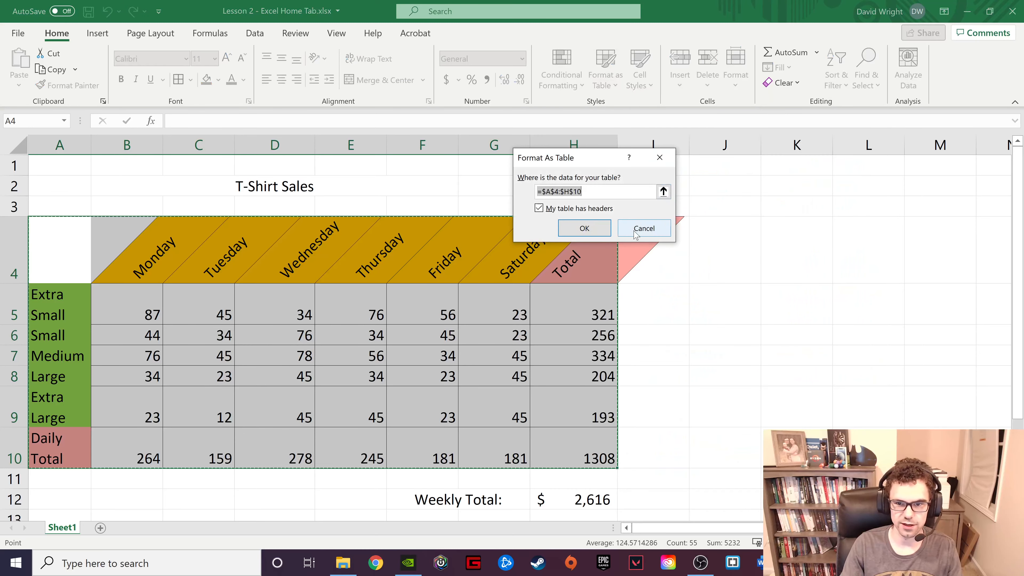
click(583, 227)
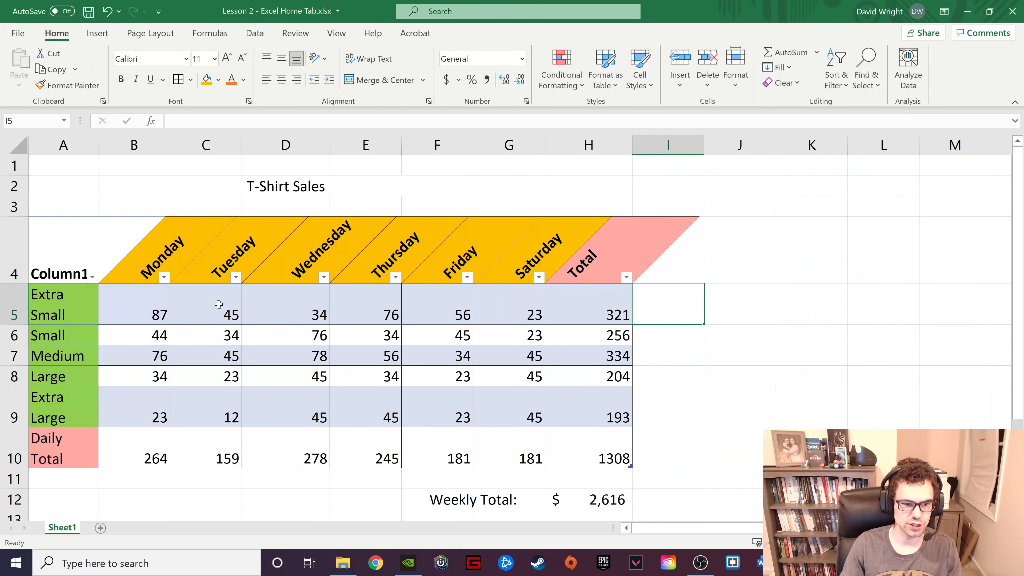
mouse_move(432, 361)
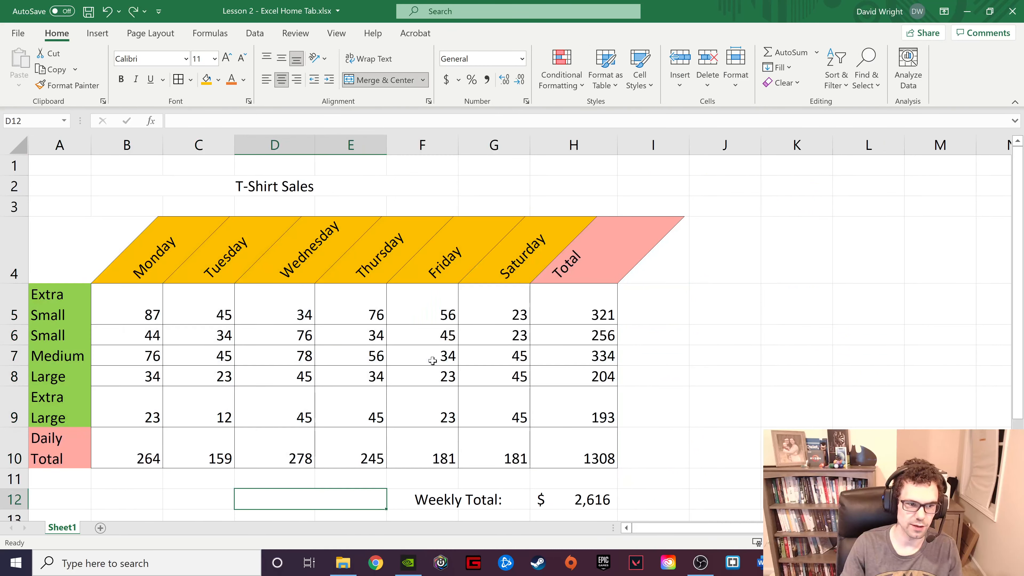
click(603, 67)
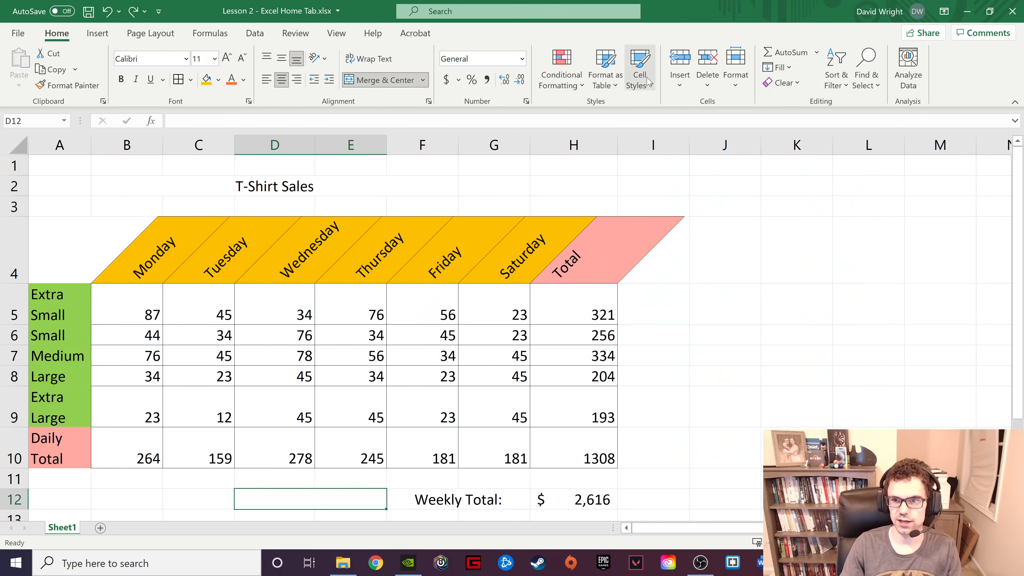
click(639, 68)
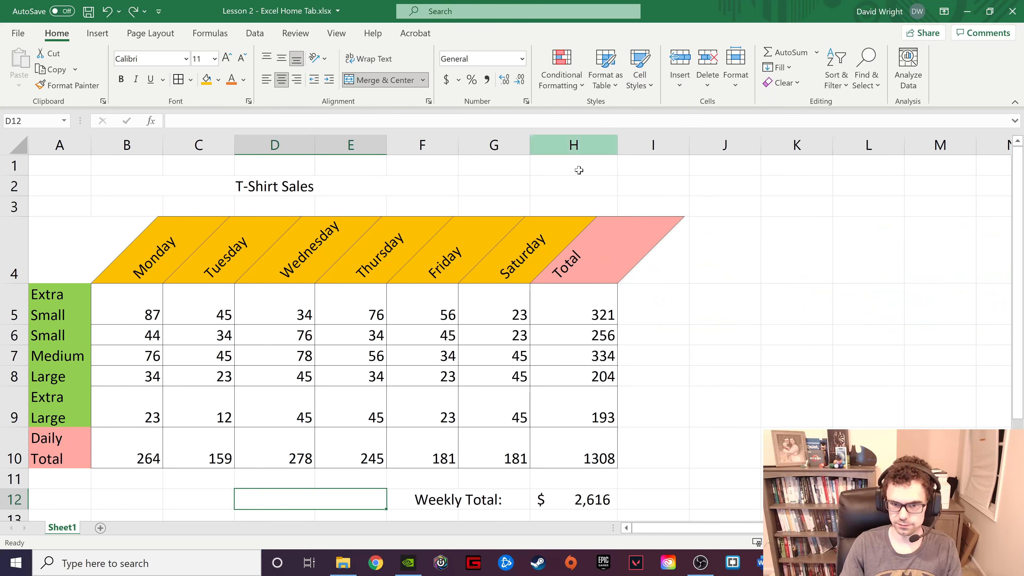
click(422, 144)
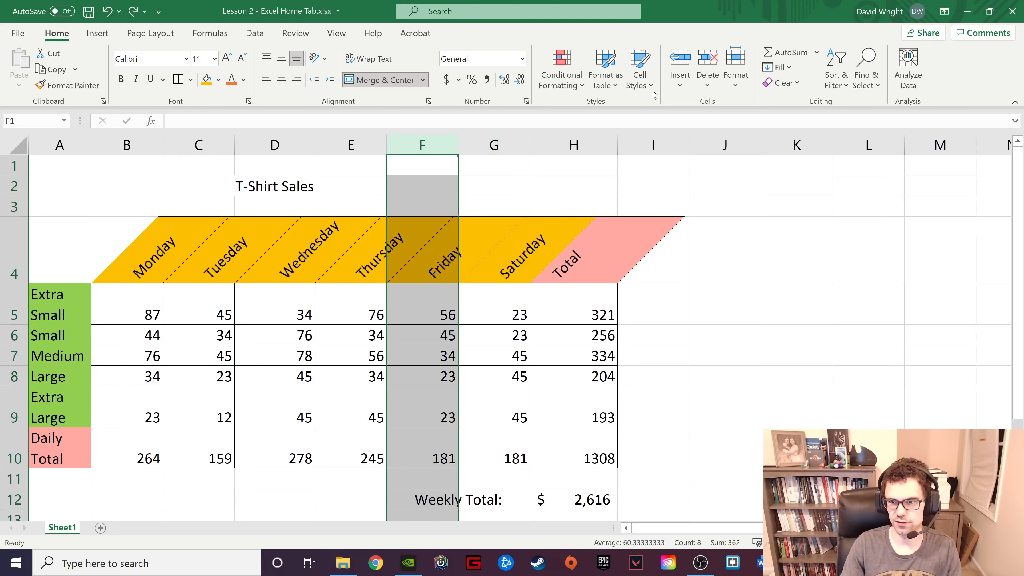
mouse_move(679, 65)
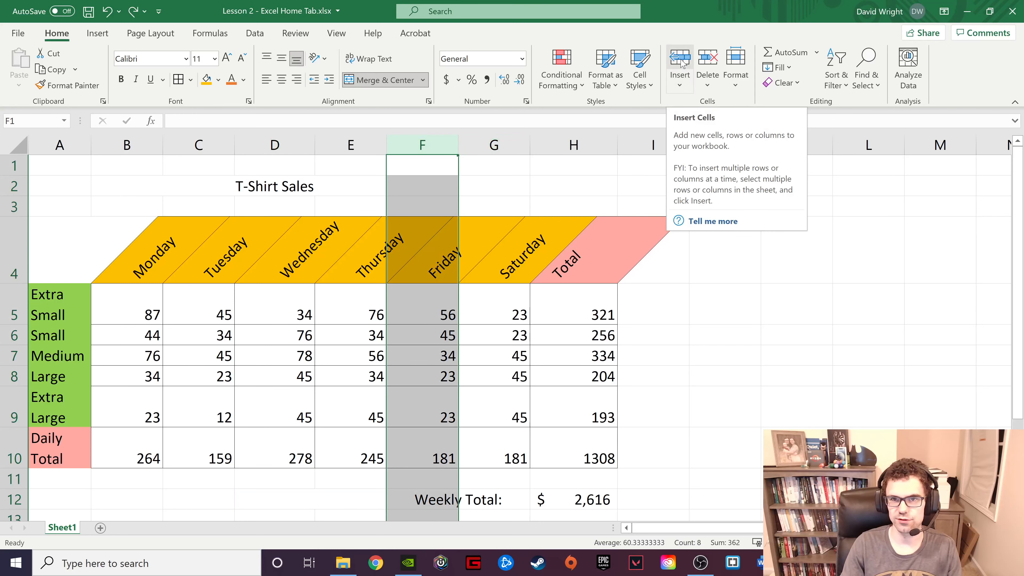
click(679, 85)
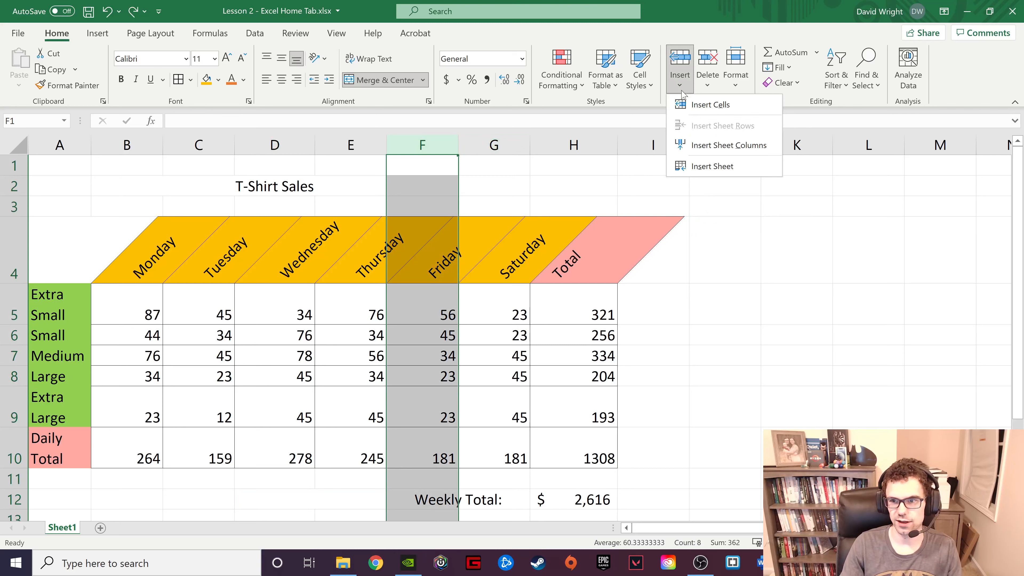
mouse_move(729, 145)
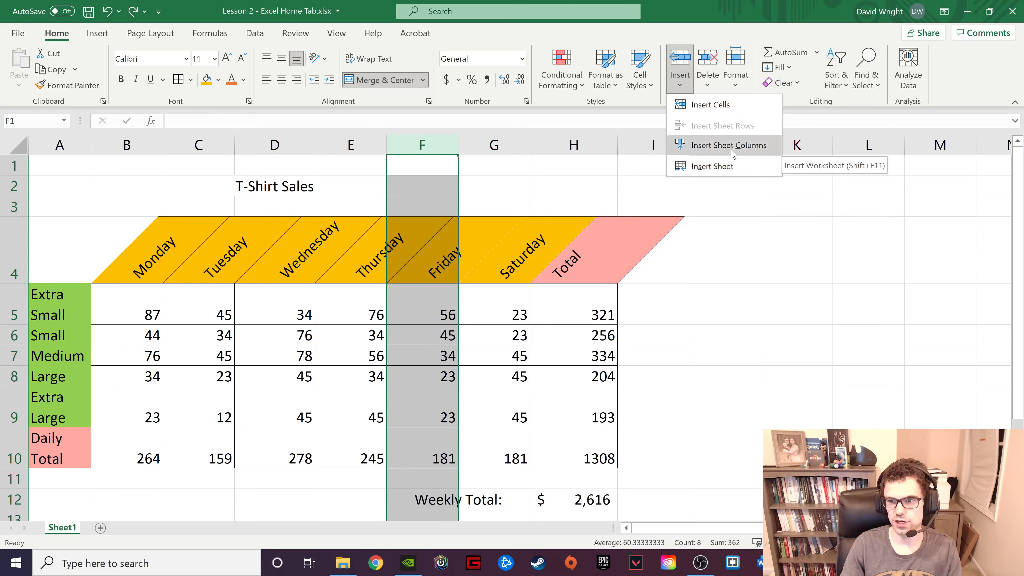
mouse_move(712, 105)
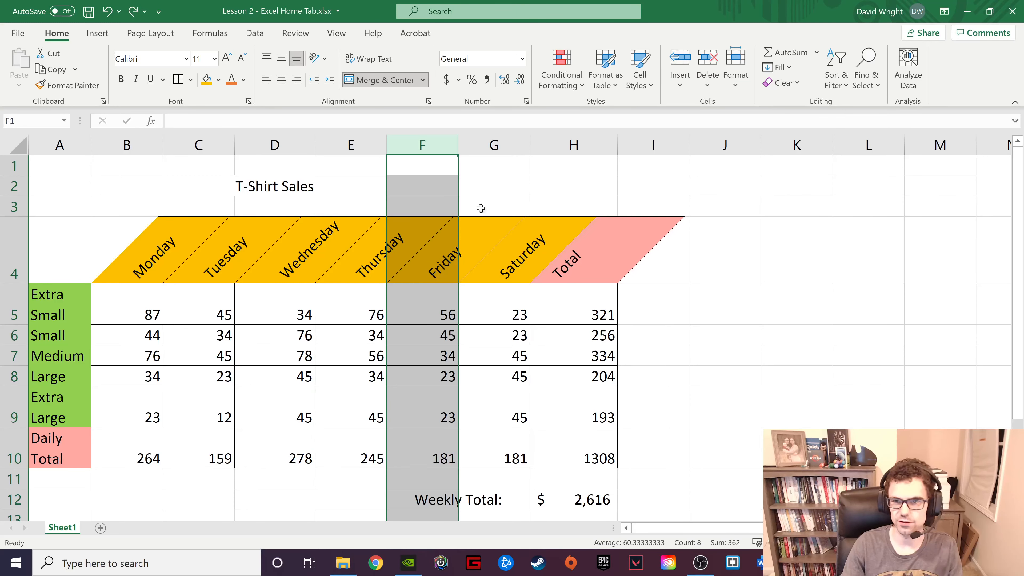
click(708, 74)
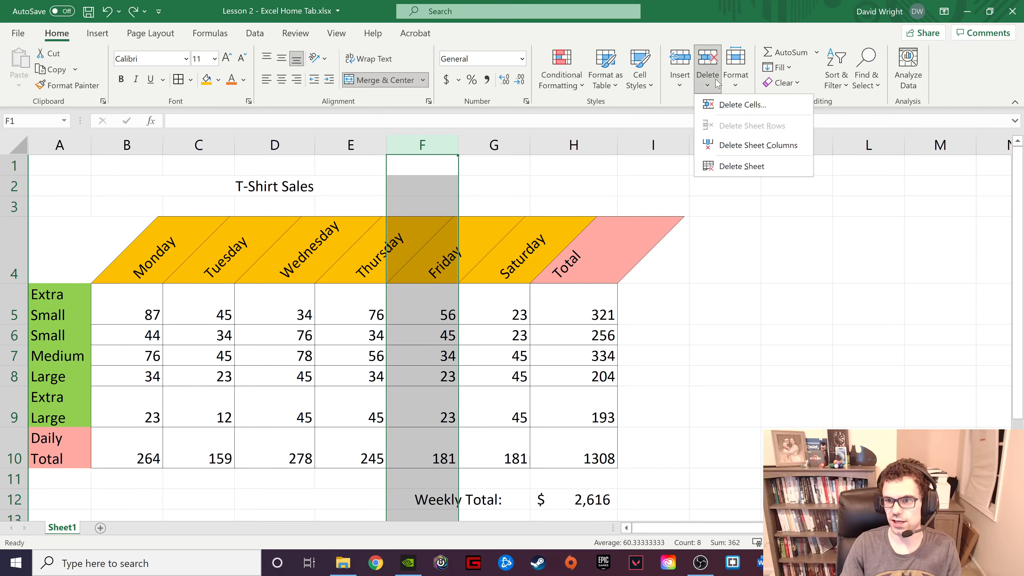
mouse_move(757, 145)
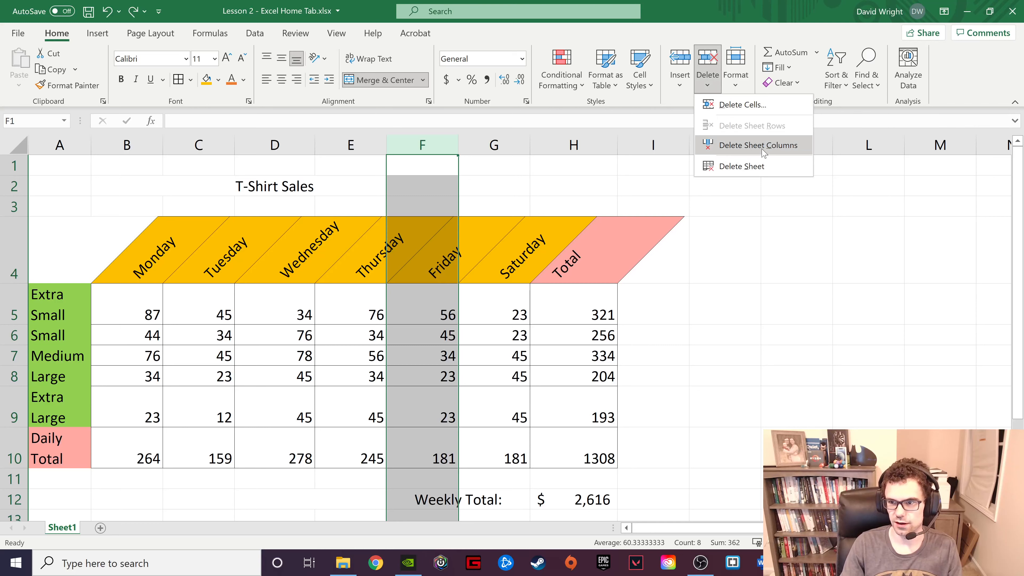
click(759, 145)
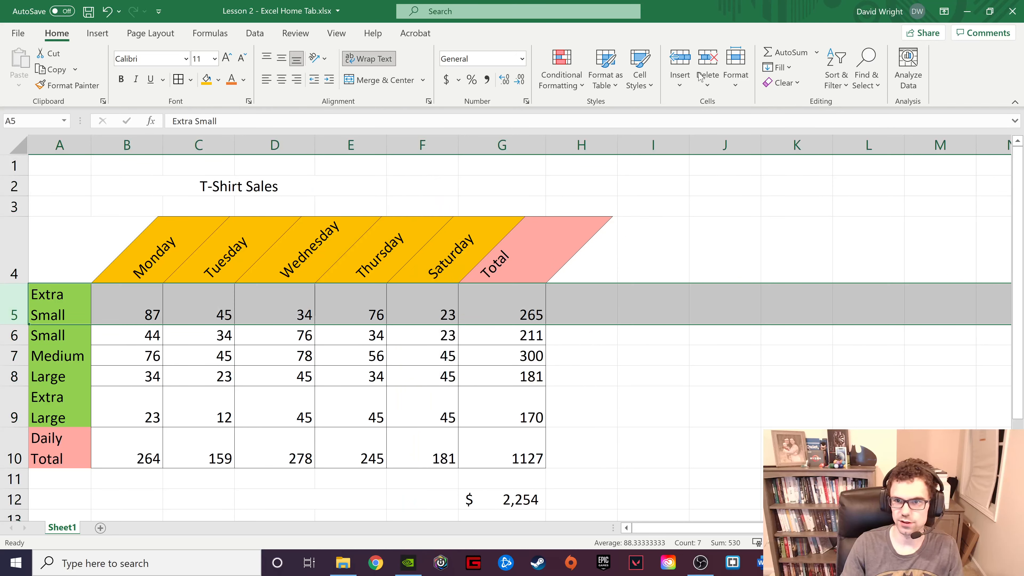
click(708, 69)
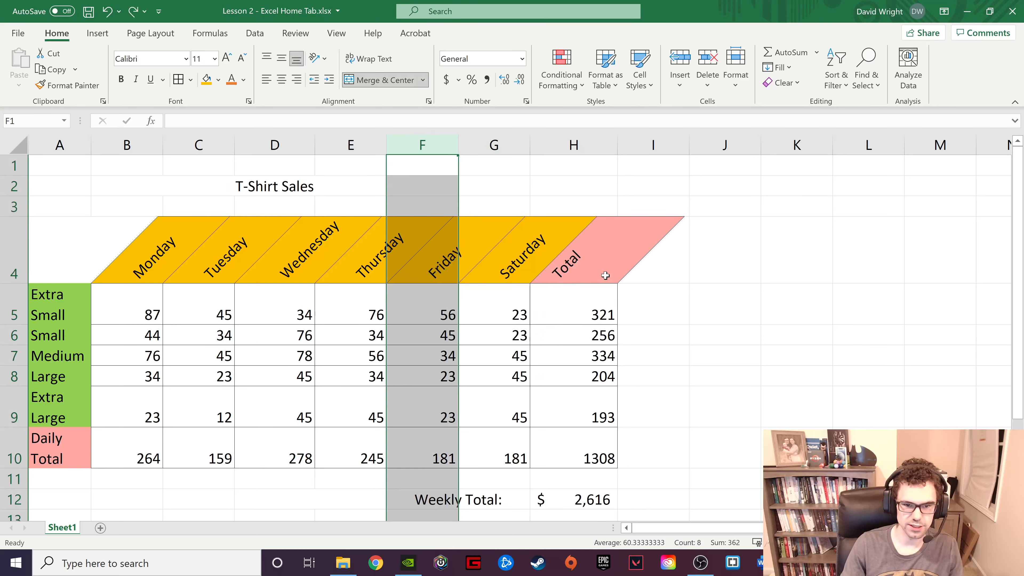
click(735, 67)
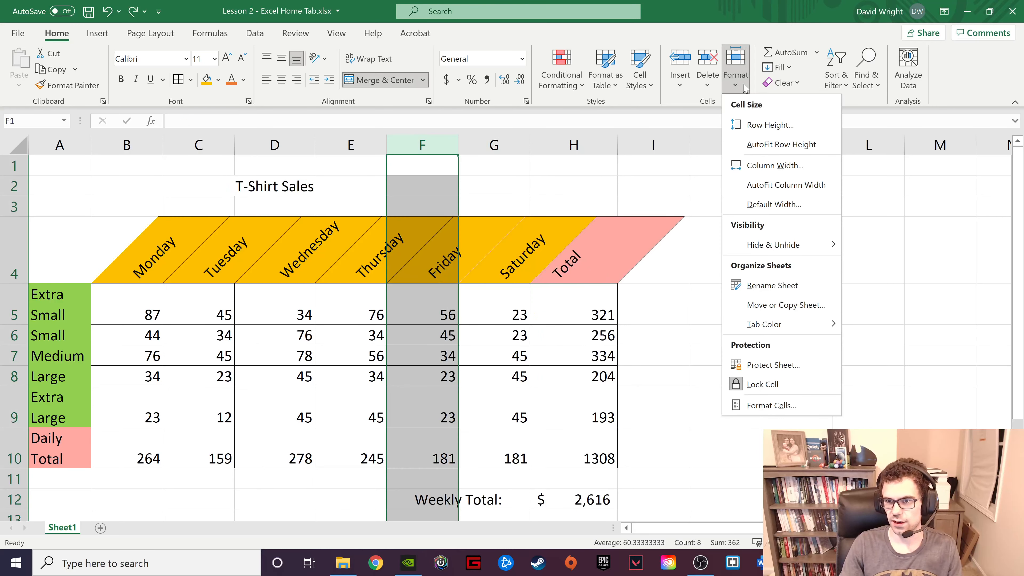
mouse_move(781, 244)
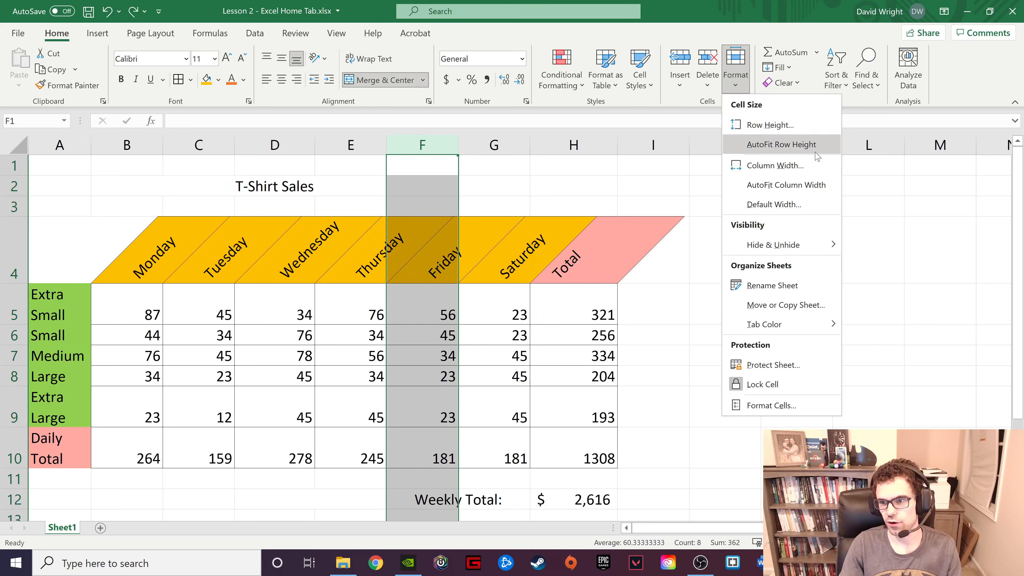
mouse_move(786, 185)
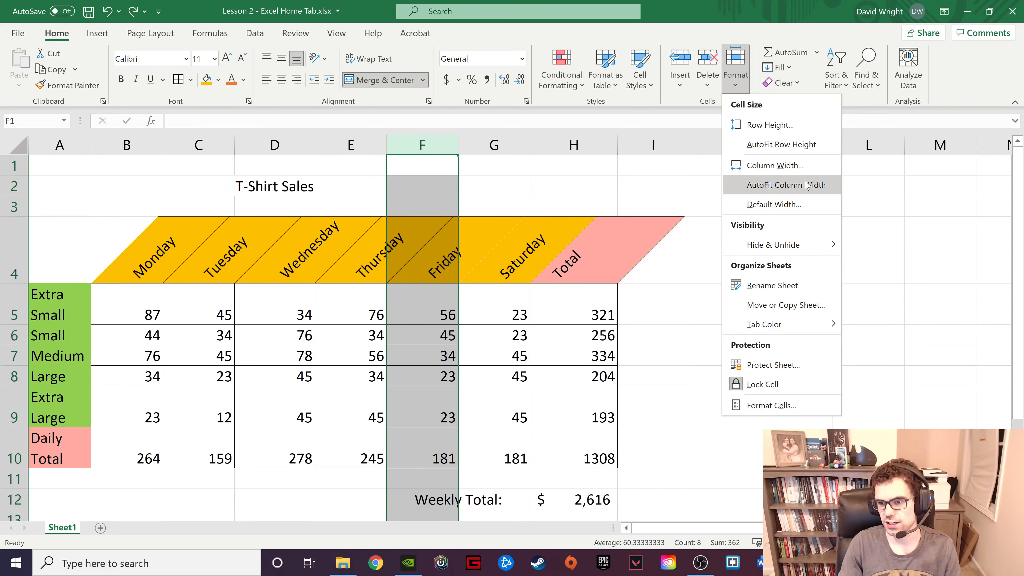
mouse_move(771, 286)
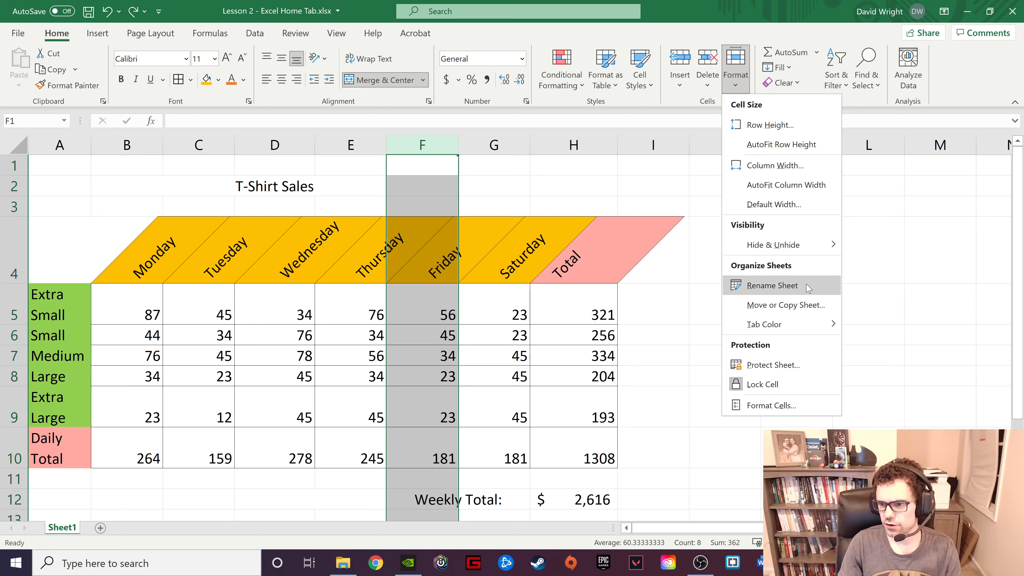
mouse_move(774, 244)
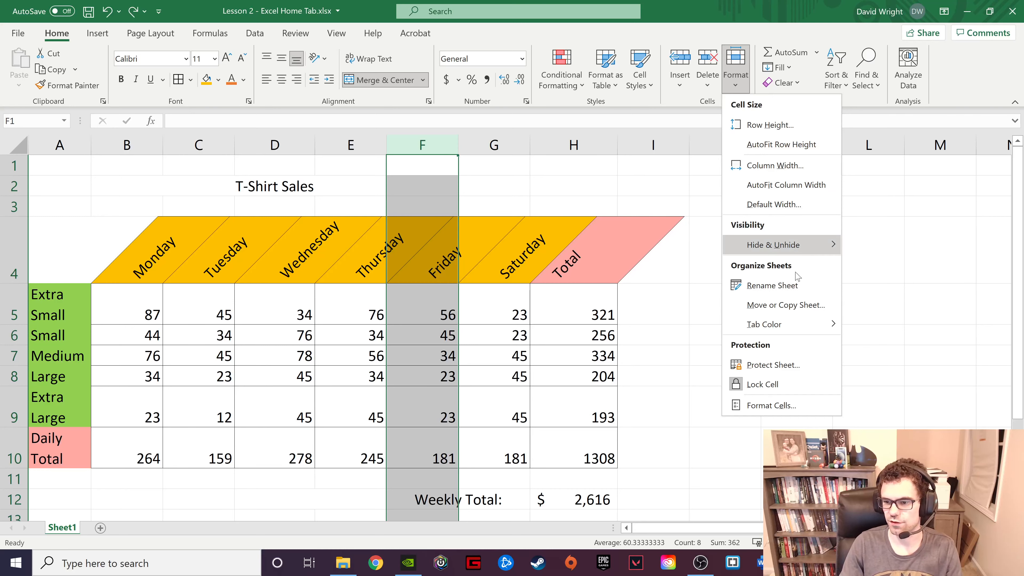
mouse_move(764, 323)
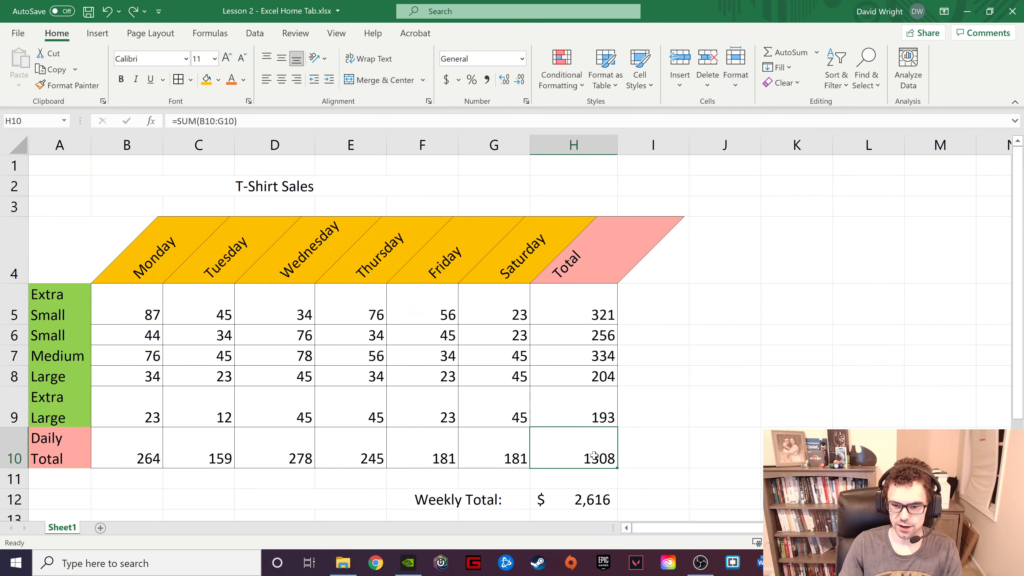
Step: Clear H10 and AutoSum B5:H10 so the grand total =SUM(B10:G10) shows 1308
key(Delete)
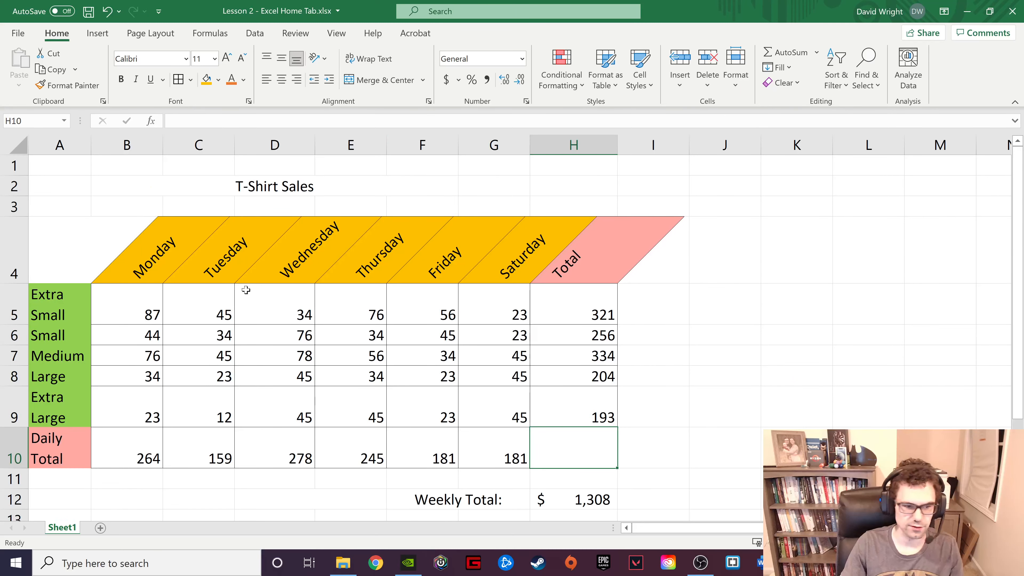
drag(126, 314, 573, 458)
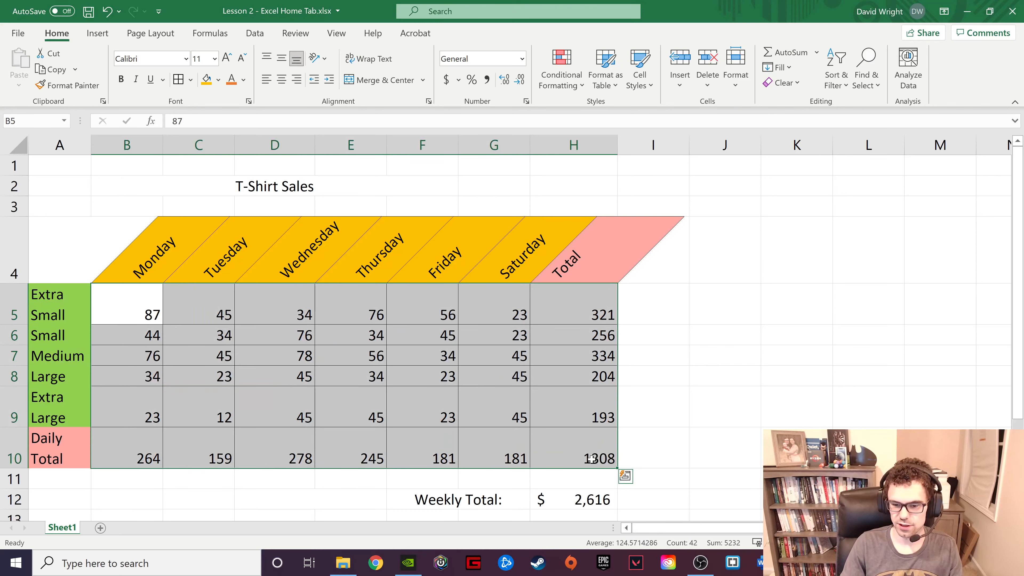
click(574, 457)
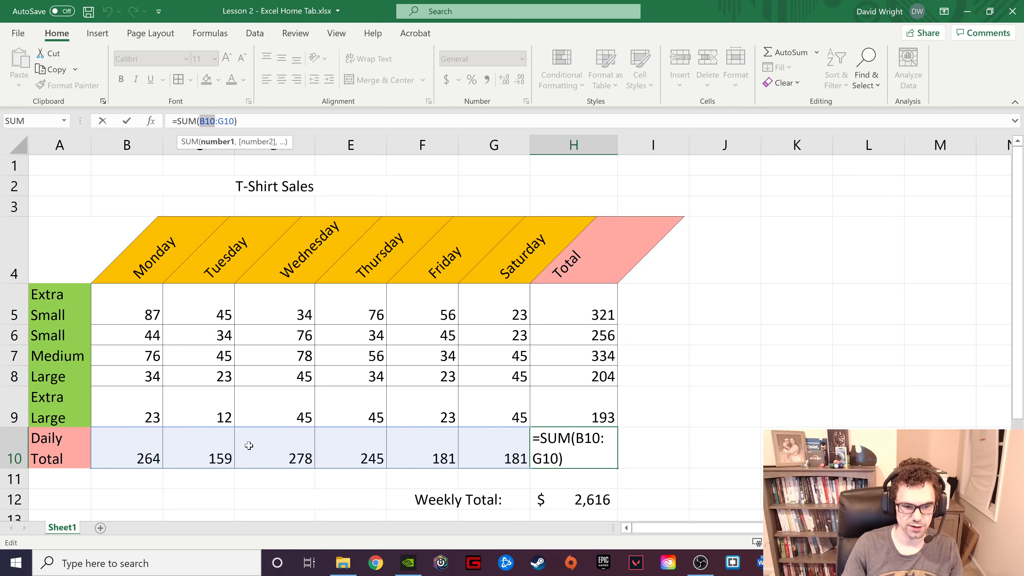
click(198, 448)
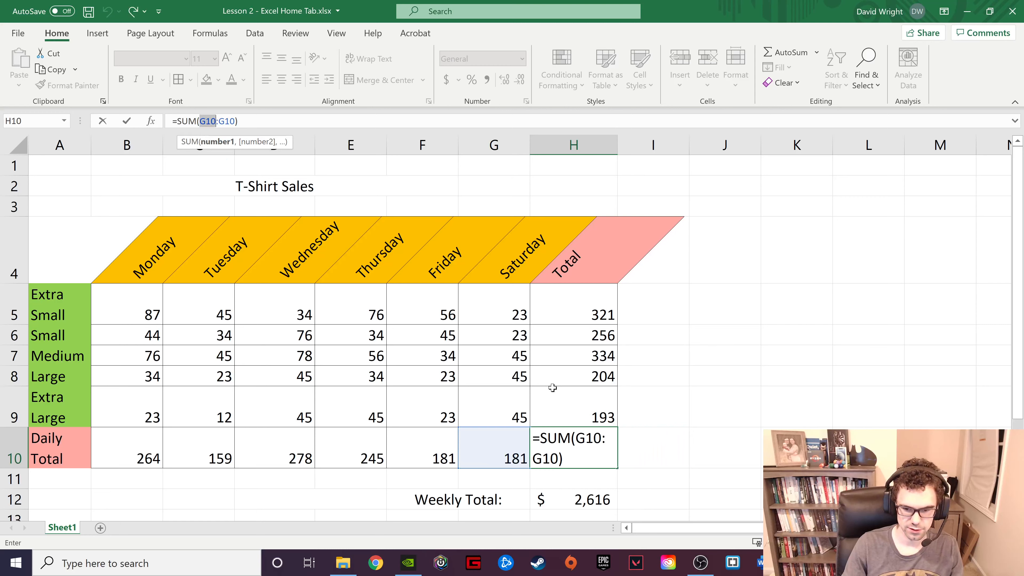
mouse_move(573, 413)
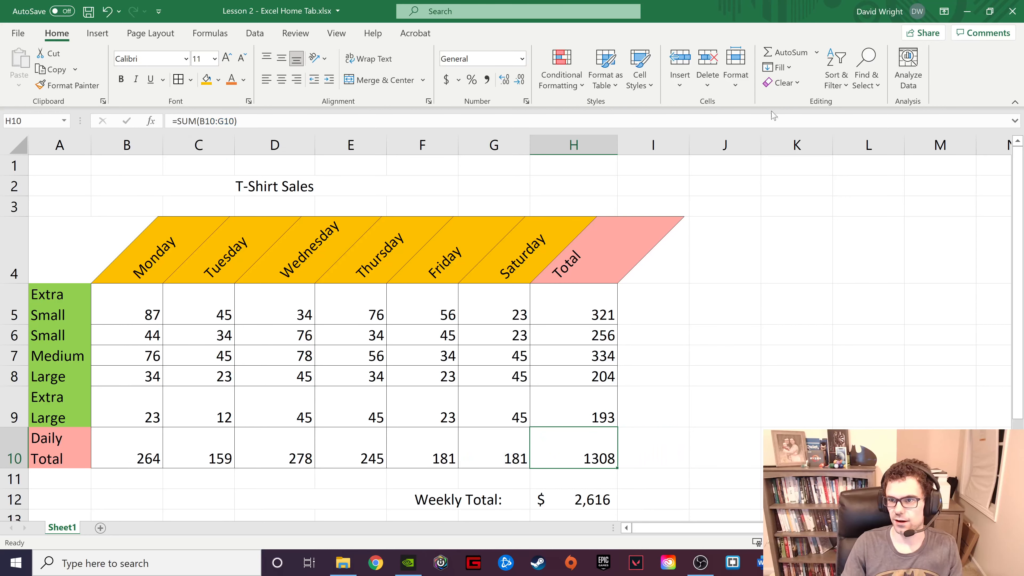
Step: Review the Total formulas in H5:H9 to check they sum each size's daily sales
drag(573, 314, 573, 417)
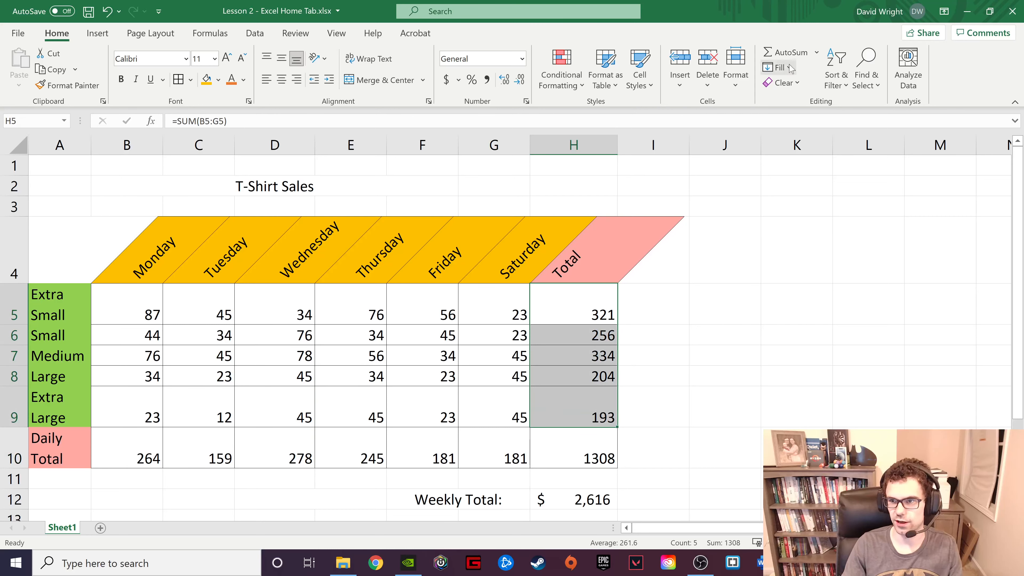
double_click(574, 314)
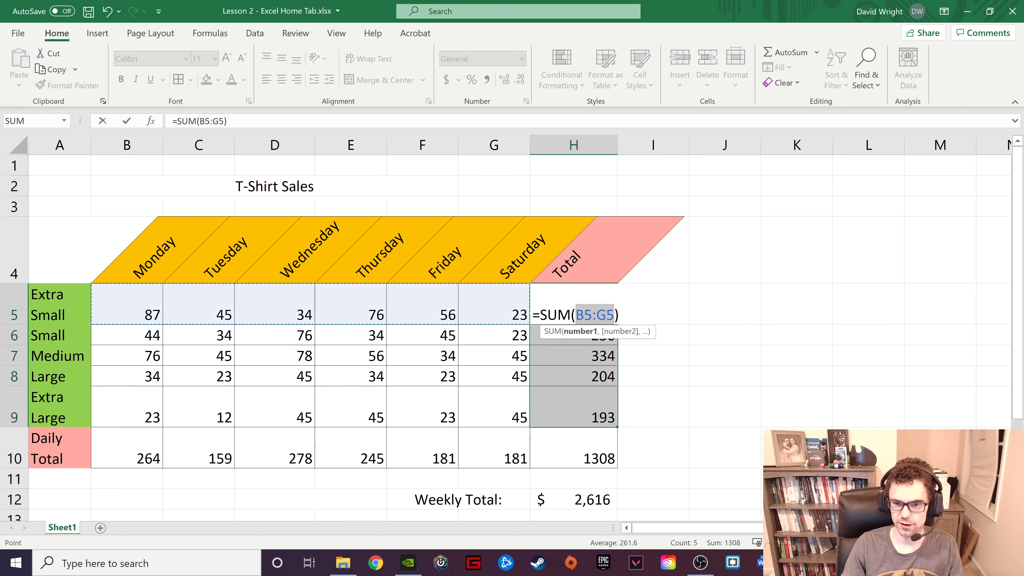
click(574, 405)
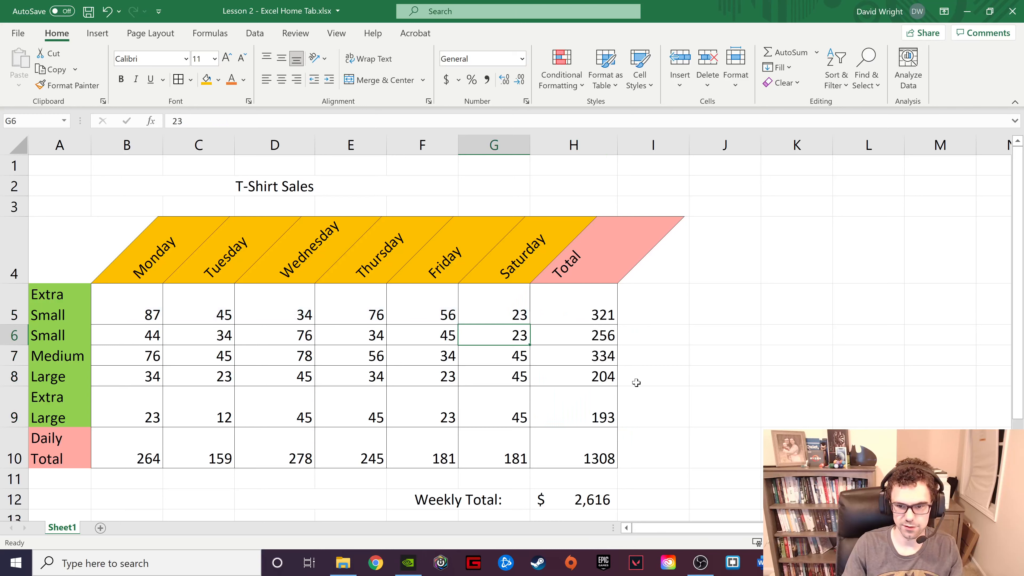
Step: Browse the AutoSum function list and Fill direction options without applying any
click(815, 52)
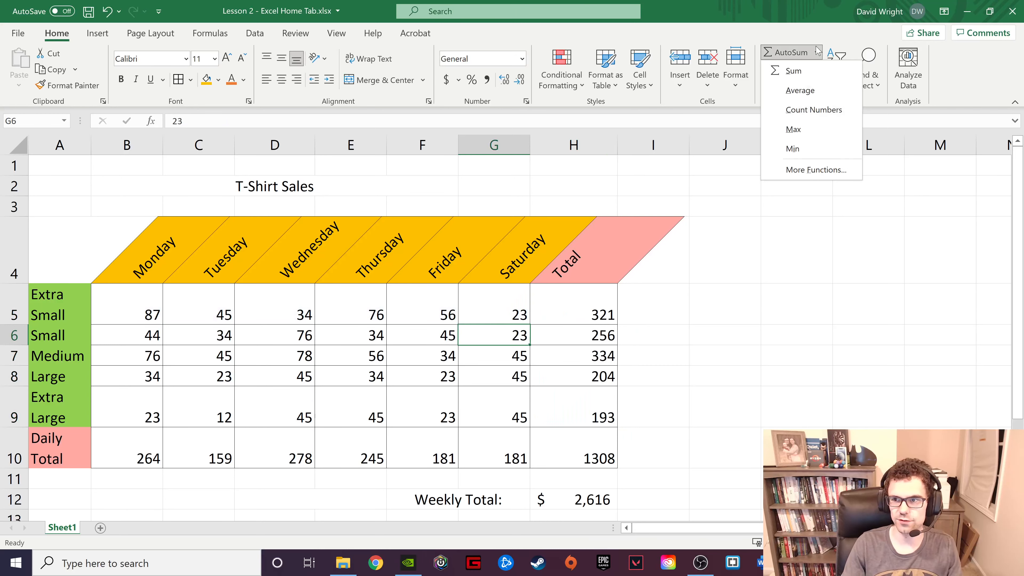
mouse_move(813, 110)
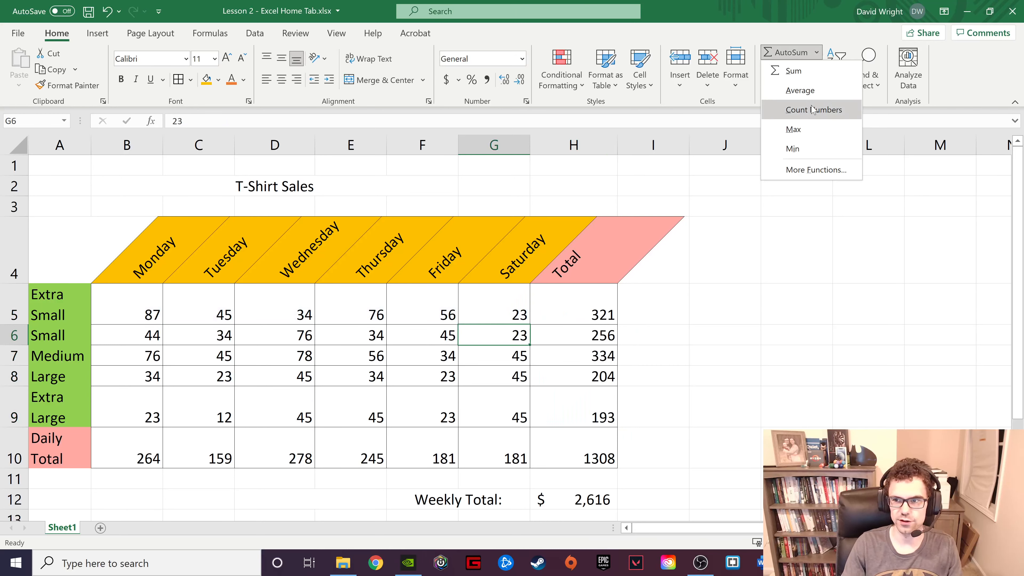
mouse_move(792, 70)
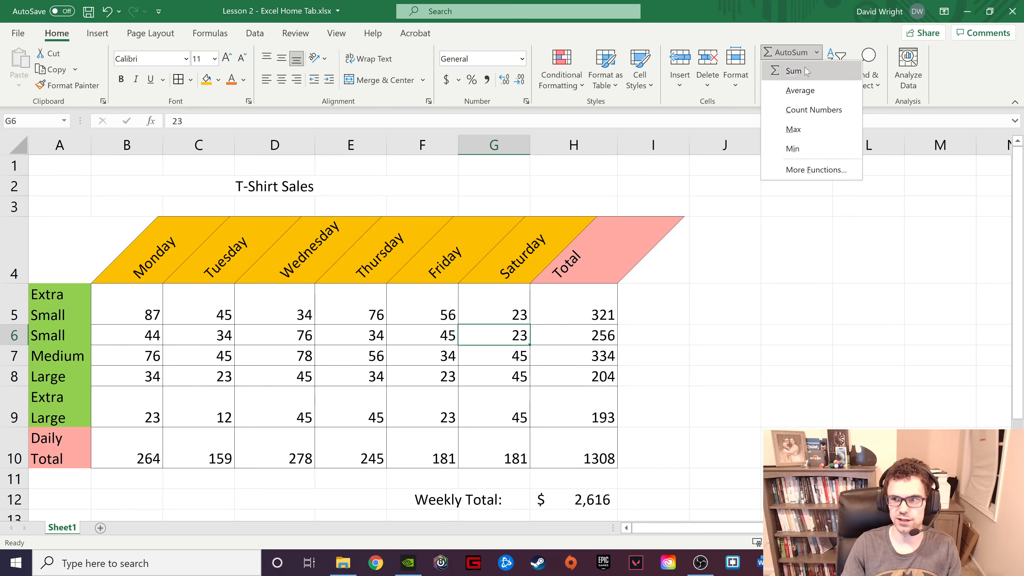
click(791, 52)
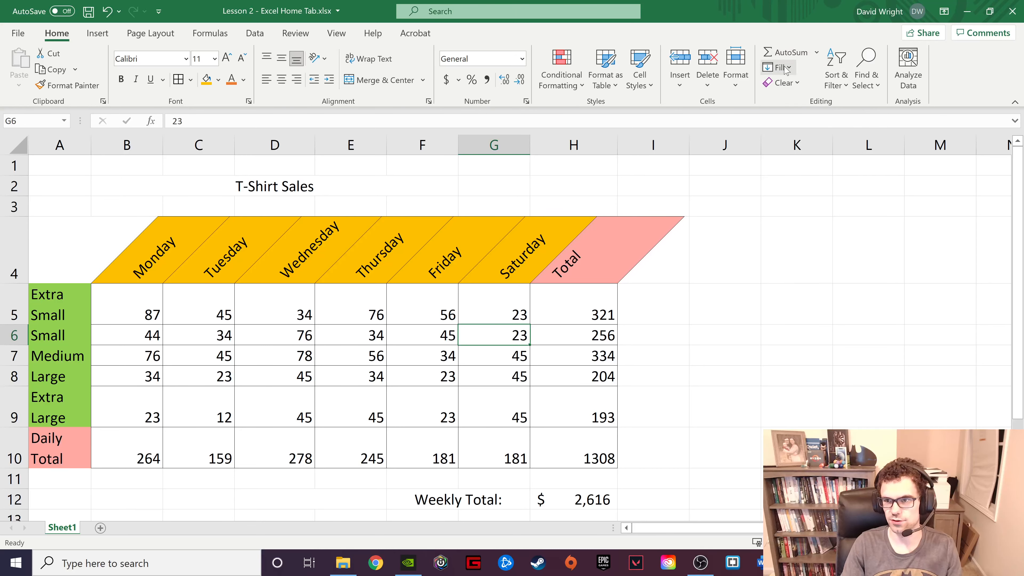
mouse_move(777, 67)
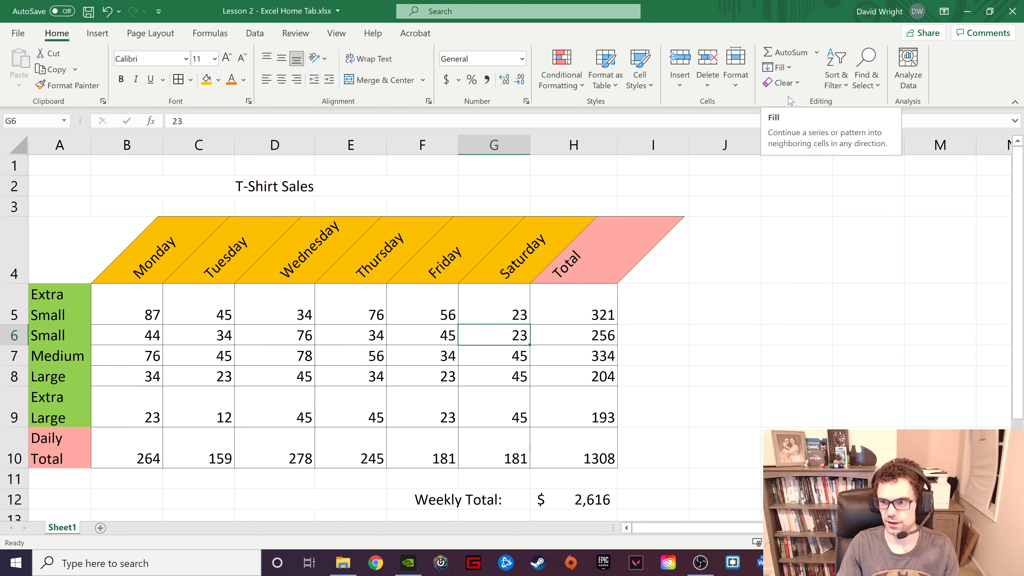
click(777, 67)
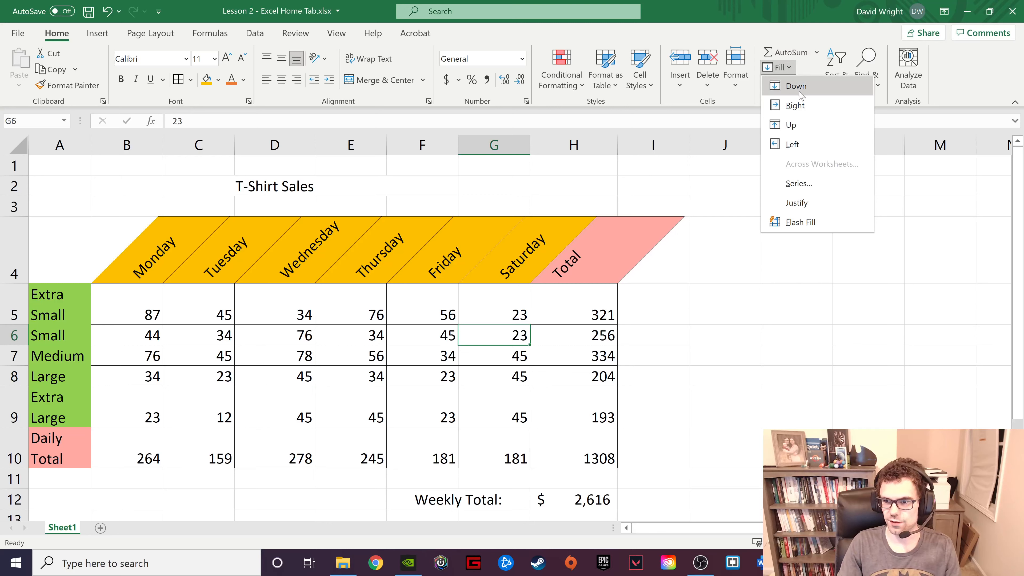
mouse_move(791, 125)
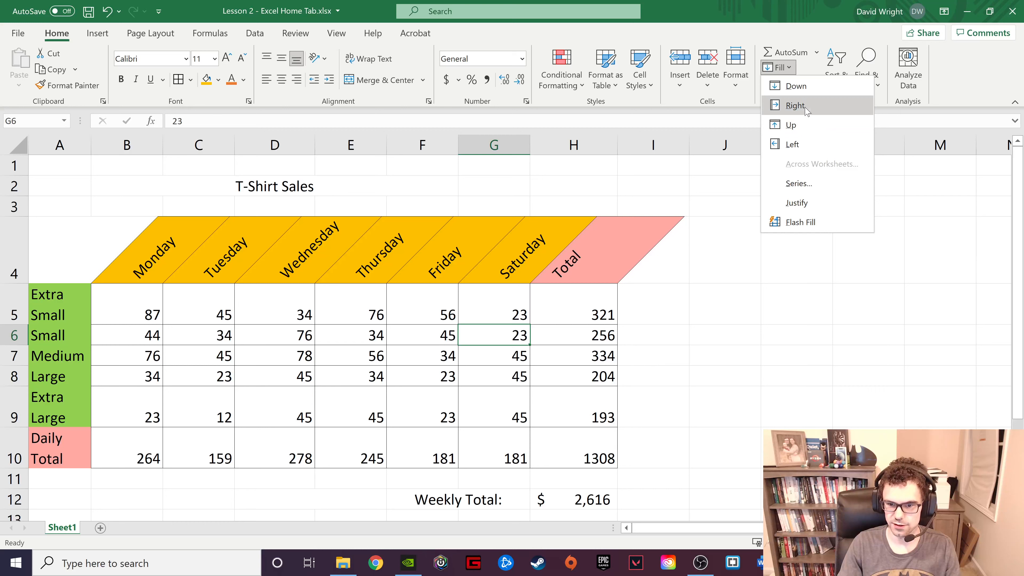
click(795, 105)
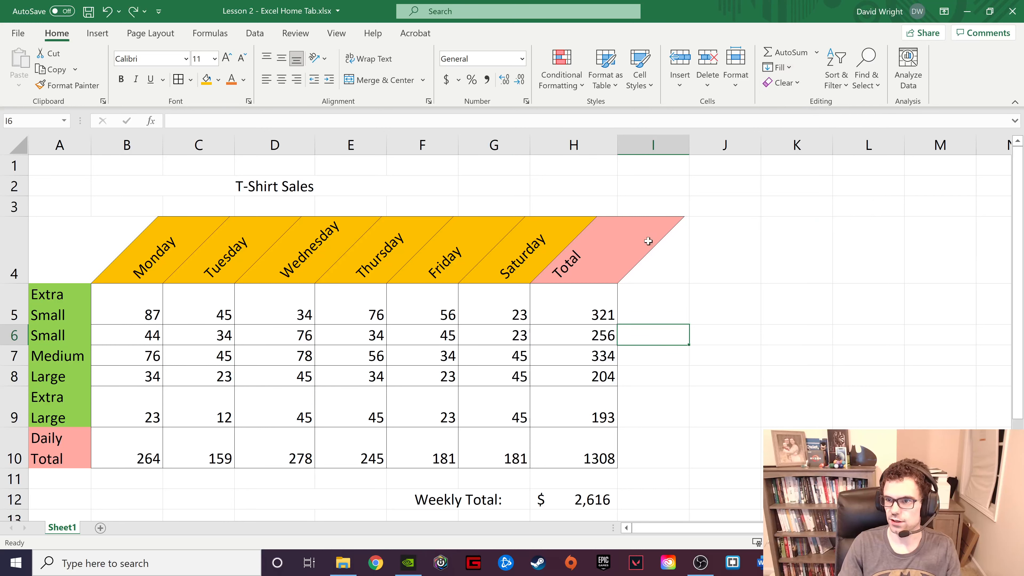
click(777, 67)
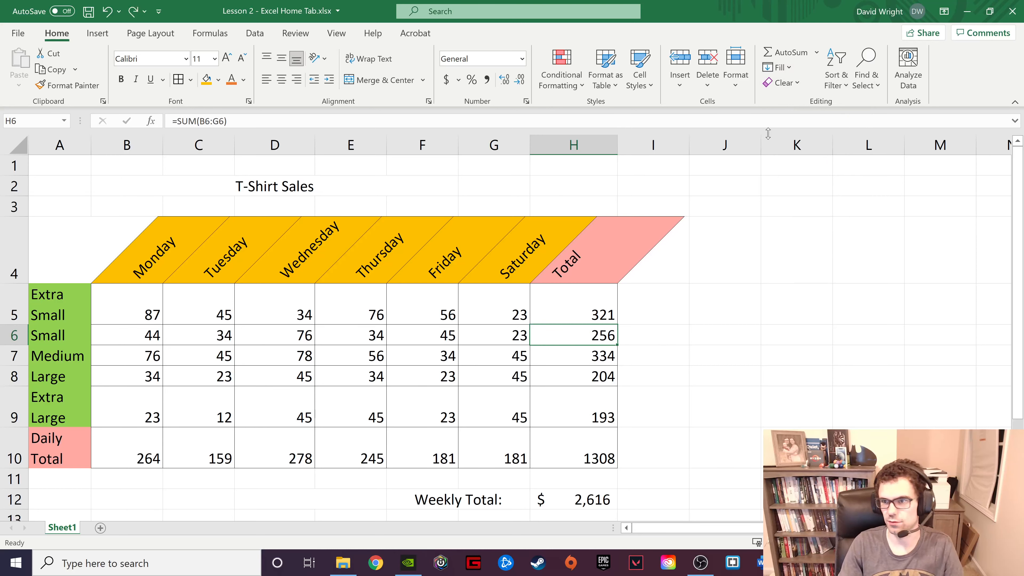
mouse_move(781, 83)
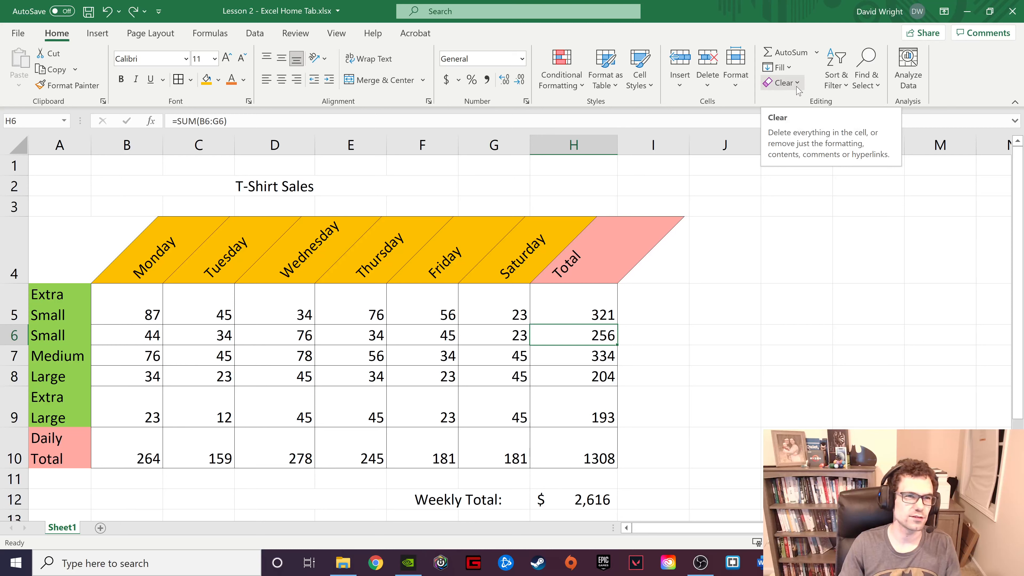
mouse_move(777, 67)
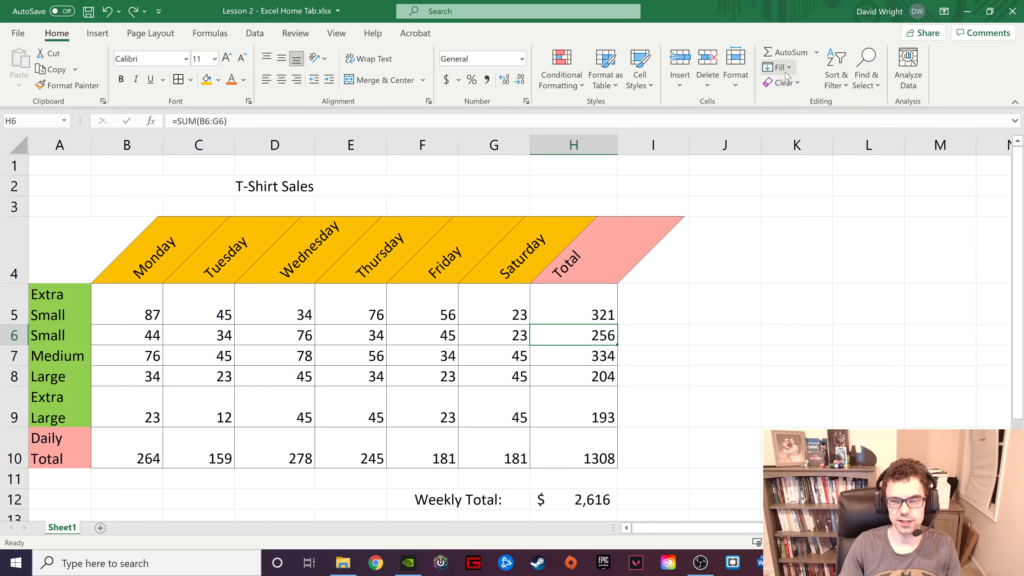
Step: Browse the Clear options for cells without clearing anything
click(782, 82)
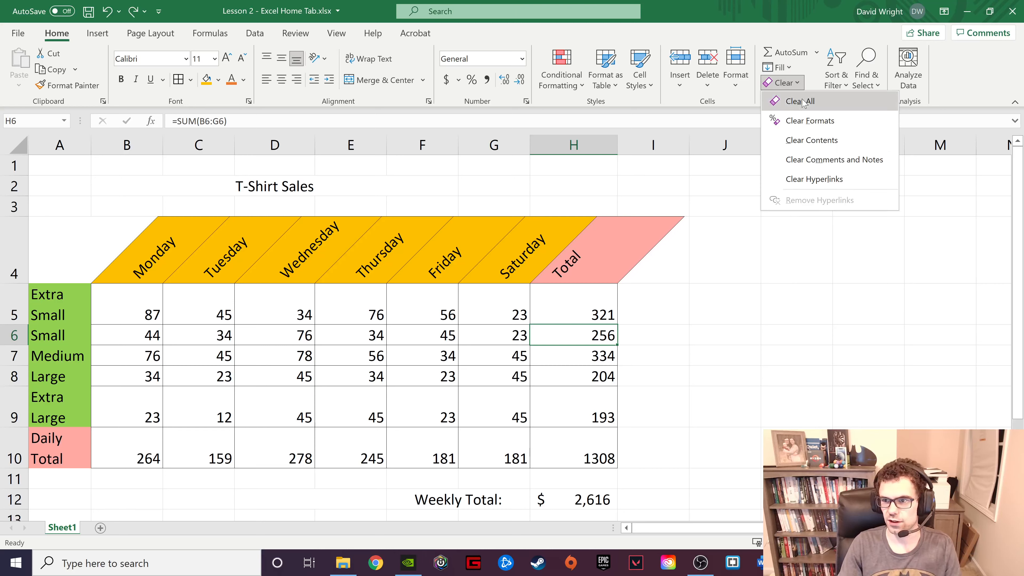
click(800, 101)
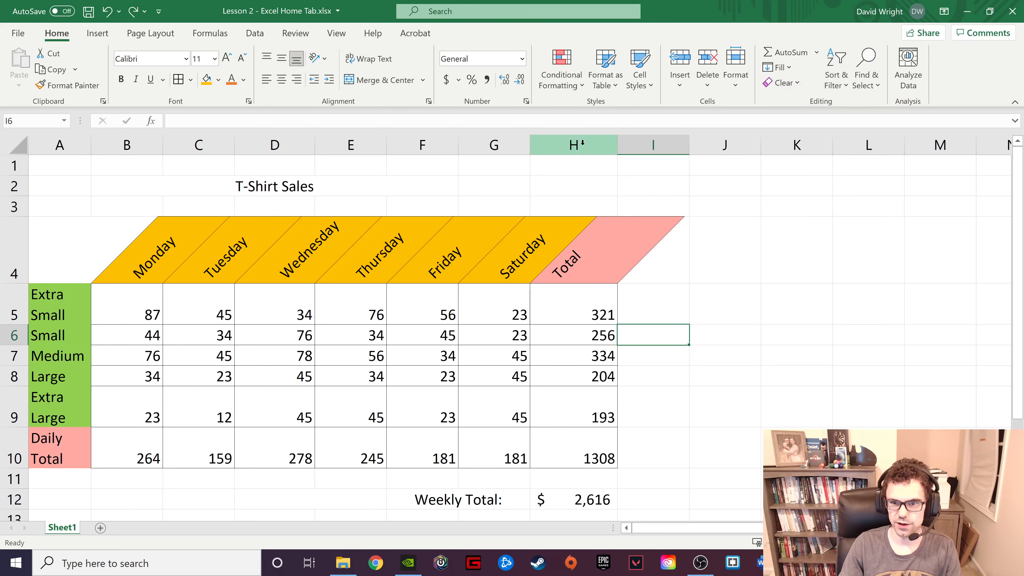
click(573, 145)
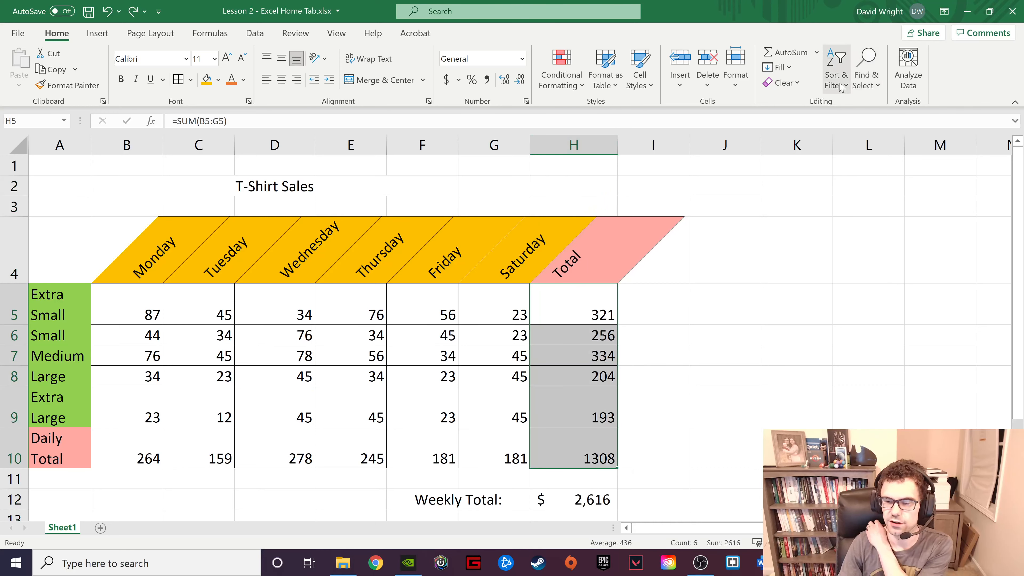
click(837, 68)
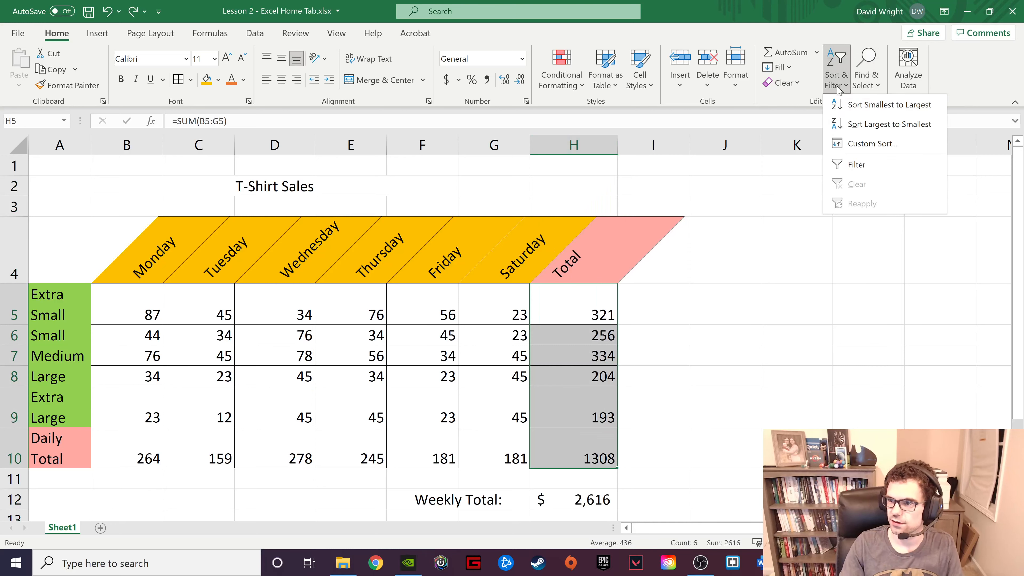
click(889, 104)
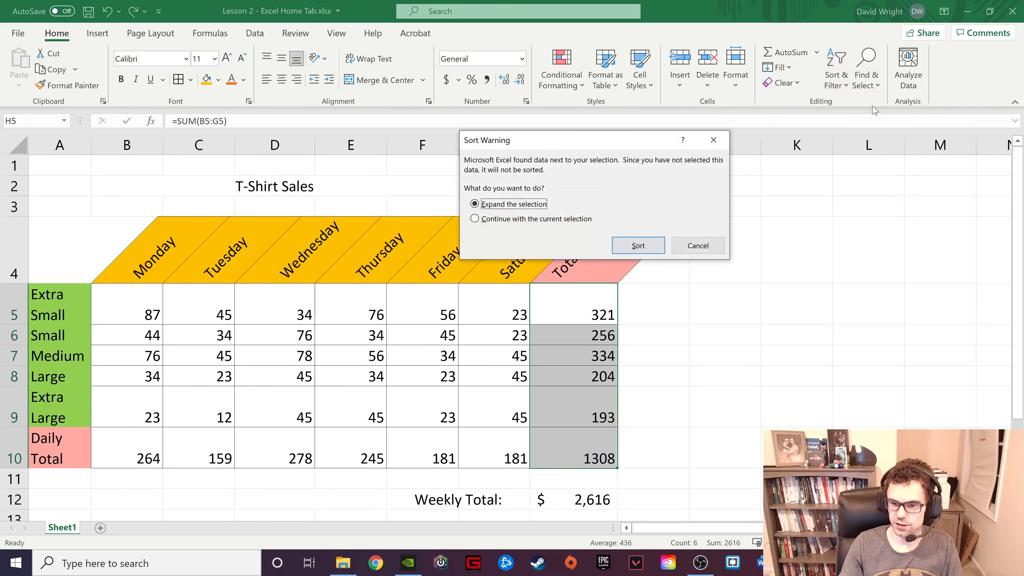
click(475, 218)
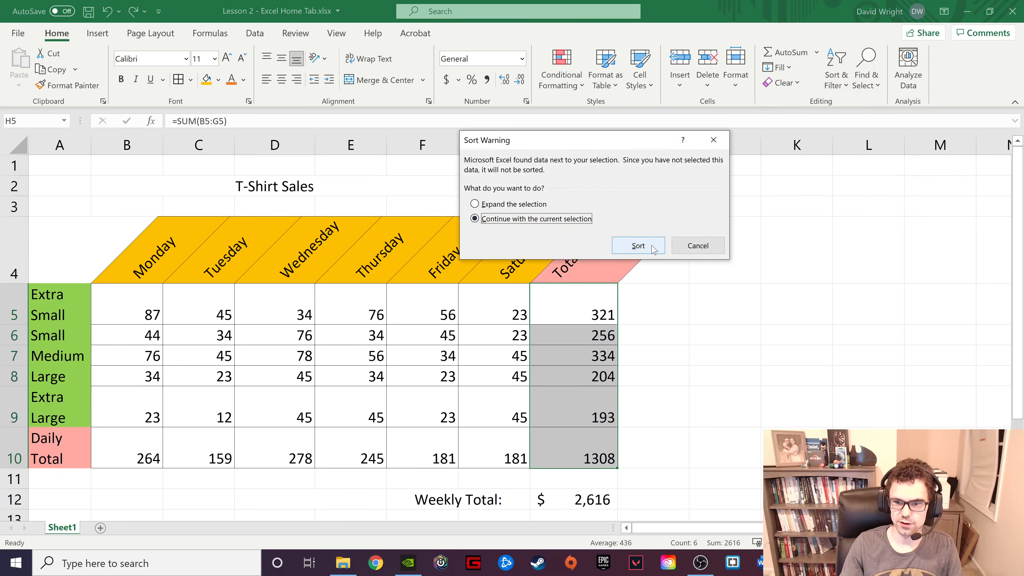
click(637, 245)
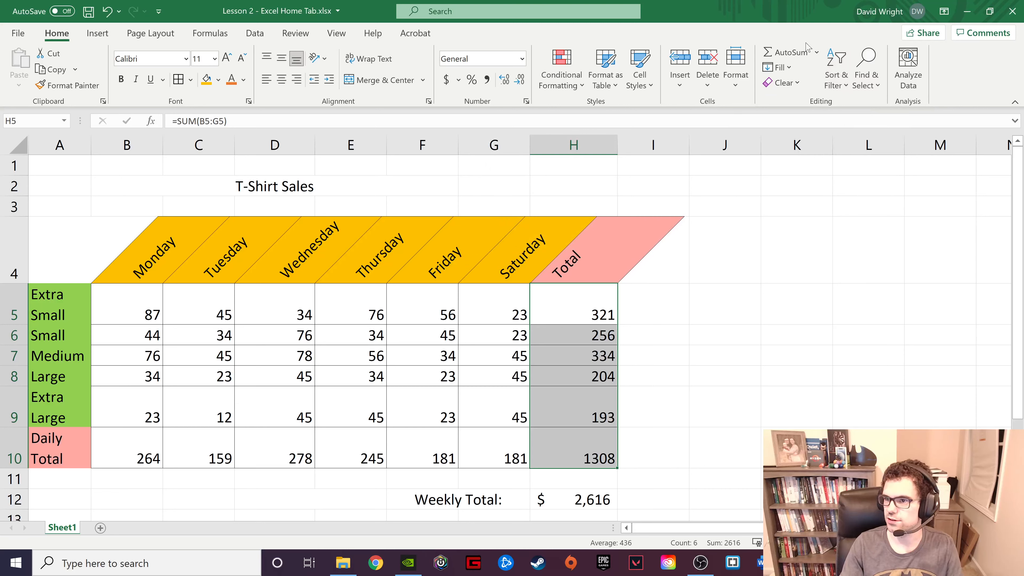
click(837, 68)
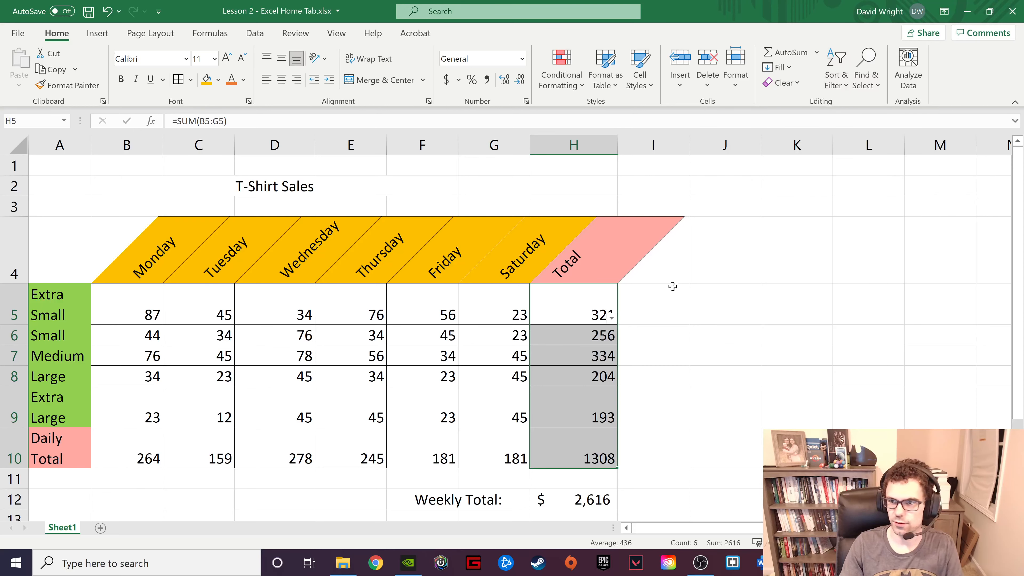
click(608, 318)
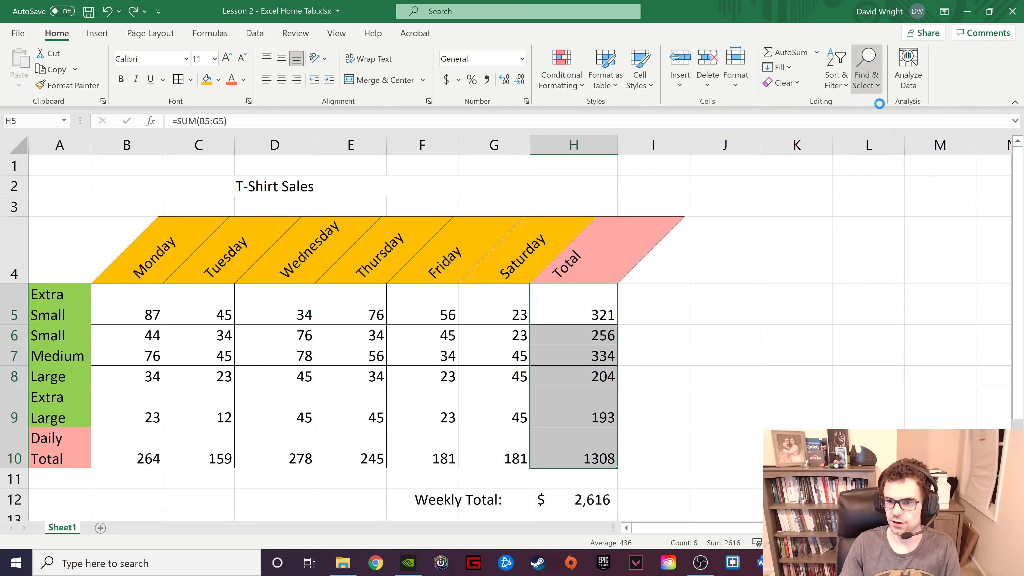
Step: Search for 45 to replace with 34, finding nothing with no range selected
click(866, 68)
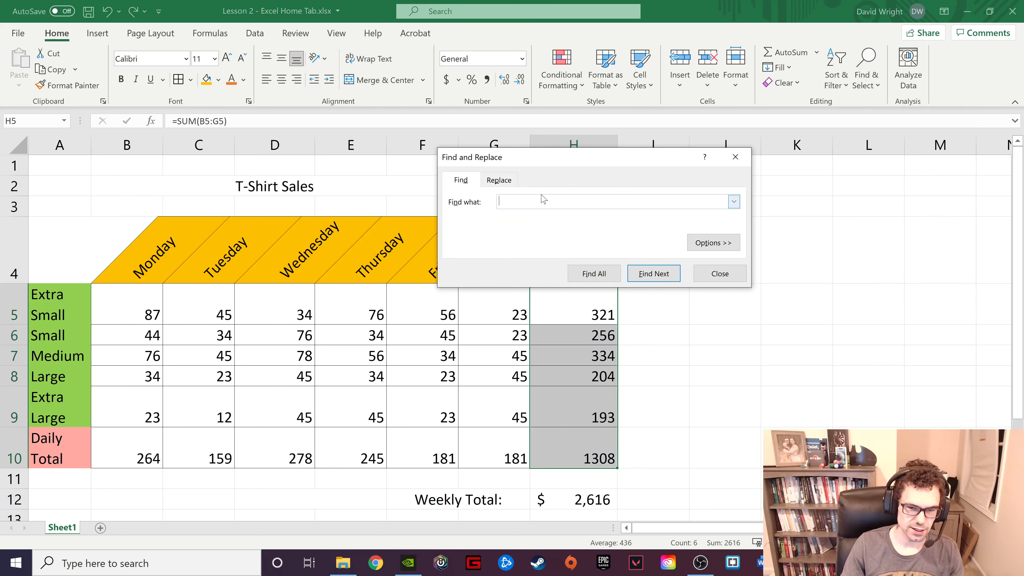
text(45)
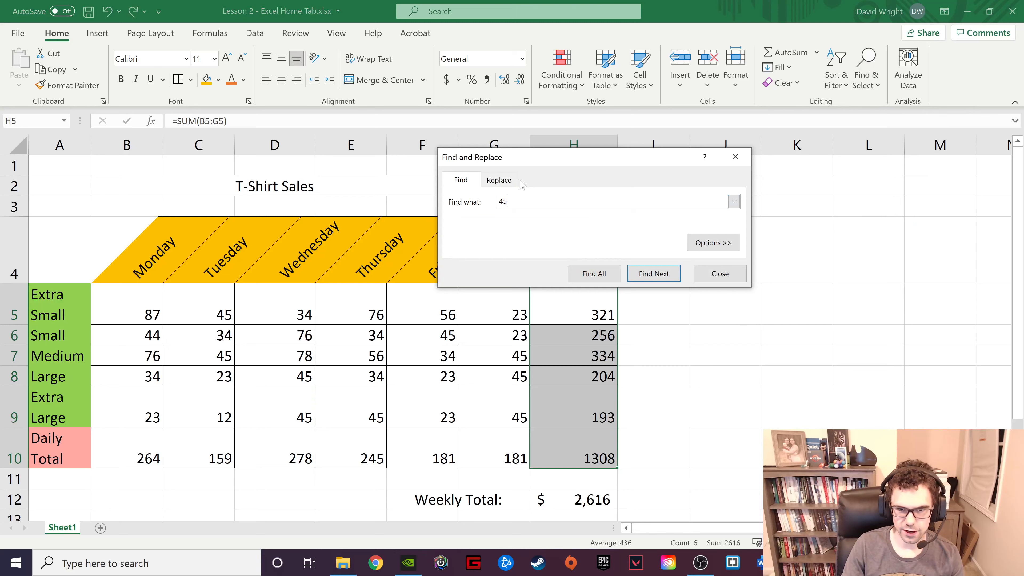
click(498, 179)
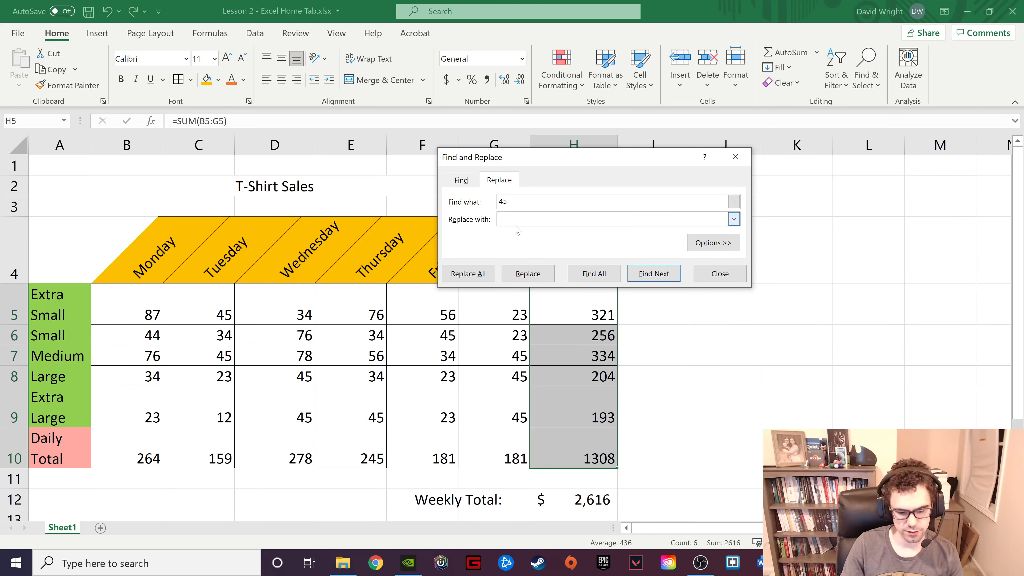
text(34)
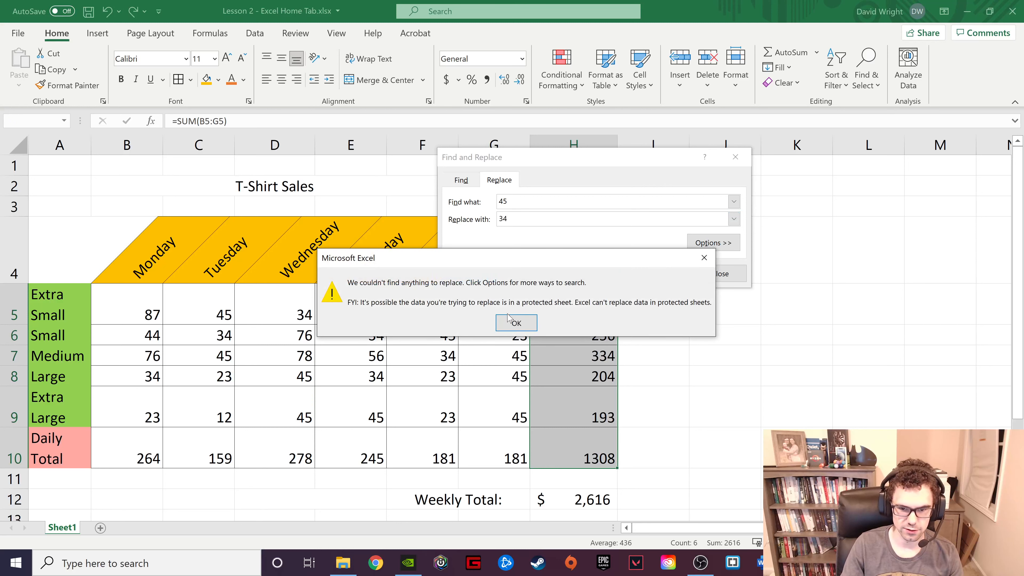
click(515, 322)
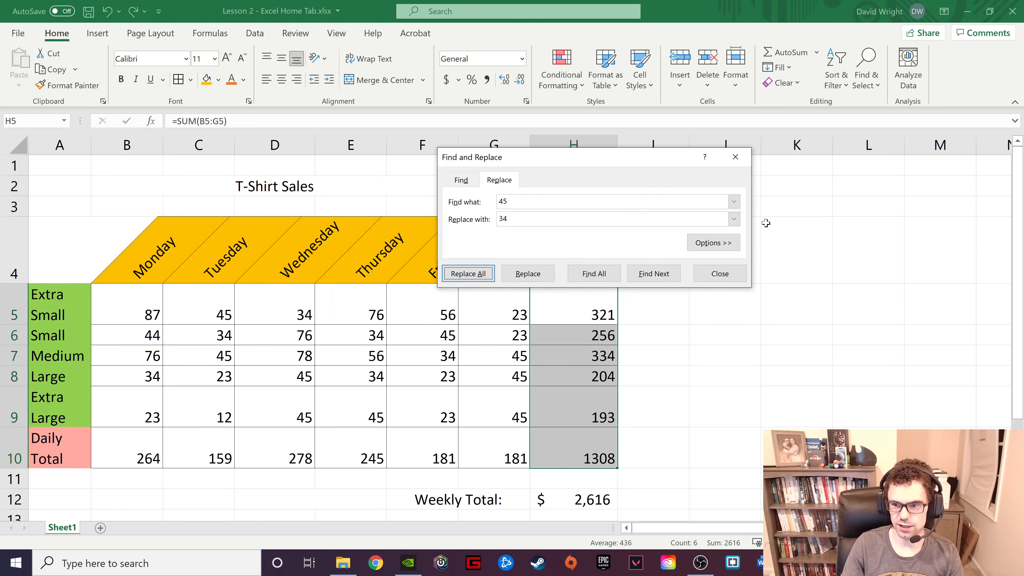
Step: Replace all nine 45s in B5:H10 with 34, dropping the weekly total to $2,418
click(719, 273)
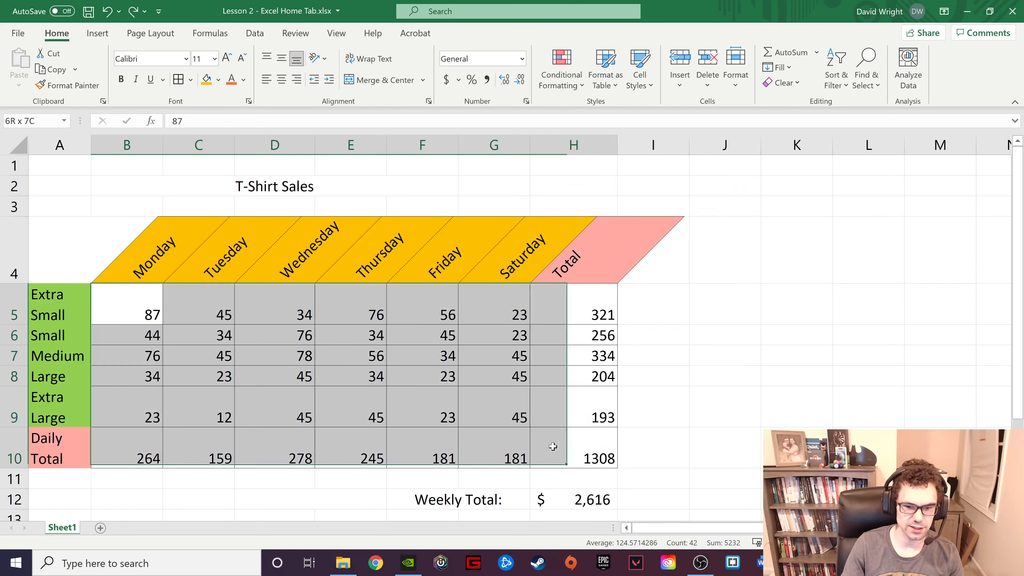
click(867, 68)
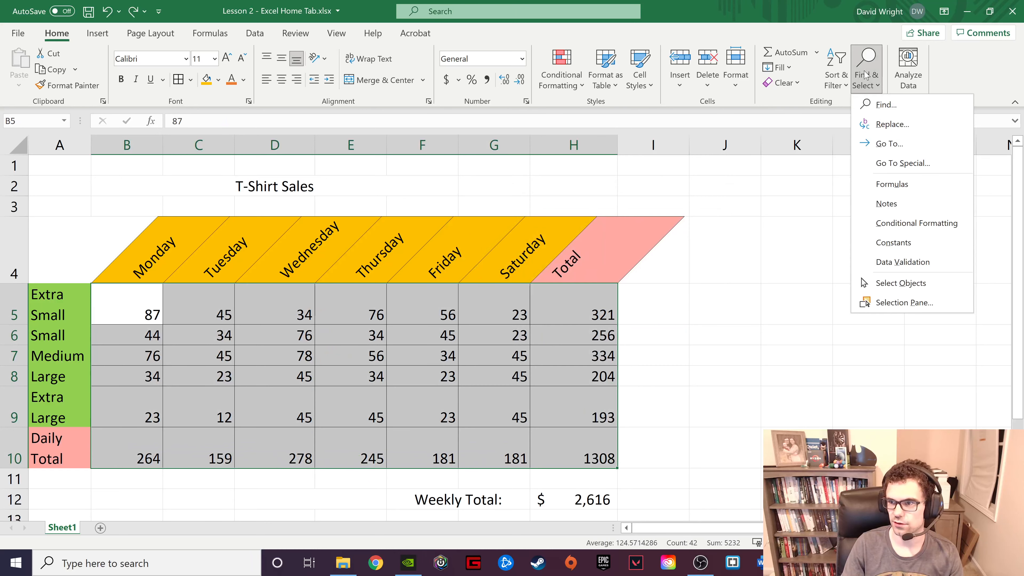
click(884, 104)
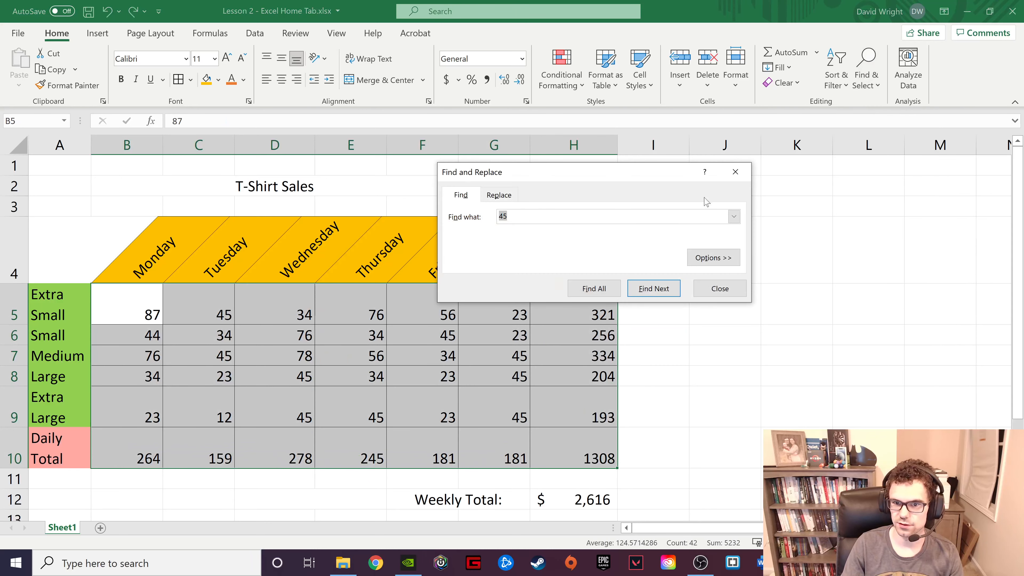
click(498, 194)
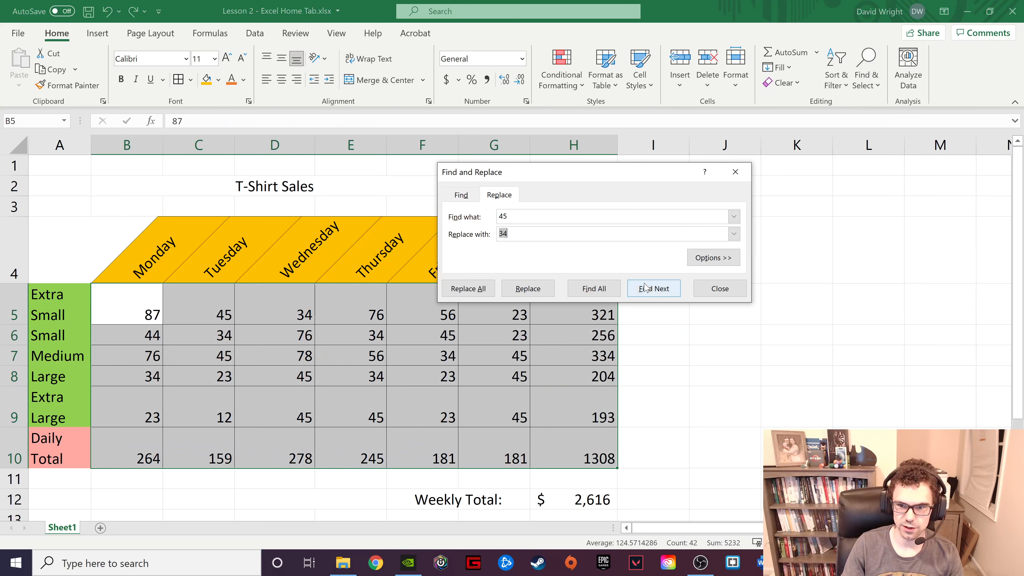
click(468, 288)
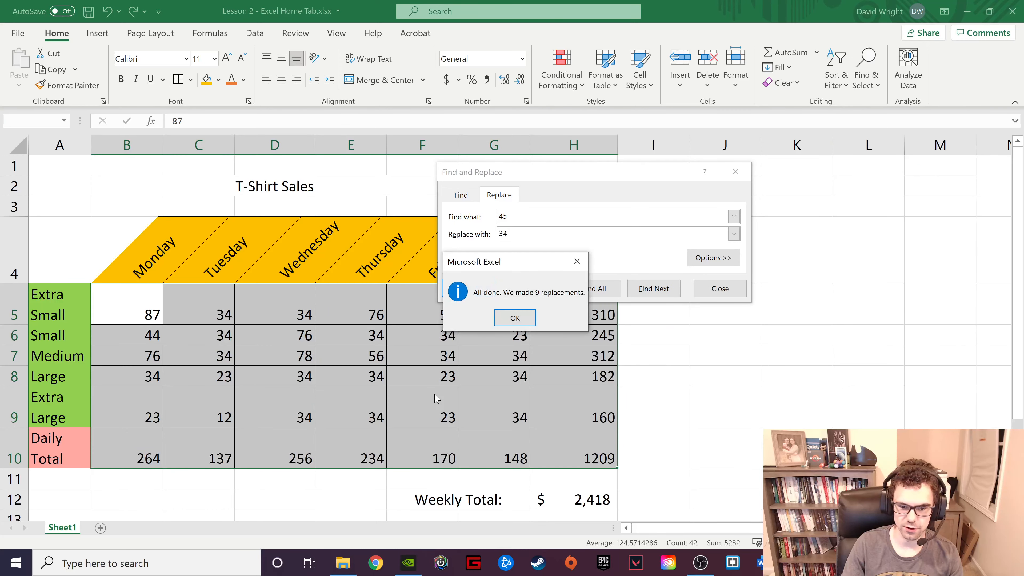
click(514, 318)
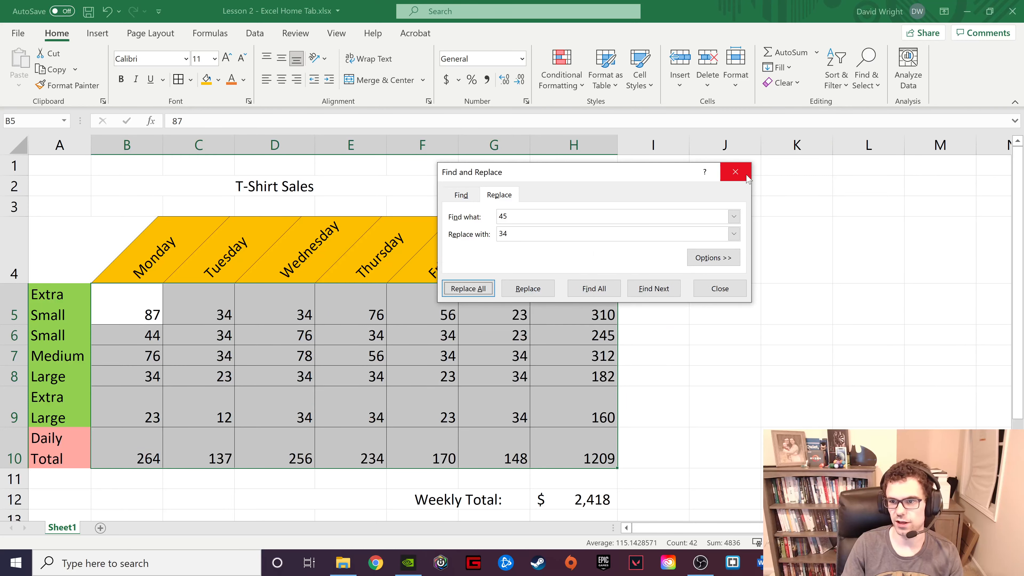
click(735, 172)
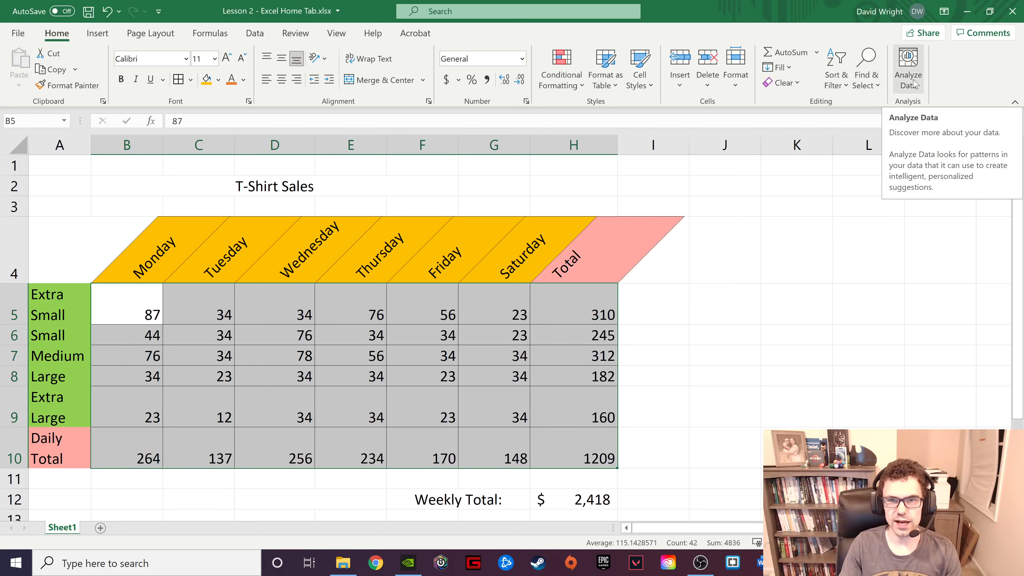
Step: Insert the Analyze Data scatter chart showing fields 44 and 264 as highly correlated
click(907, 69)
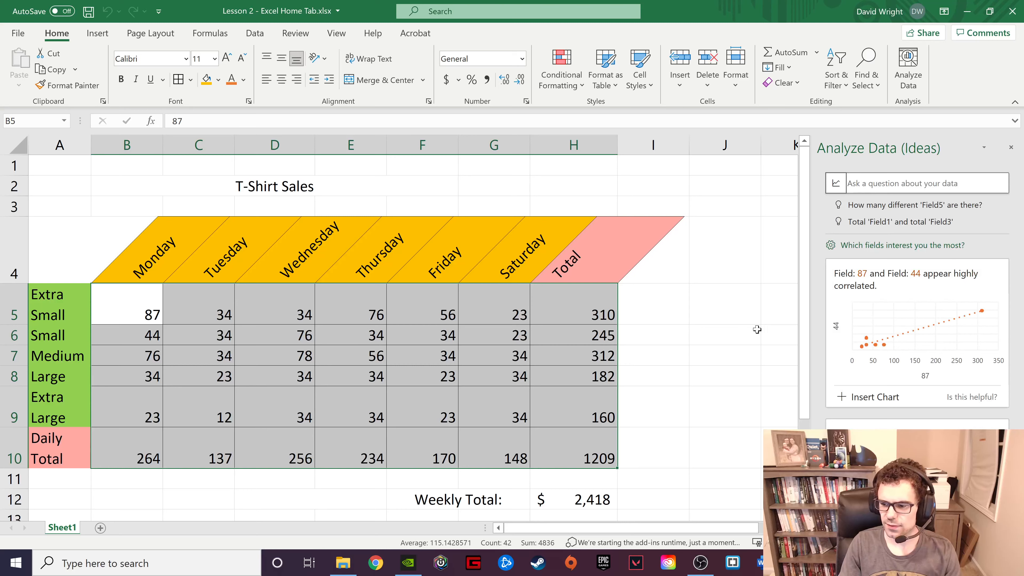
mouse_move(329, 399)
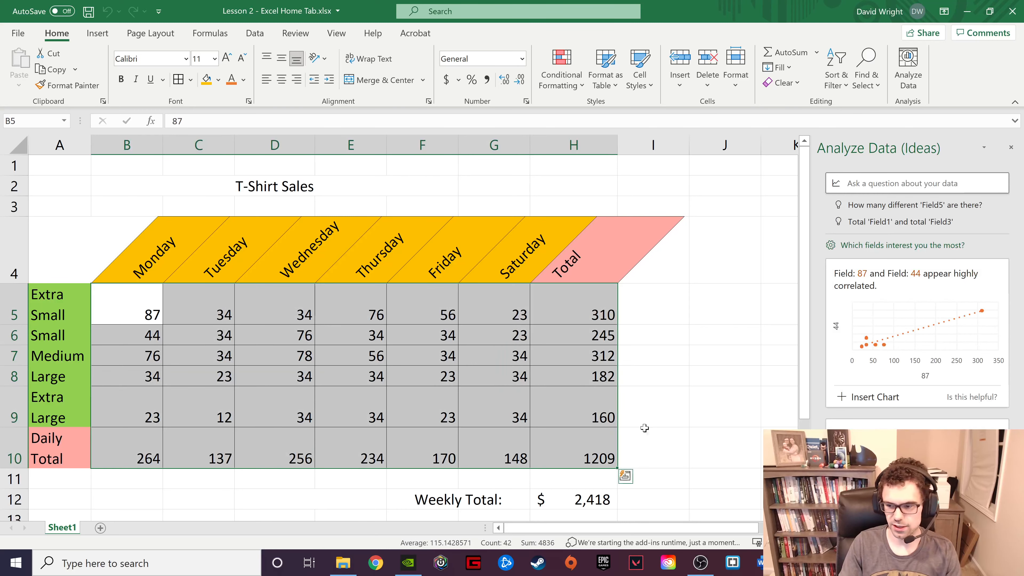
scroll(down, 3)
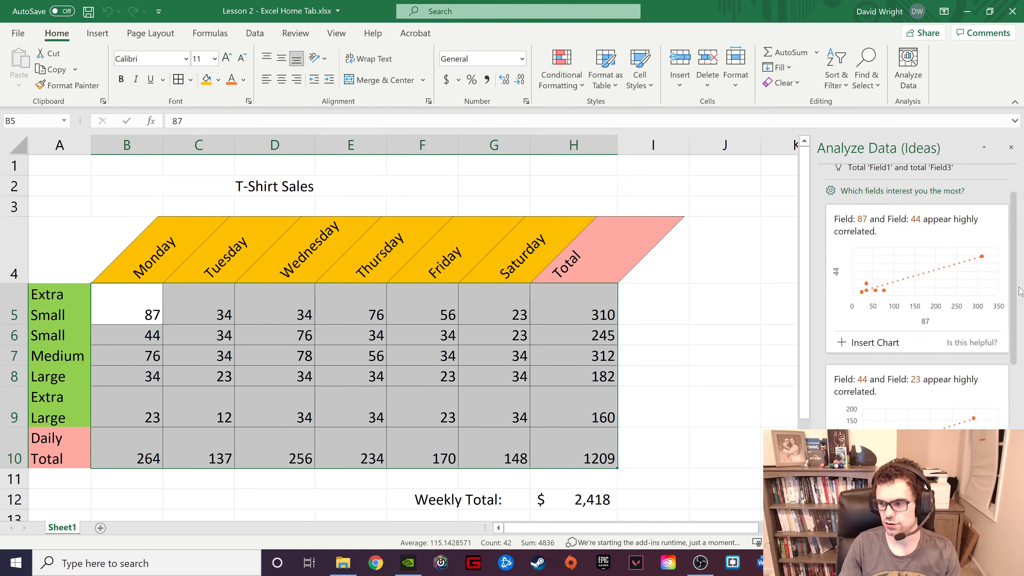
scroll(down, 3)
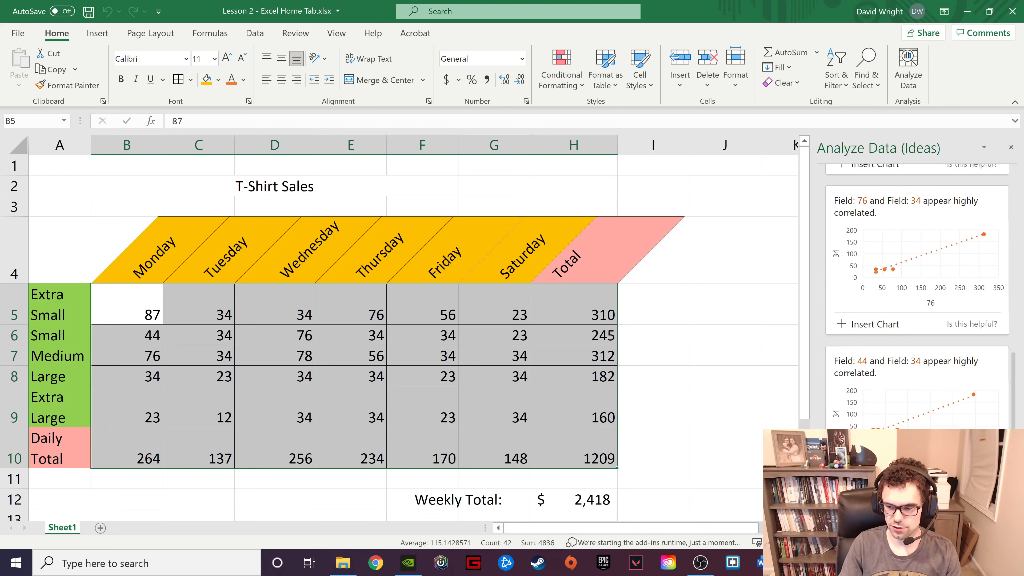
scroll(down, 3)
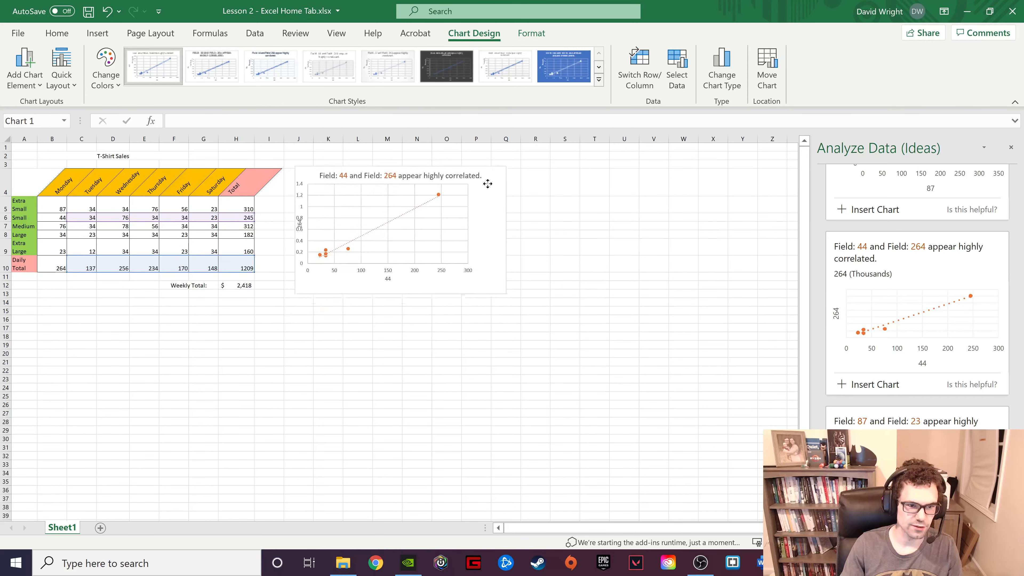
click(386, 229)
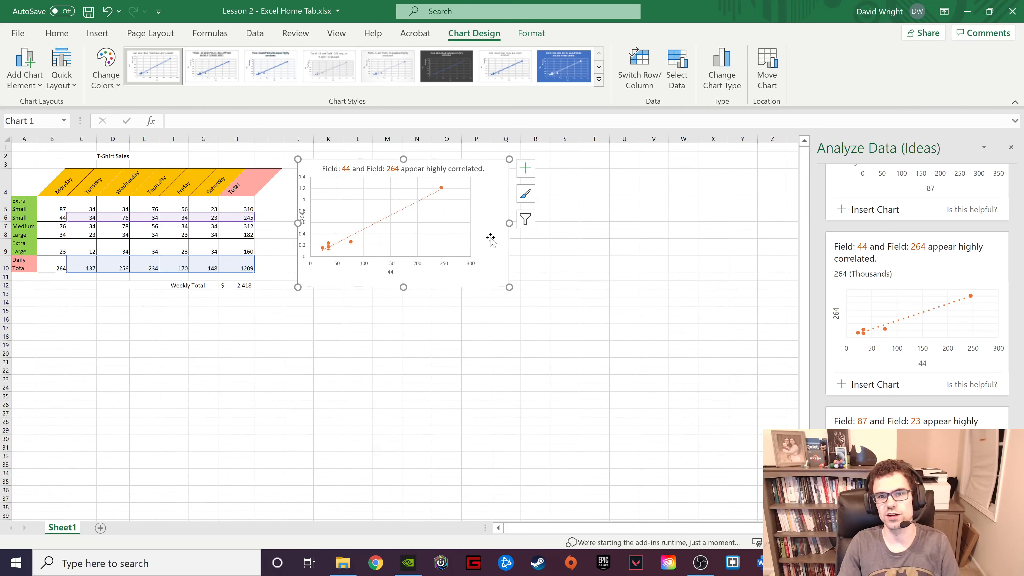
Step: Close the Ideas pane and return focus to the worksheet cells beside the chart
click(56, 33)
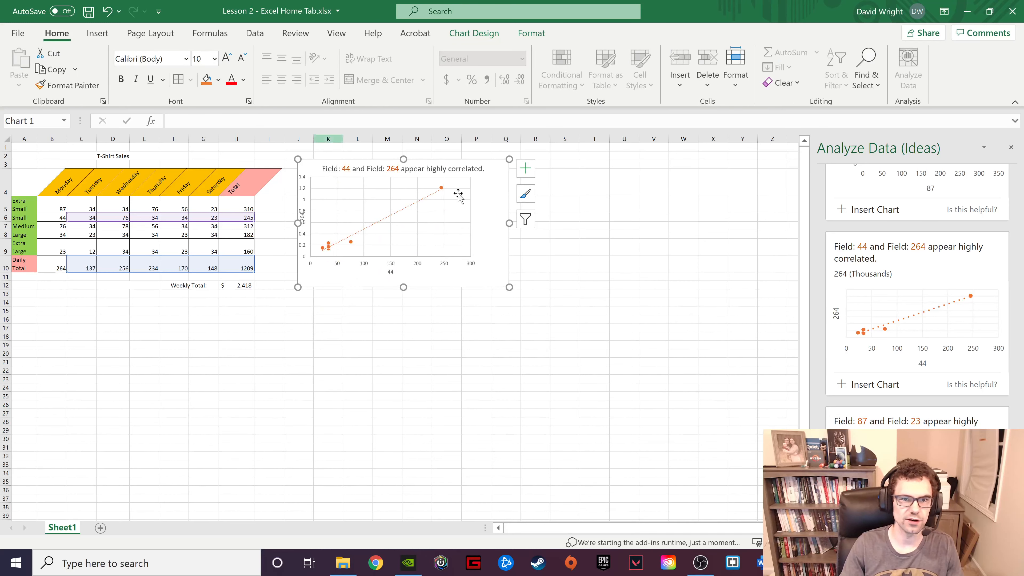
click(1011, 148)
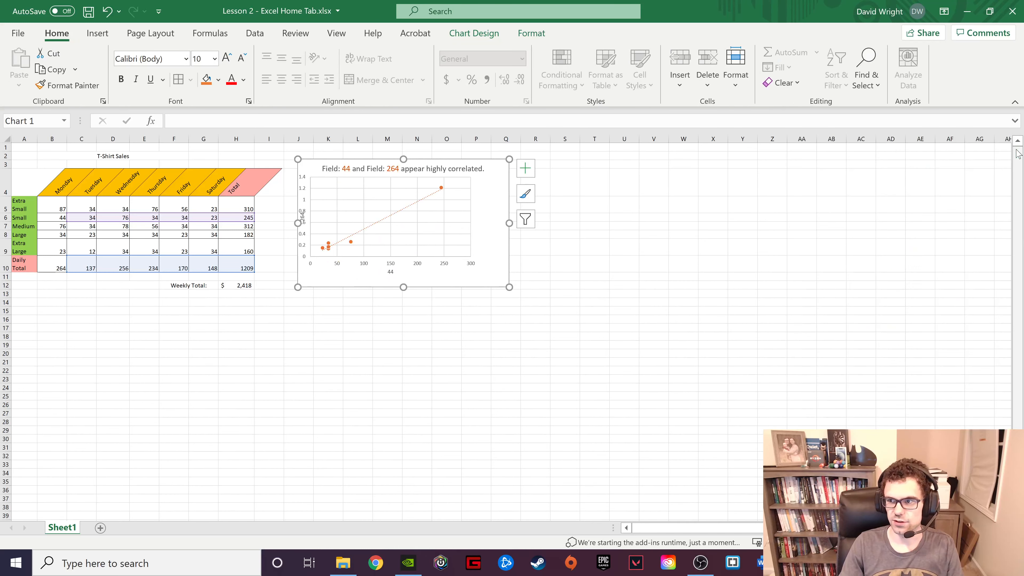
click(203, 218)
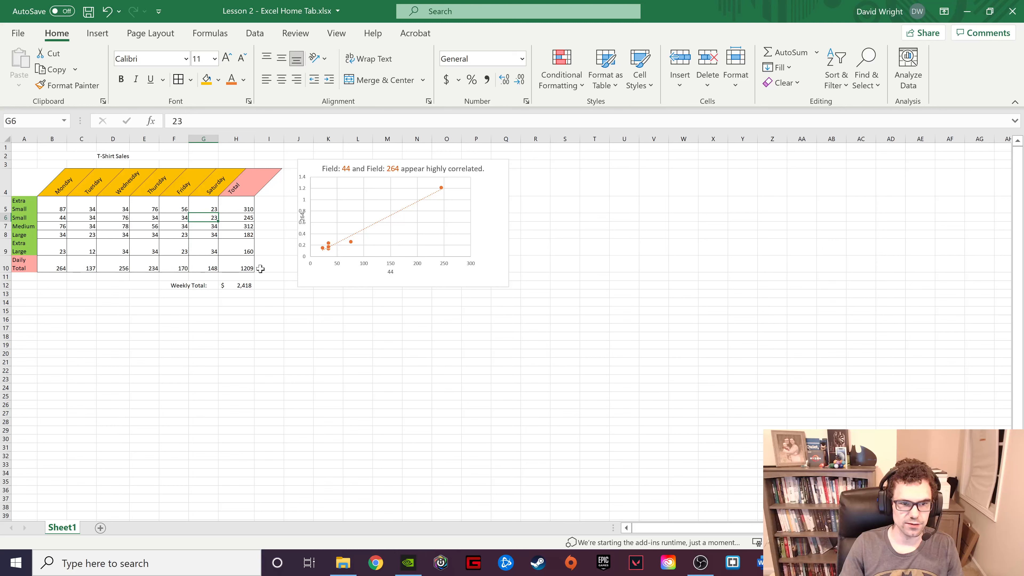
mouse_move(268, 277)
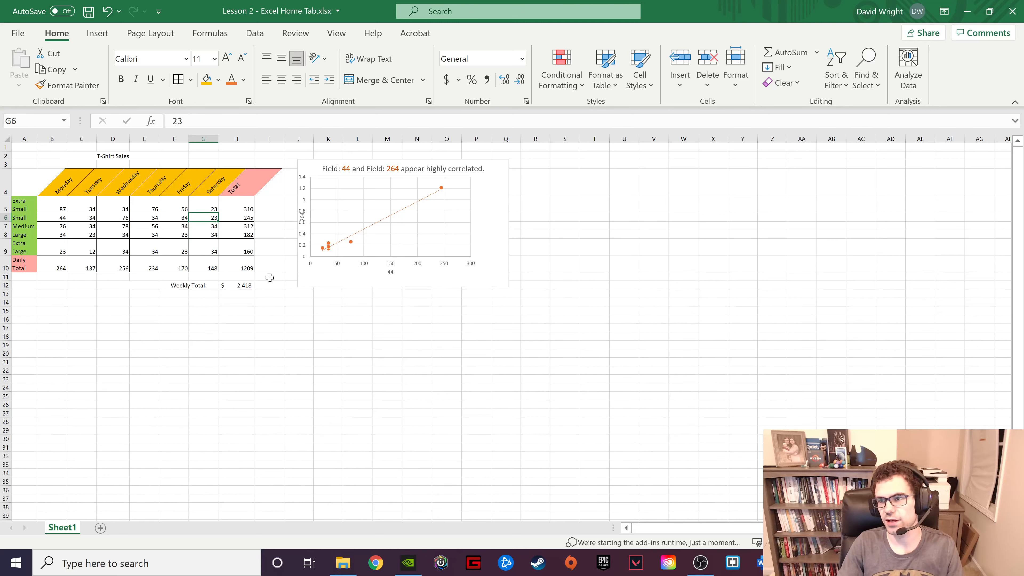